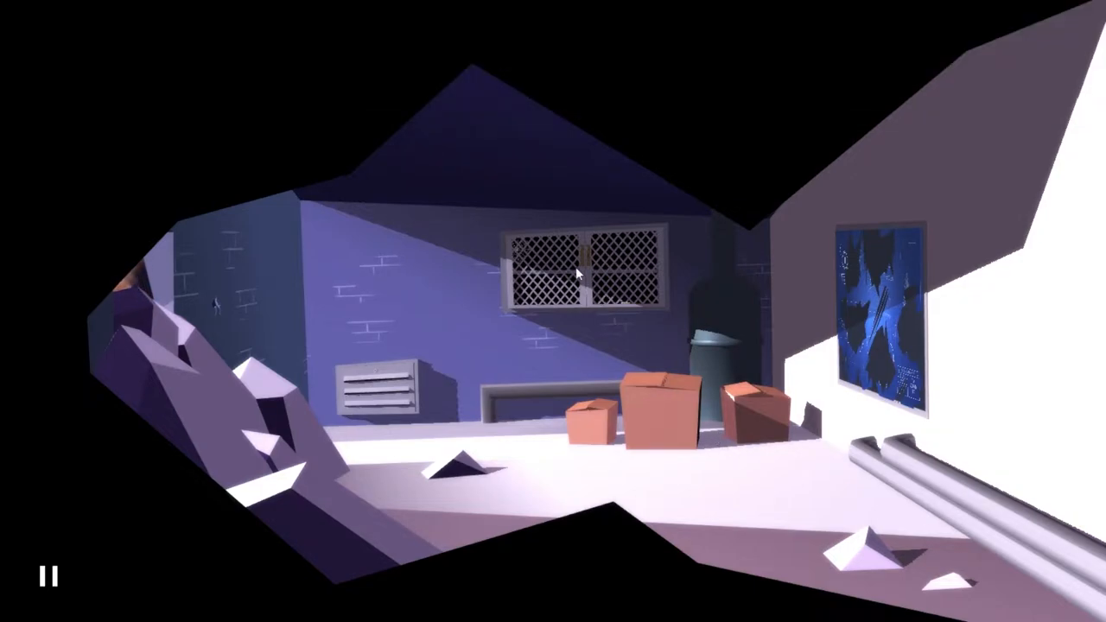
Open the shoe-filled cardboard box and take the small key from the bottom
{"action": "left_click", "coordinate": [575, 272]}
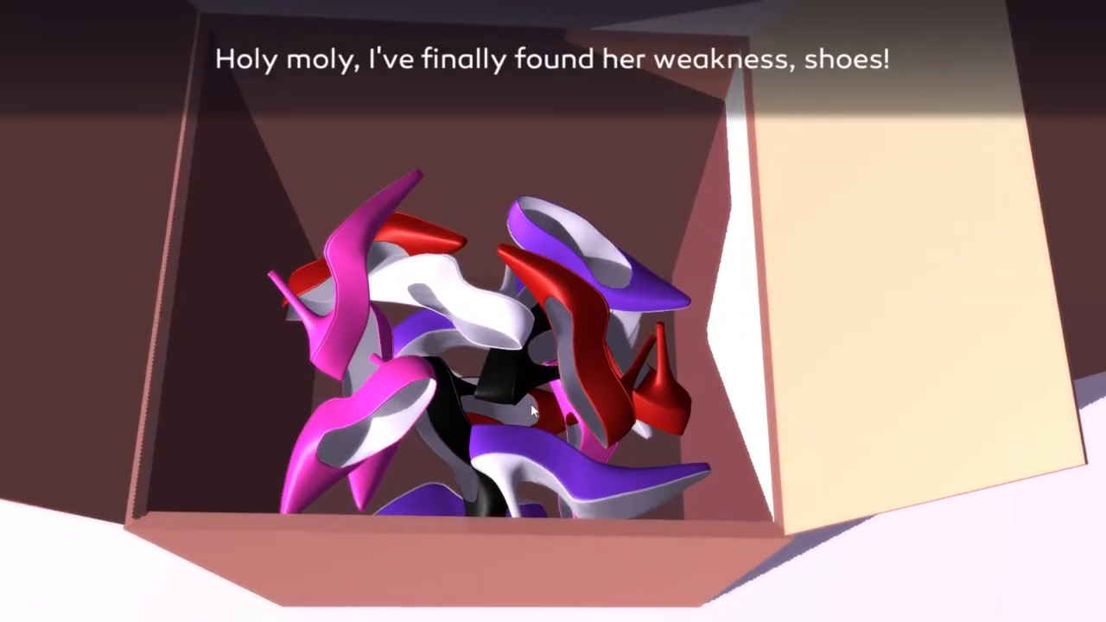
{"action": "mouse_move", "coordinate": [853, 588]}
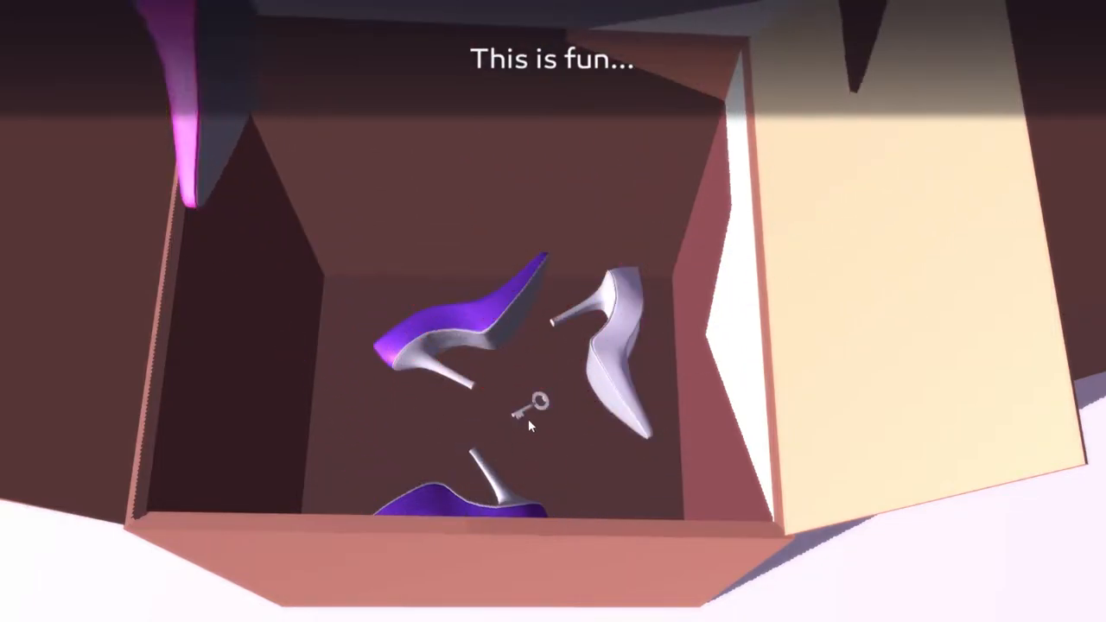
{"action": "left_click", "coordinate": [534, 402]}
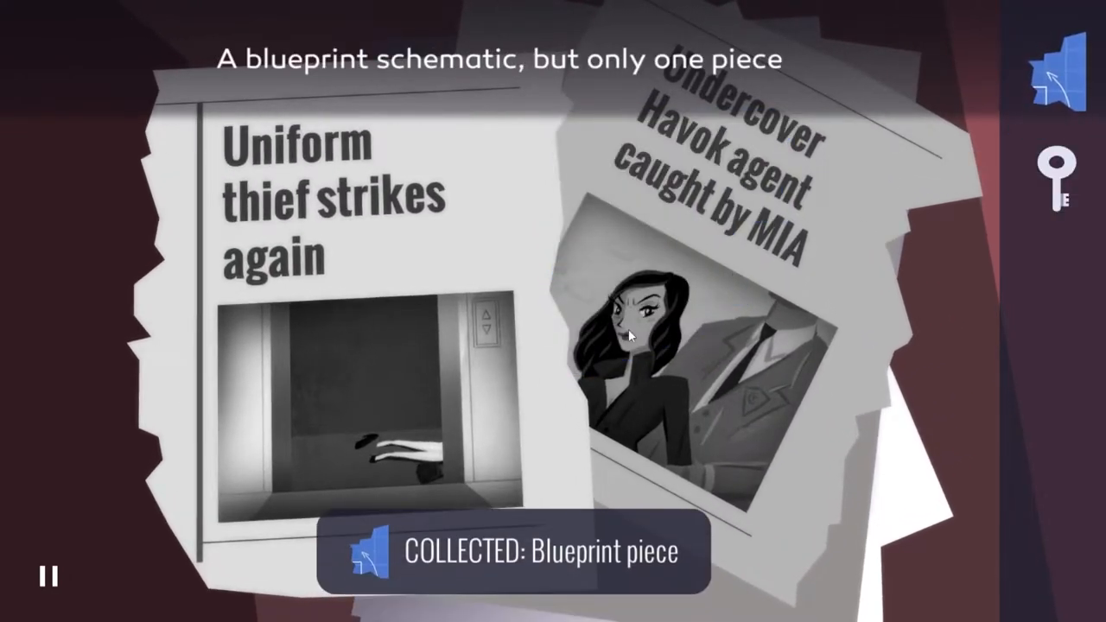
{"action": "mouse_move", "coordinate": [642, 366]}
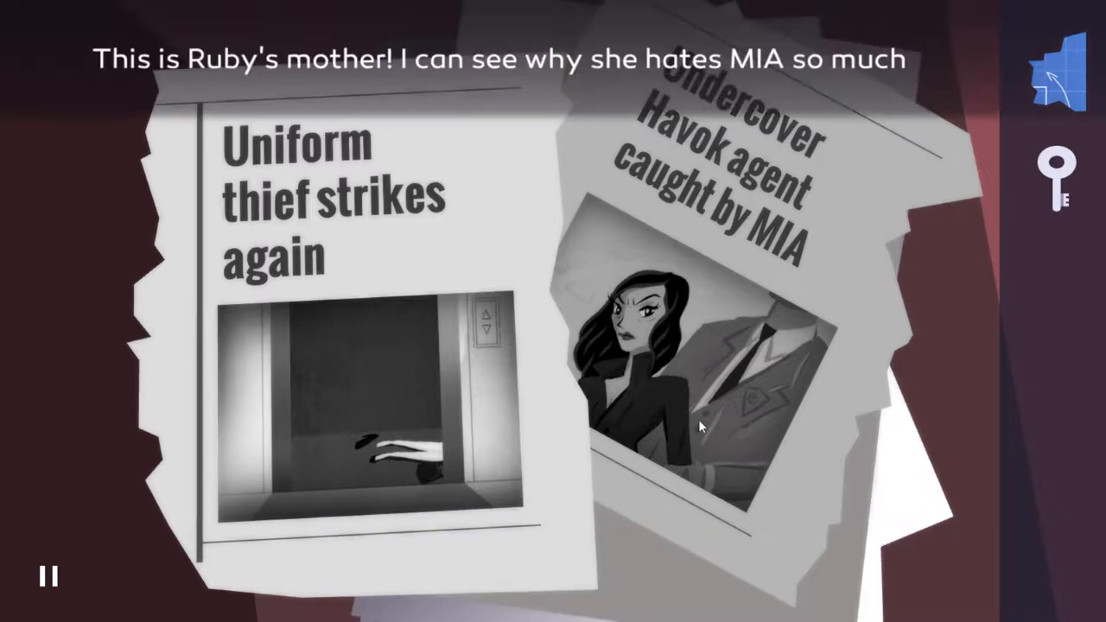
{"action": "mouse_move", "coordinate": [691, 428]}
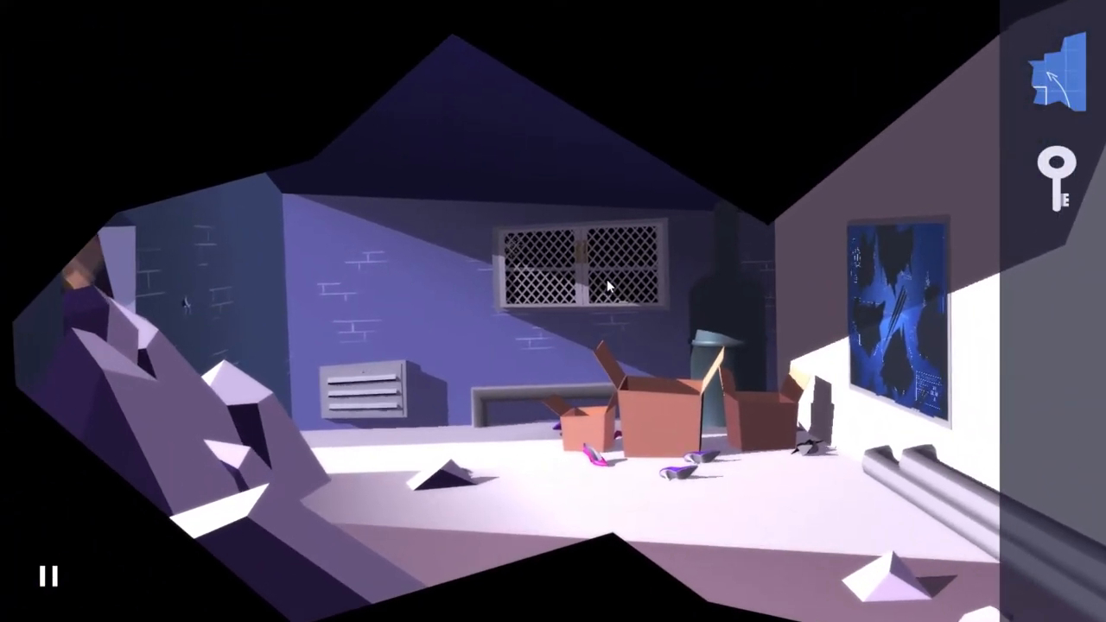
Zoom into the grated cabinet below the window, open it and take the screwdriver
{"action": "left_click", "coordinate": [579, 268]}
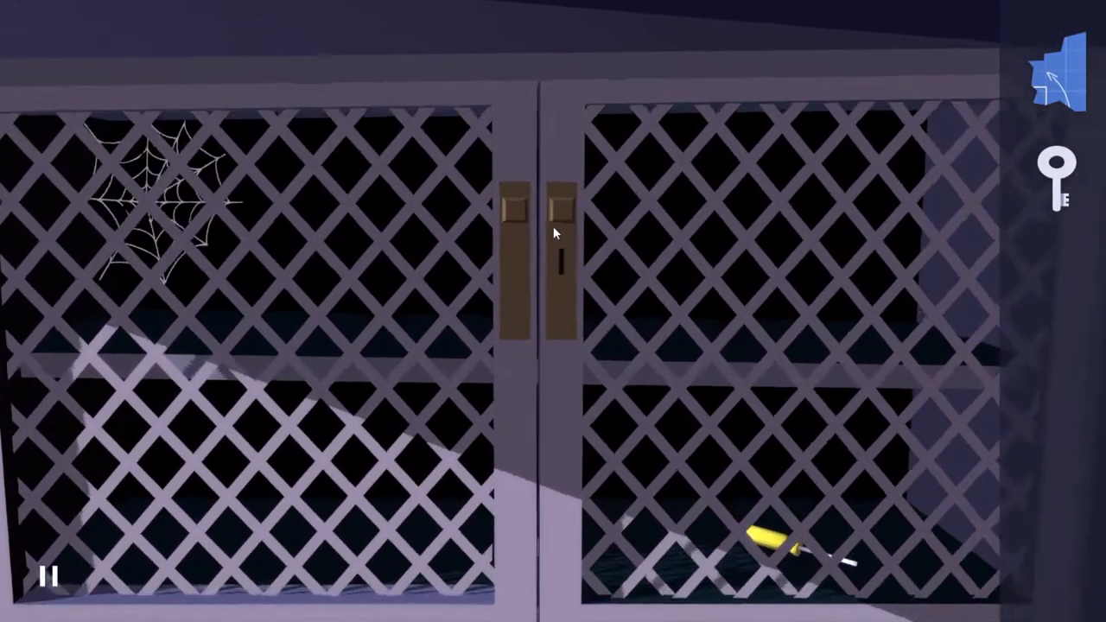
{"action": "left_click", "coordinate": [1055, 173]}
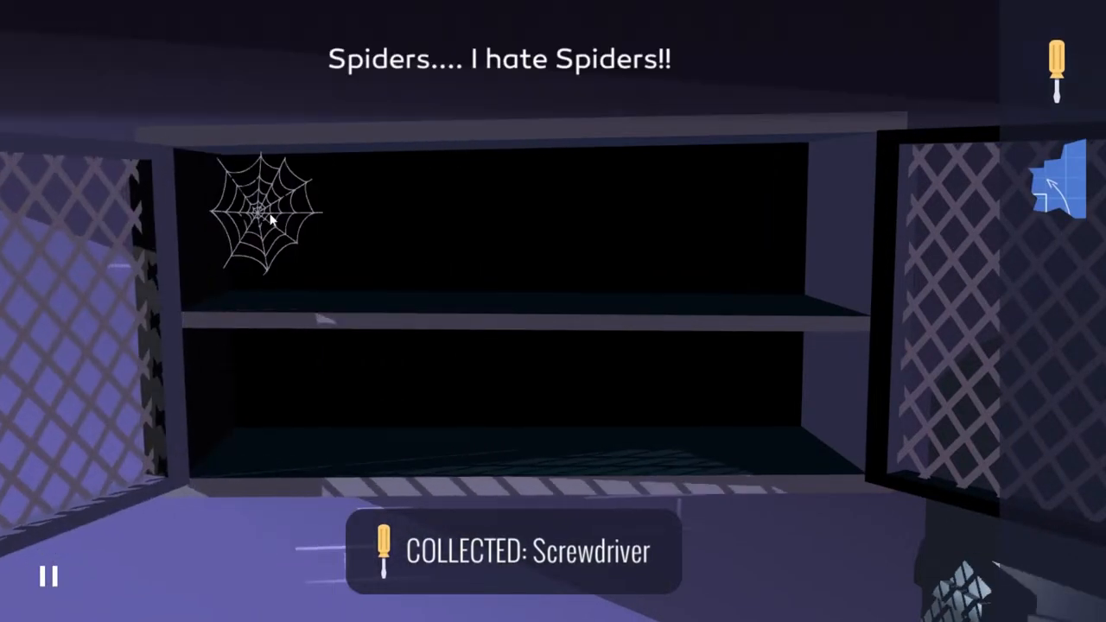
{"action": "mouse_move", "coordinate": [288, 305]}
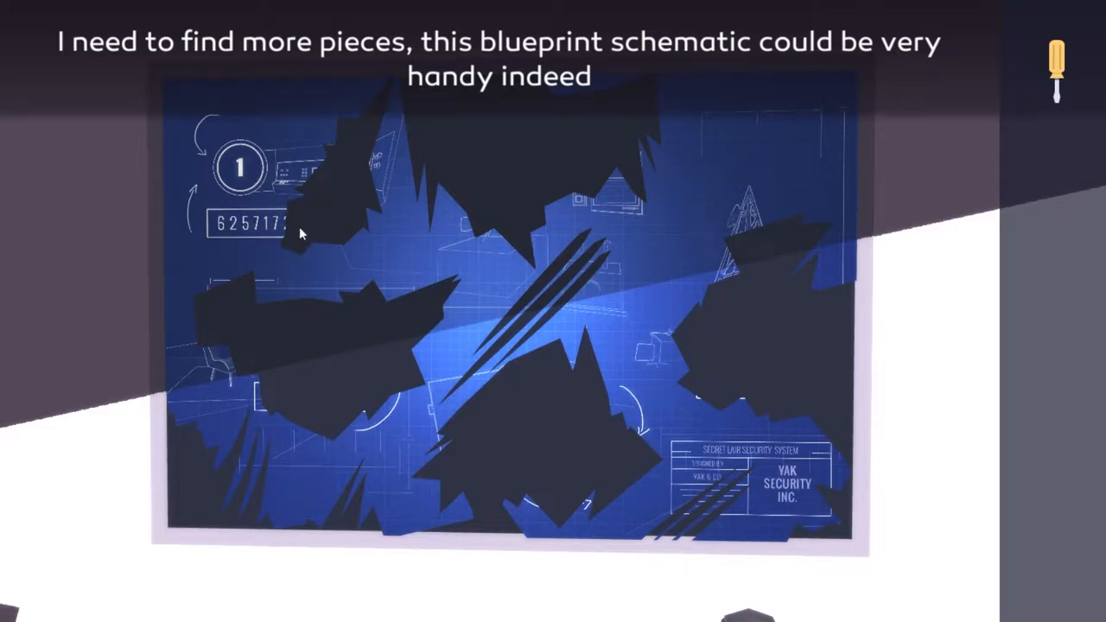
{"action": "mouse_move", "coordinate": [746, 413]}
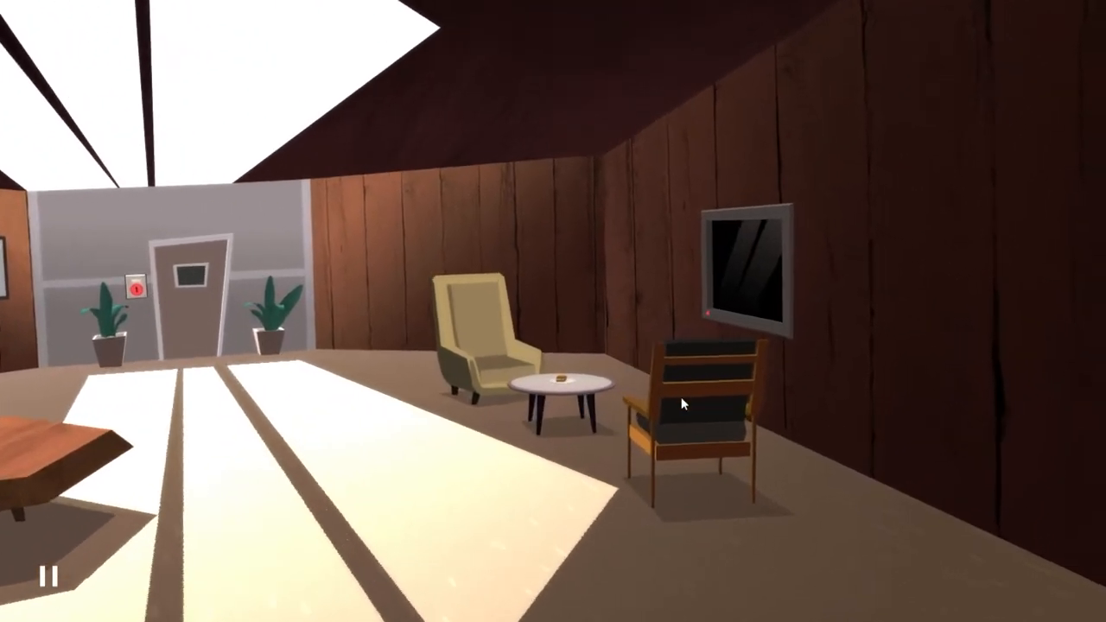
Take Ruby's sandwich from the round table, check the blank TV, then head to the far door
{"action": "left_click", "coordinate": [562, 385]}
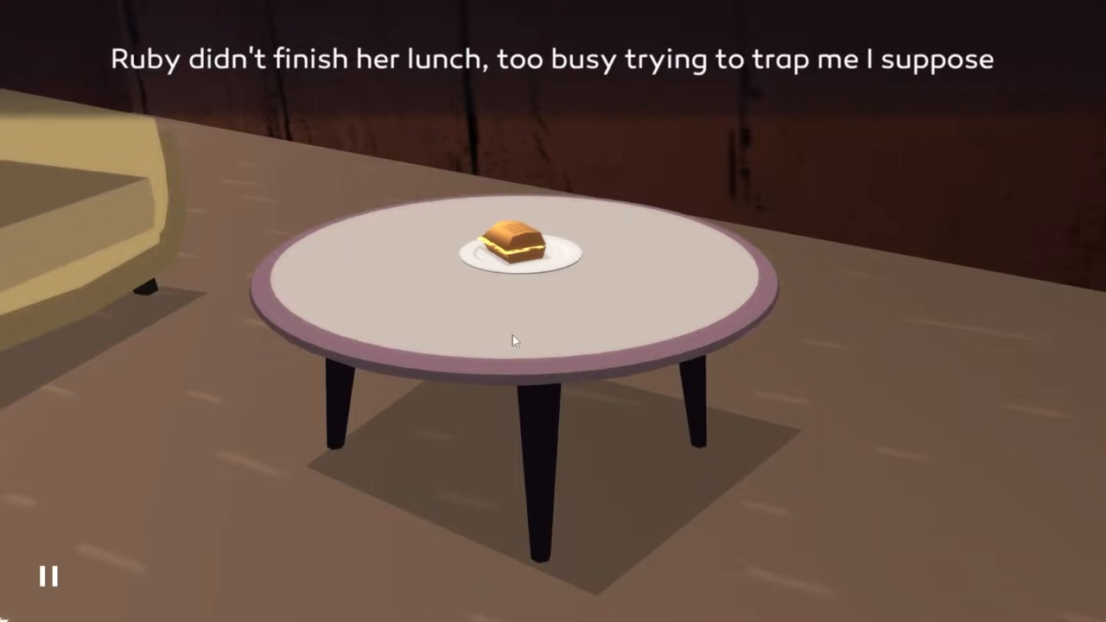
{"action": "mouse_move", "coordinate": [521, 270]}
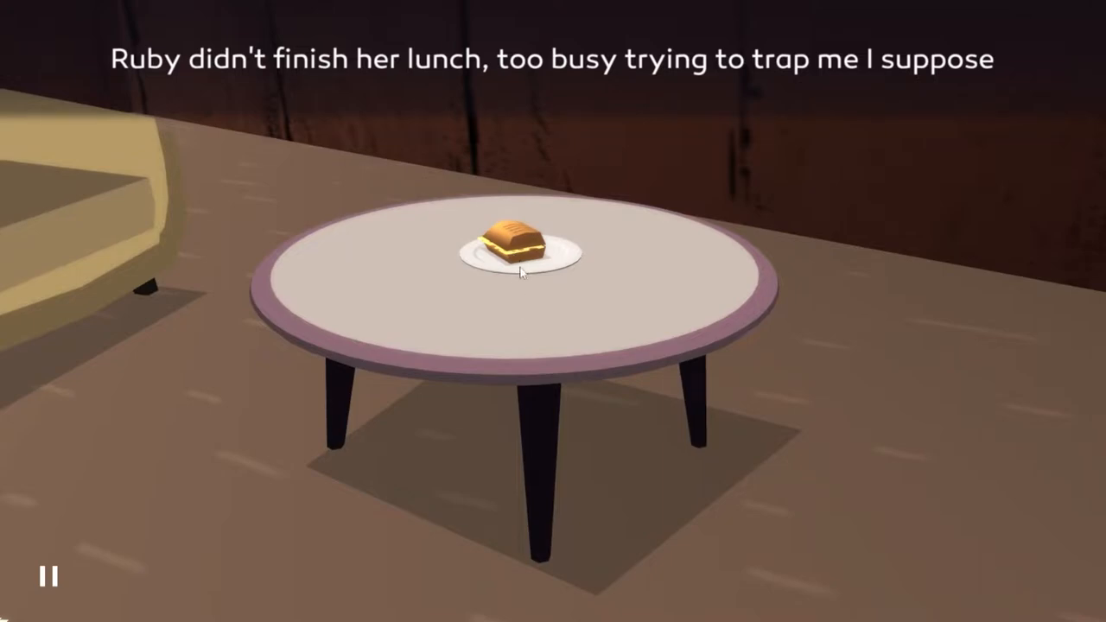
{"action": "left_click", "coordinate": [510, 242]}
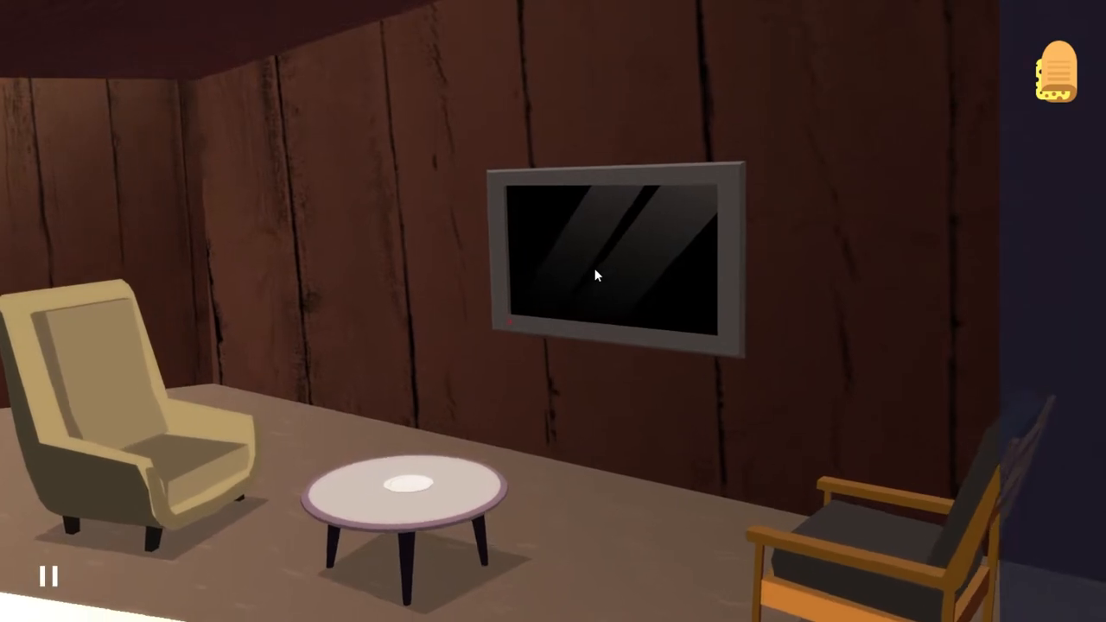
{"action": "left_click", "coordinate": [614, 260]}
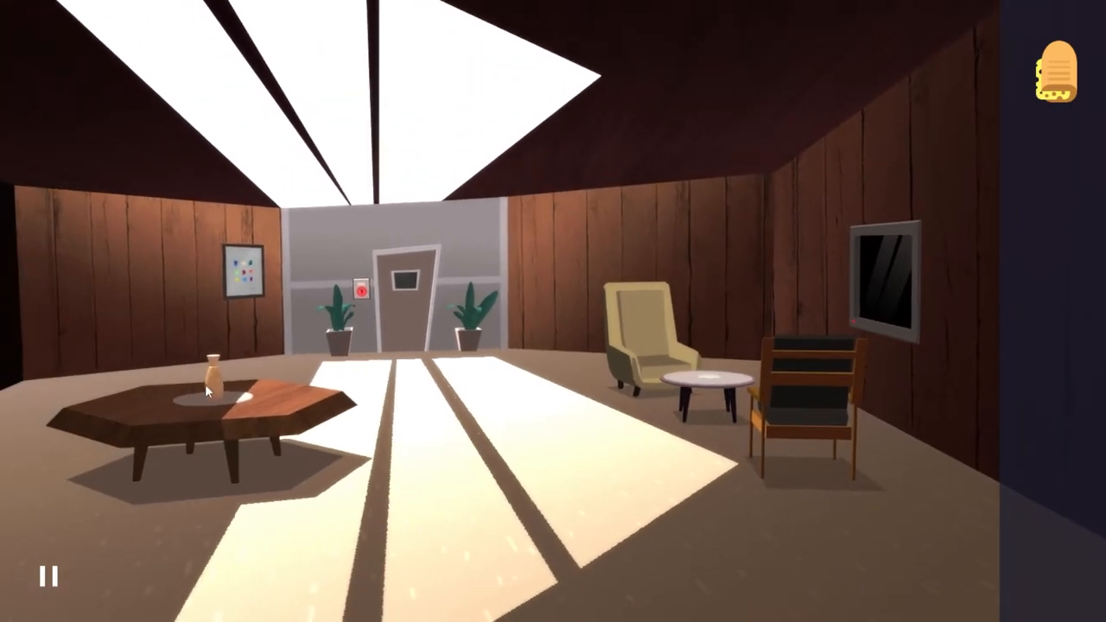
{"action": "left_click", "coordinate": [212, 367]}
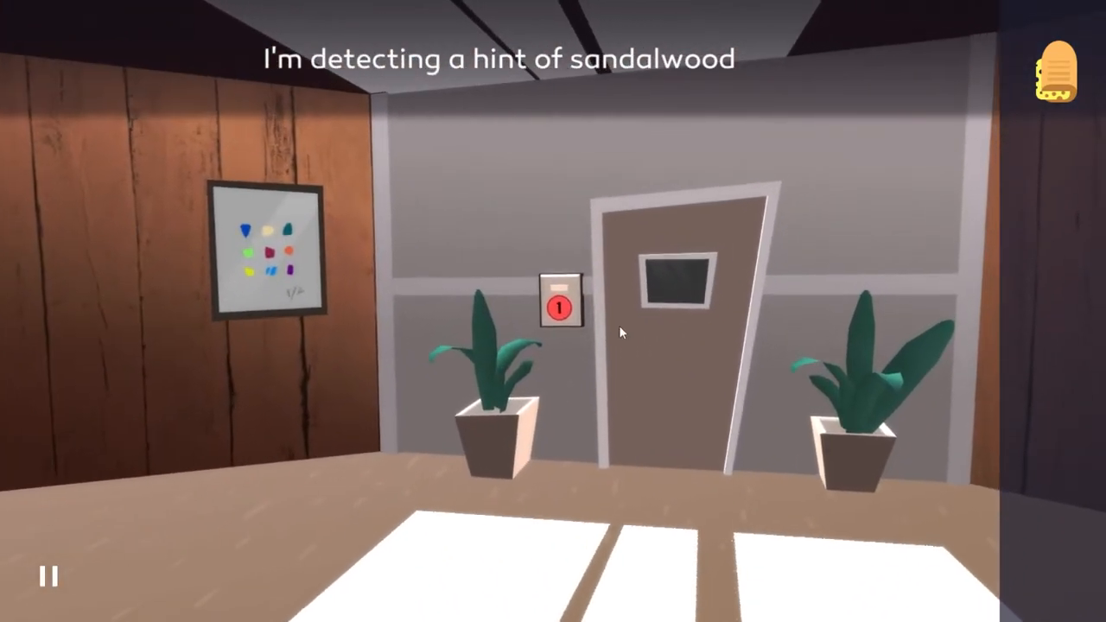
Inspect the 1/2 colour-dot painting, swing it aside and examine the hidden keypad panel
{"action": "left_click", "coordinate": [264, 251]}
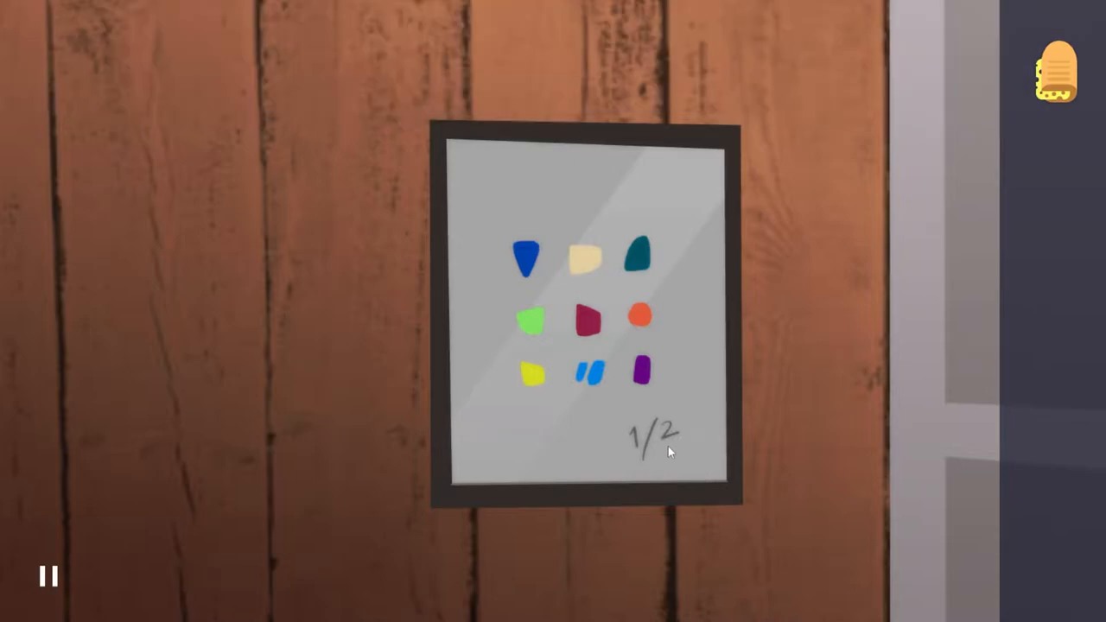
{"action": "left_click", "coordinate": [588, 320]}
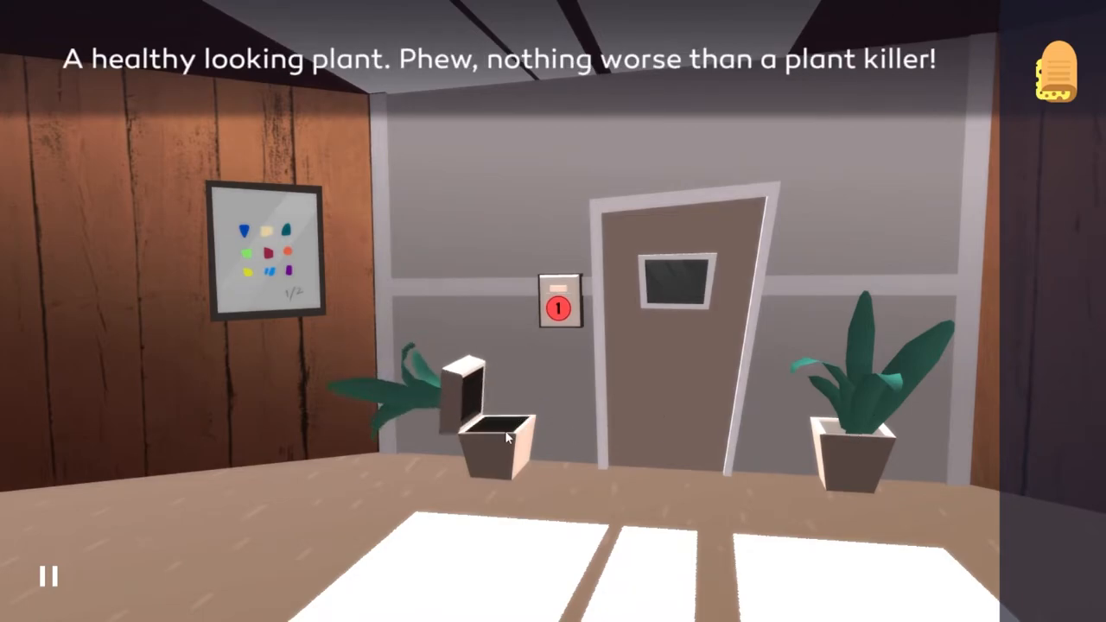
{"action": "left_click", "coordinate": [497, 433]}
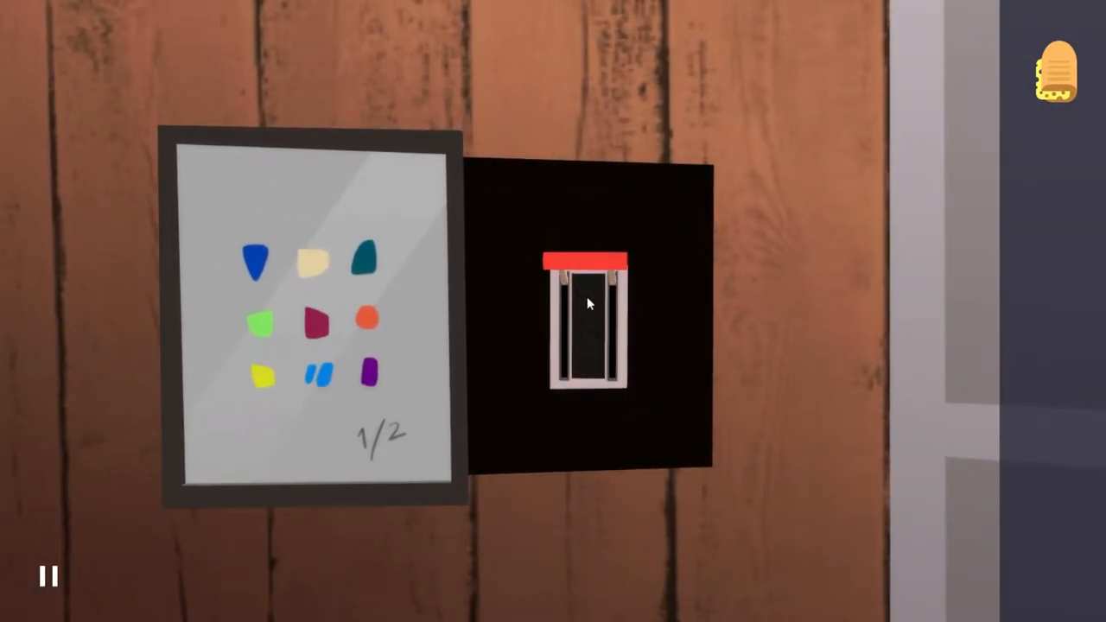
{"action": "left_click", "coordinate": [554, 311]}
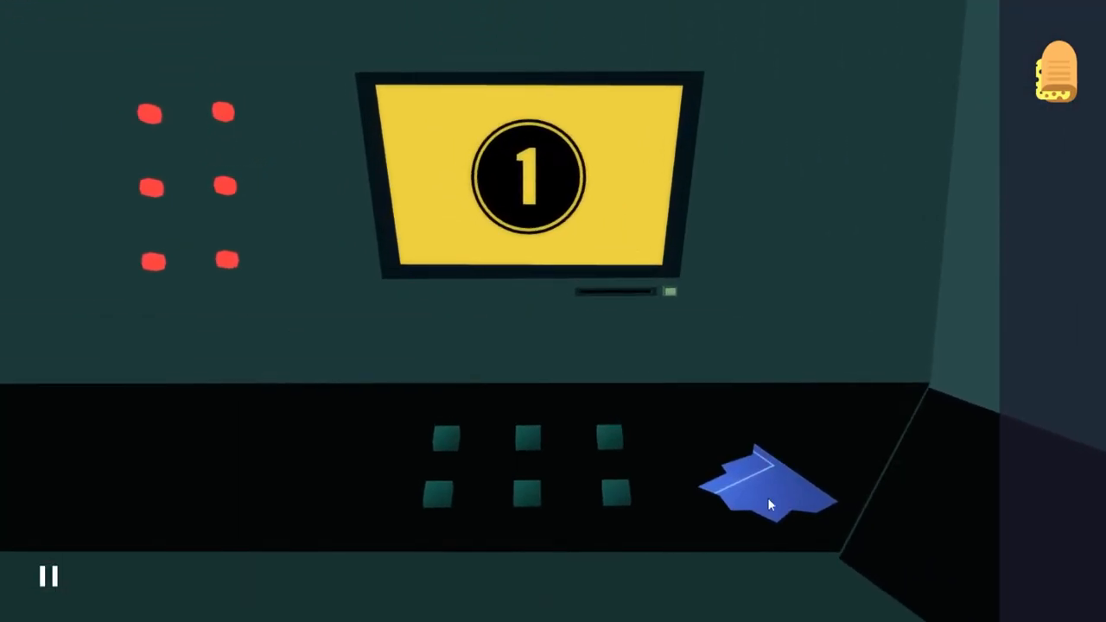
Collect the console blueprint piece, check the locked level 1 display, then view Ruby's hideout
{"action": "left_click", "coordinate": [757, 484]}
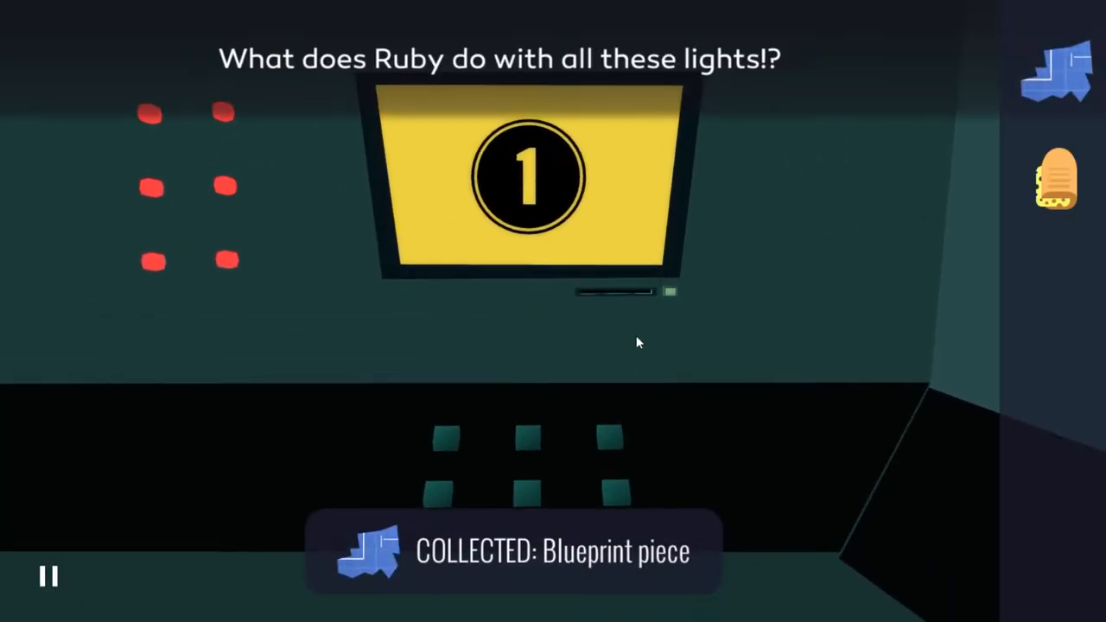
{"action": "mouse_move", "coordinate": [661, 297]}
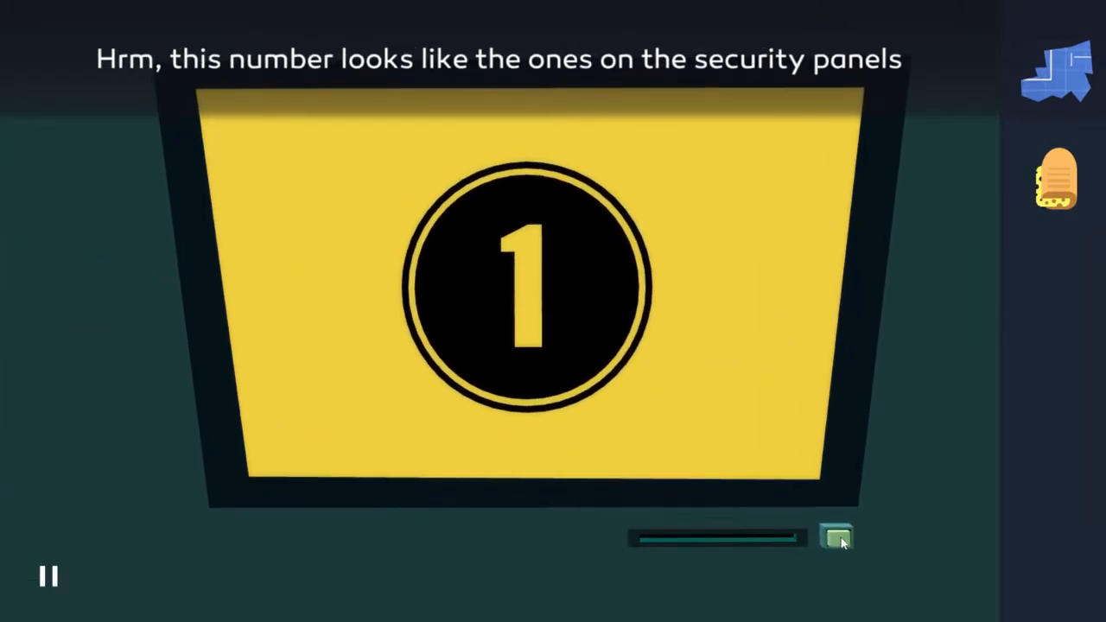
{"action": "left_click", "coordinate": [836, 538]}
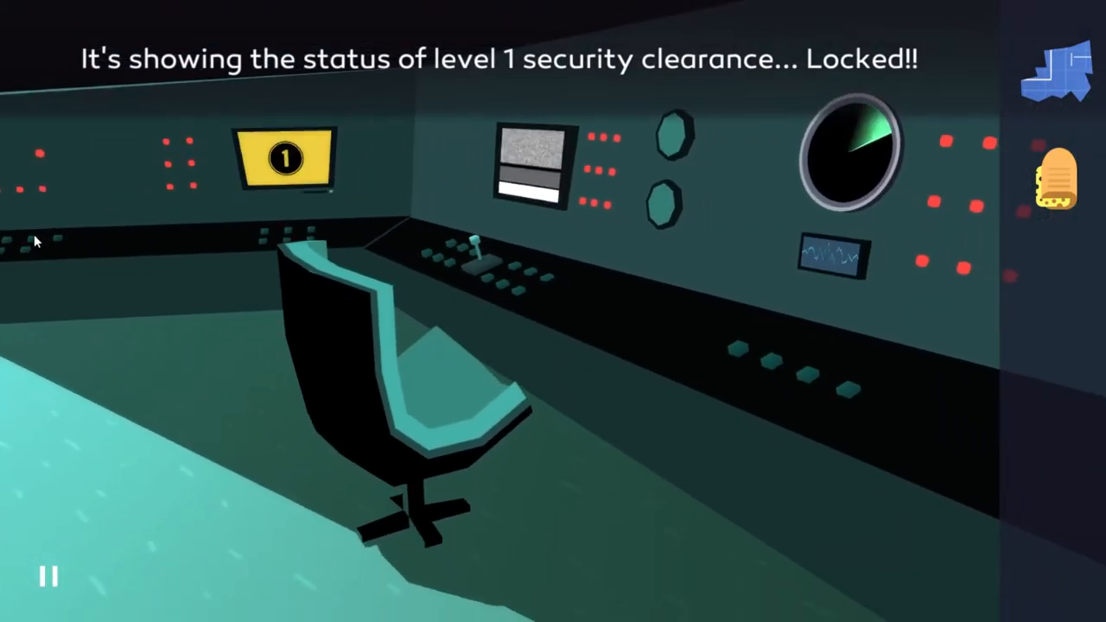
{"action": "left_click", "coordinate": [852, 147]}
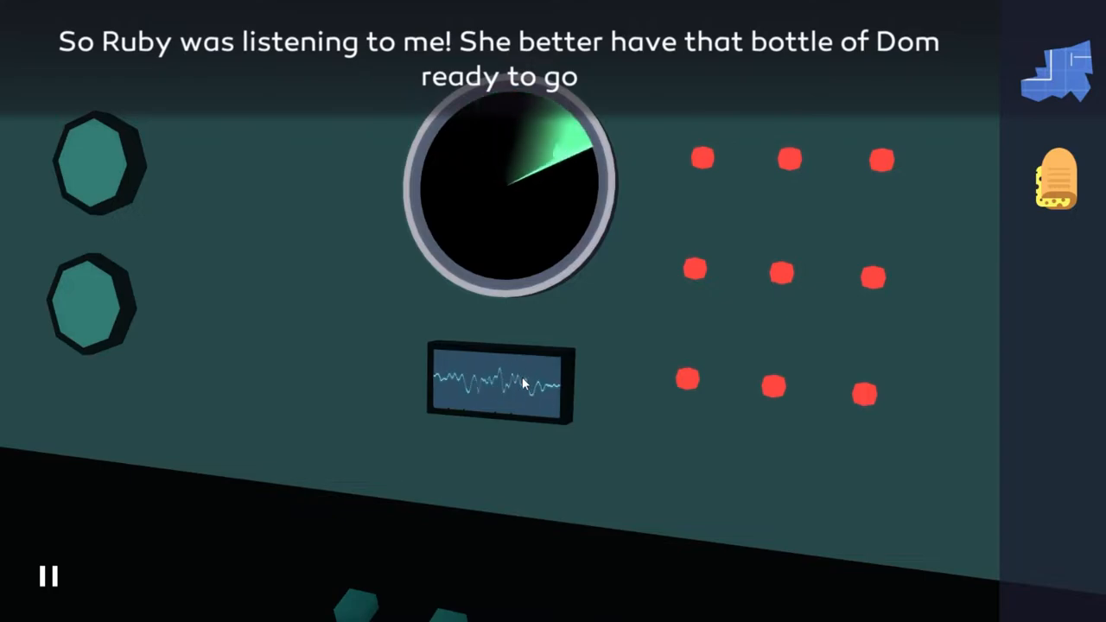
{"action": "mouse_move", "coordinate": [713, 424]}
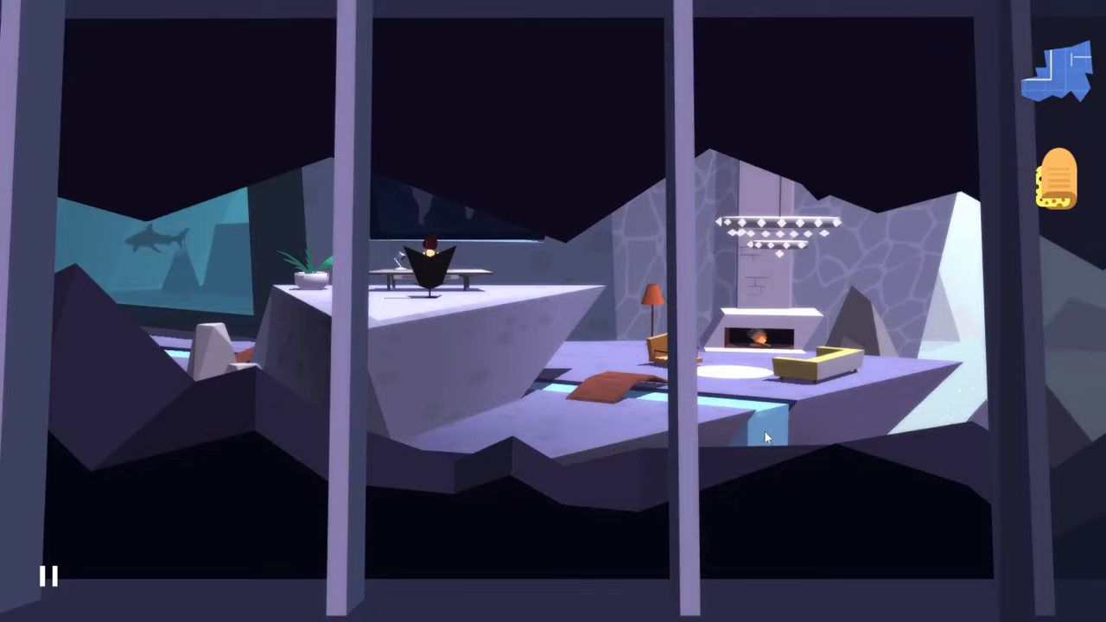
{"action": "mouse_move", "coordinate": [151, 251]}
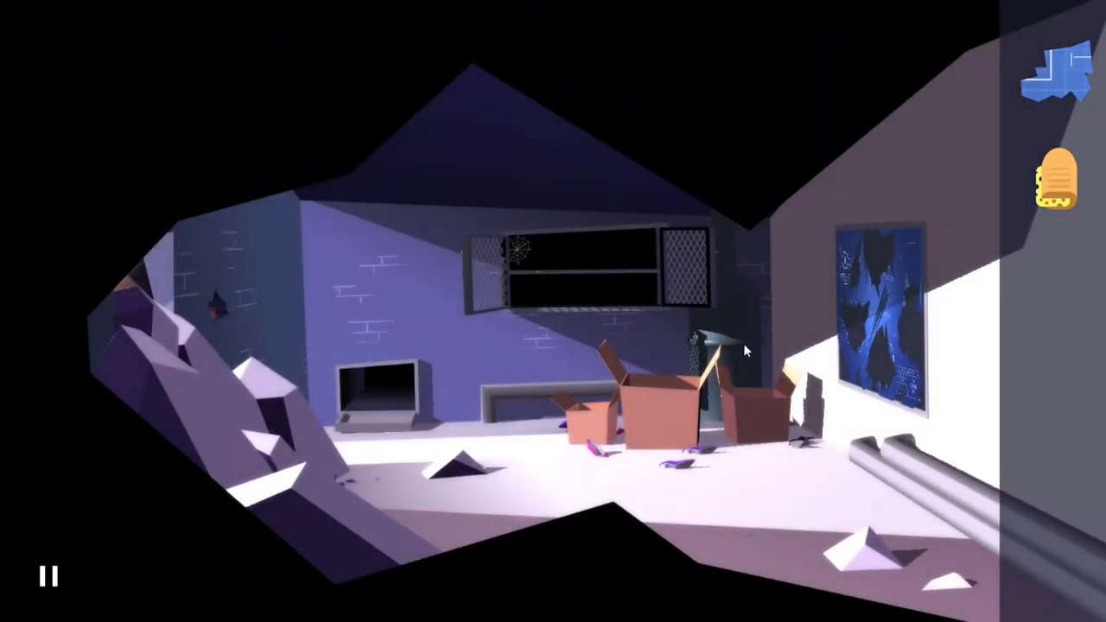
Enter the cave room and examine the area near the cardboard boxes
{"action": "left_click", "coordinate": [1055, 78]}
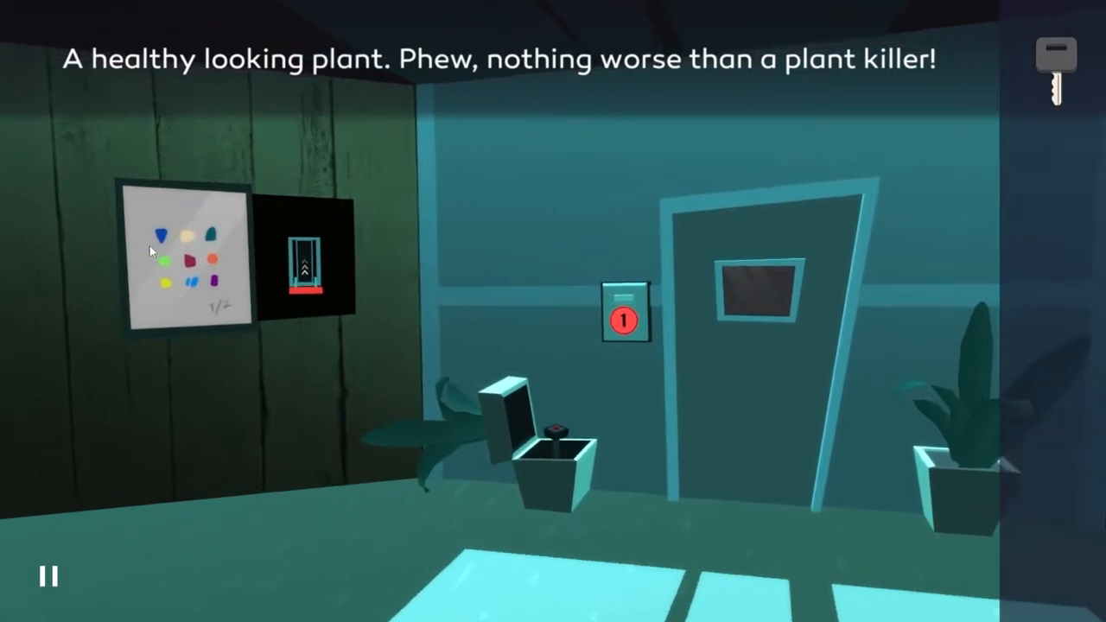
Examine the 1/2 colour painting on the wooden-room wall and the black panel beside it
{"action": "left_click", "coordinate": [186, 259]}
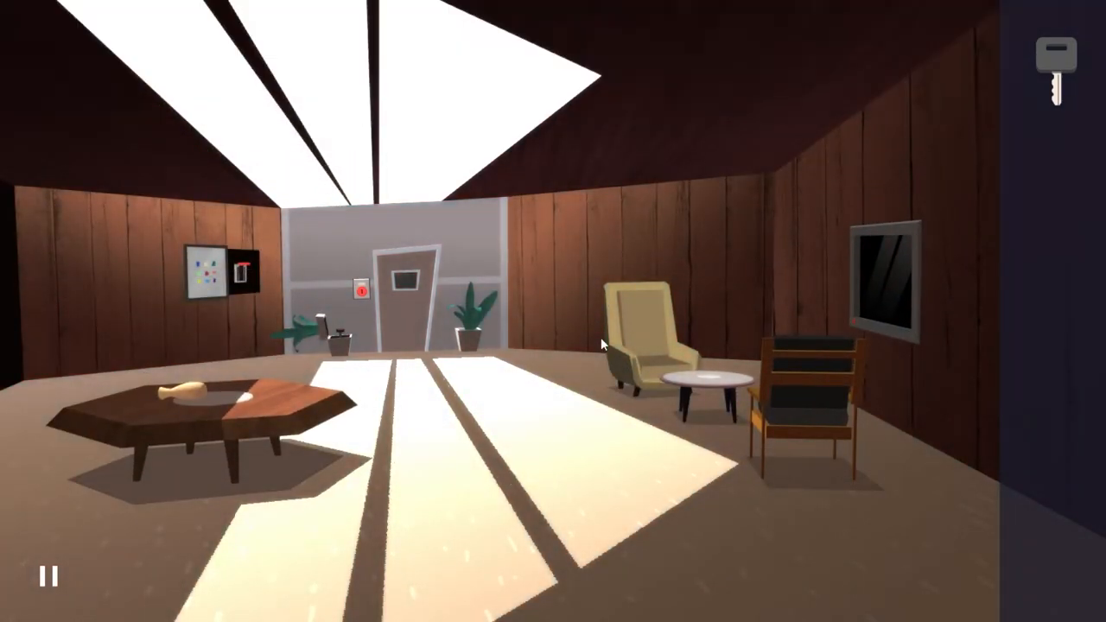
{"action": "mouse_move", "coordinate": [254, 275]}
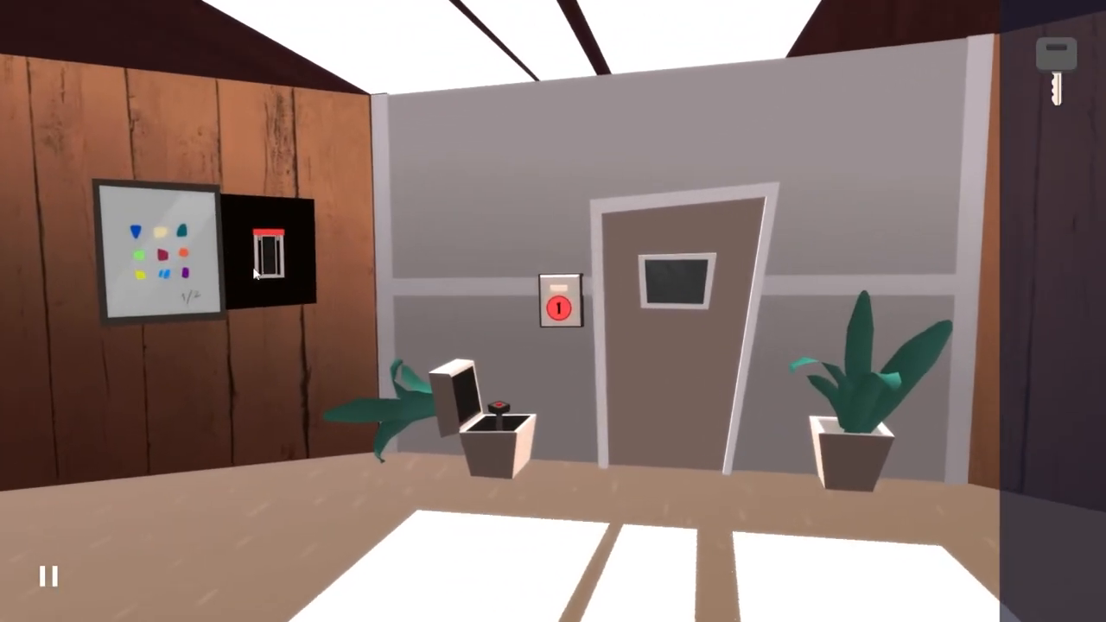
{"action": "left_click", "coordinate": [269, 259]}
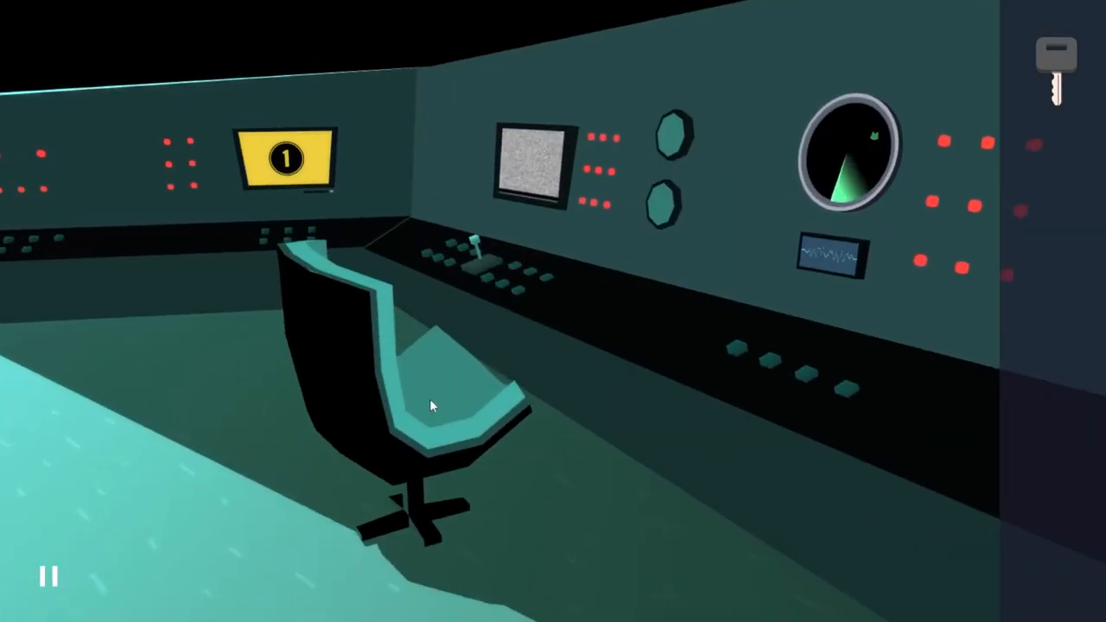
Check the console chair, then read the yellow level 1 monitor showing clearance locked
{"action": "left_click", "coordinate": [415, 389]}
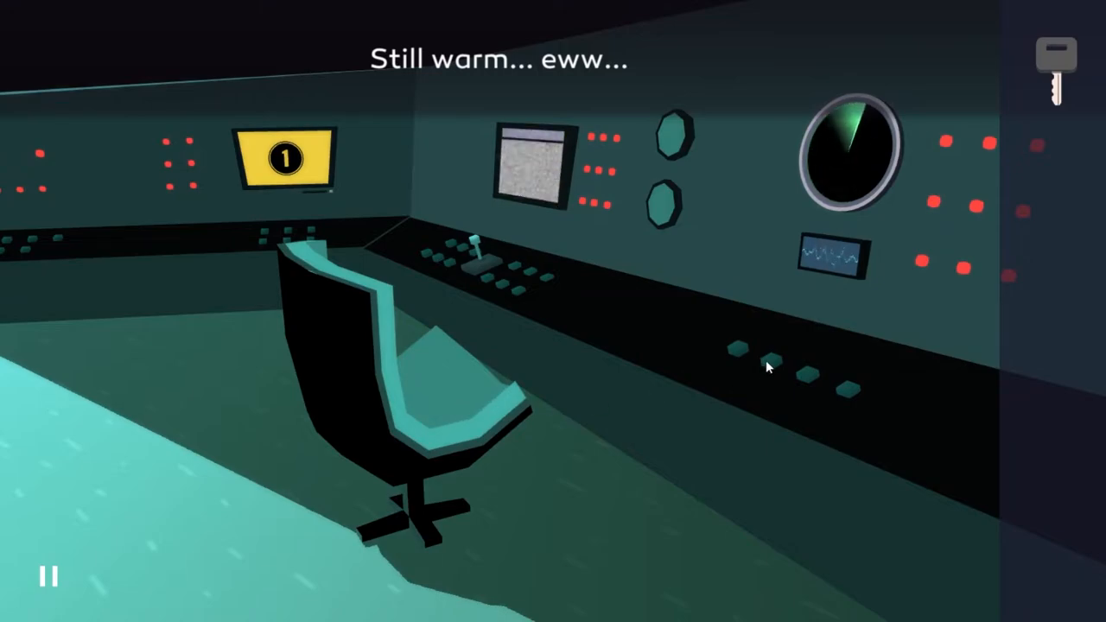
{"action": "left_click", "coordinate": [847, 147]}
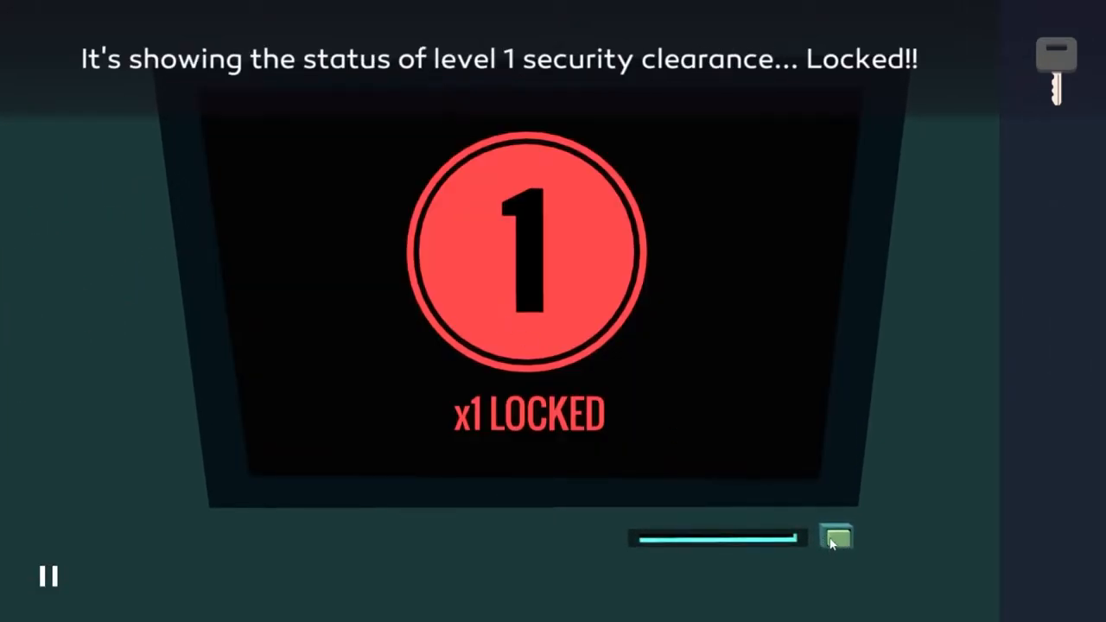
{"action": "left_click", "coordinate": [836, 537]}
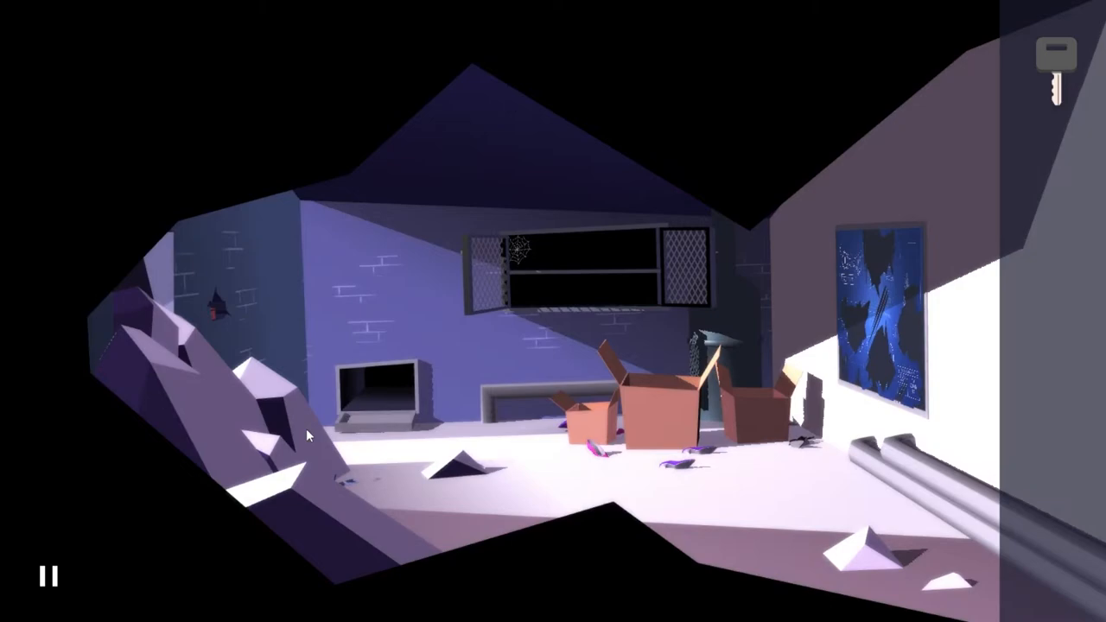
{"action": "mouse_move", "coordinate": [128, 341]}
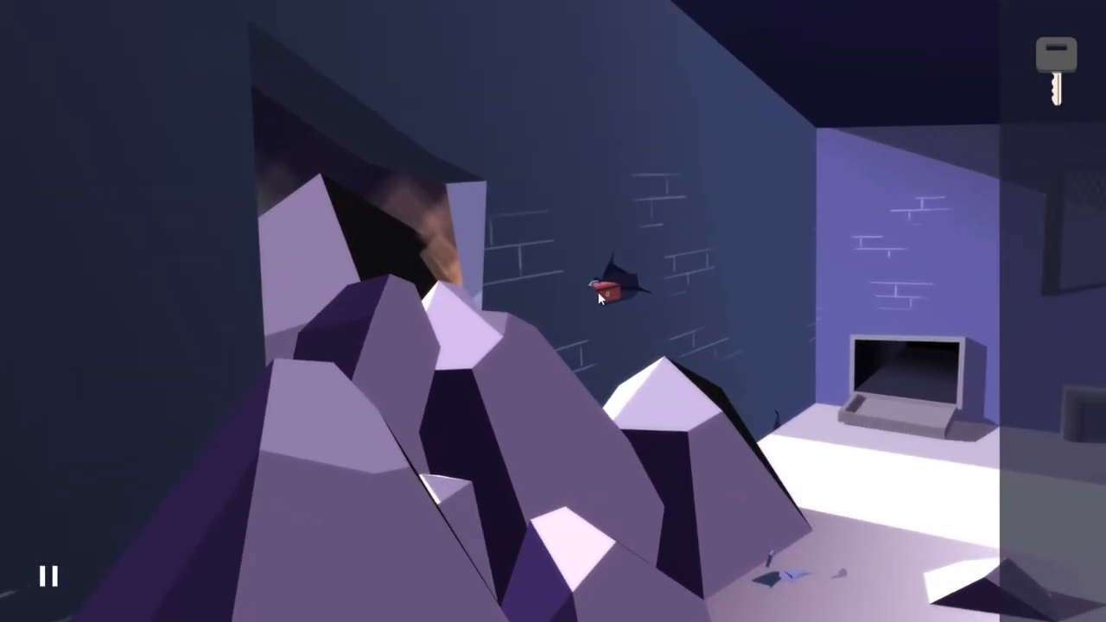
Inspect the hole in the cave wall and unlock the red toolbox with the key
{"action": "left_click", "coordinate": [614, 290]}
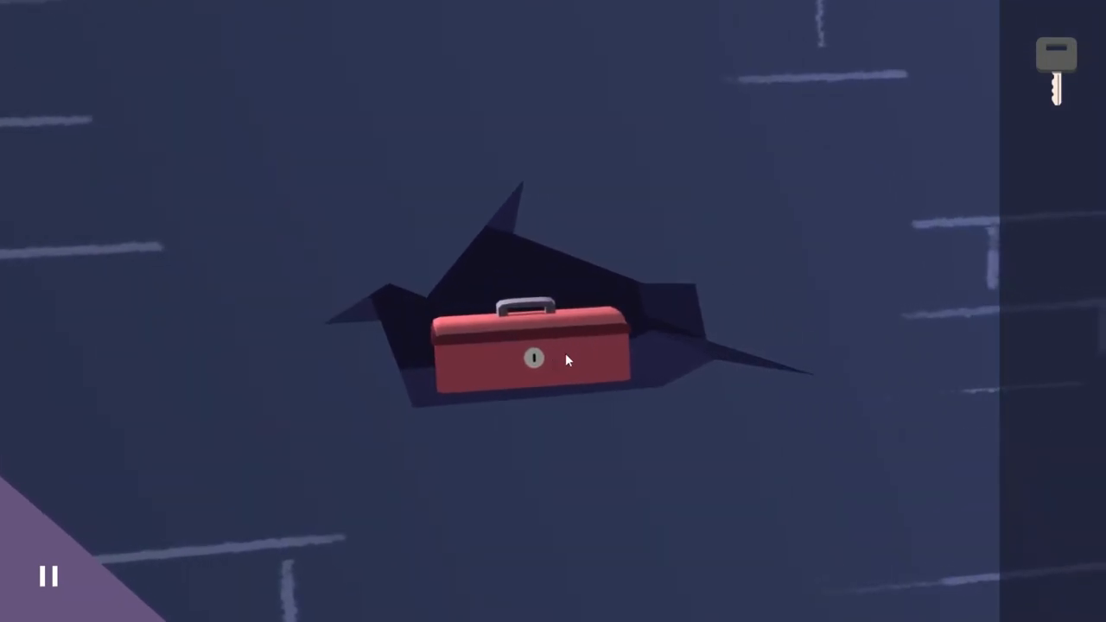
{"action": "left_click", "coordinate": [533, 359]}
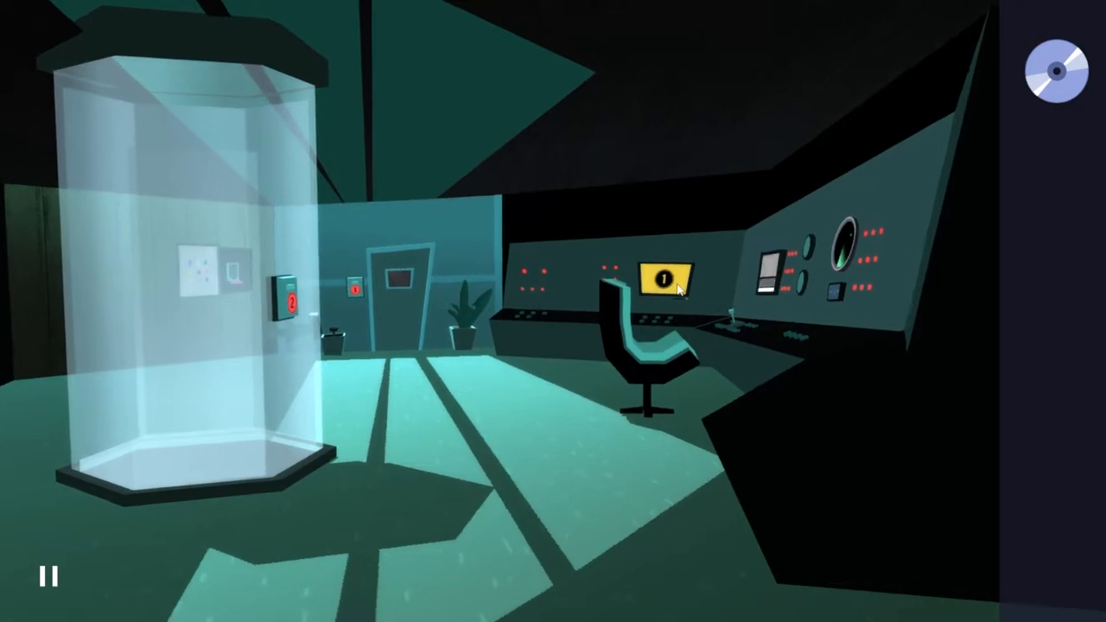
{"action": "left_click", "coordinate": [664, 279]}
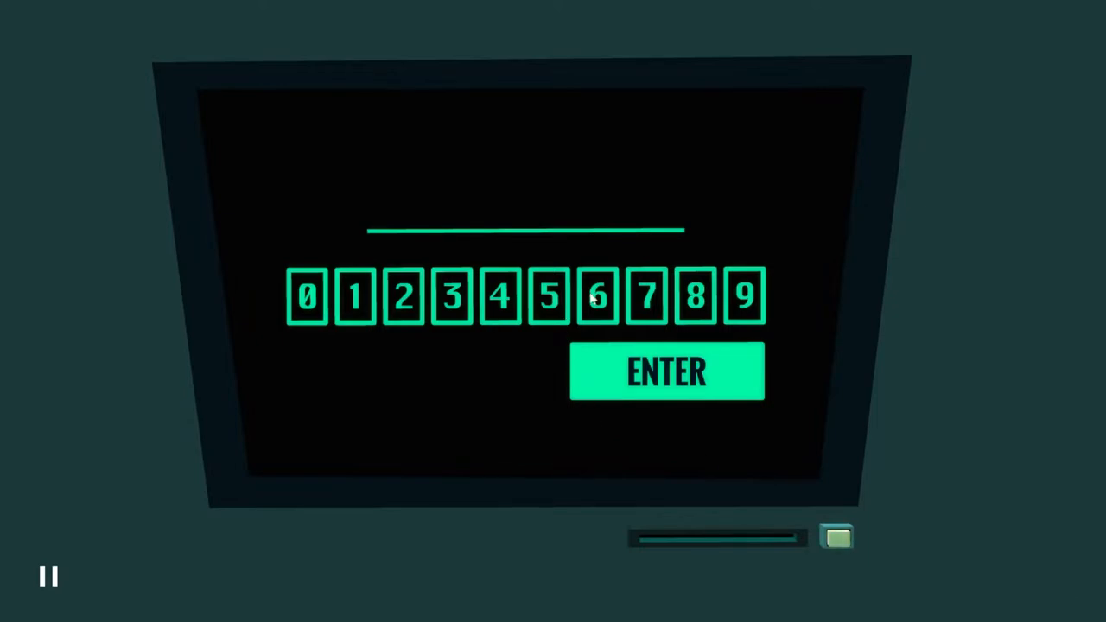
{"action": "left_click", "coordinate": [551, 295]}
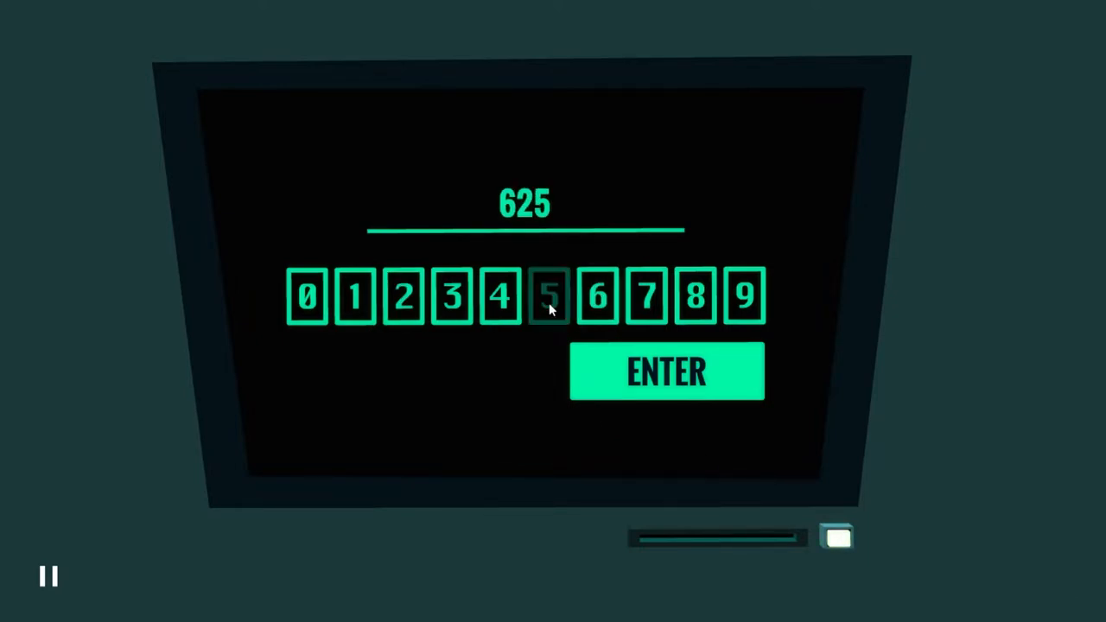
{"action": "left_click", "coordinate": [355, 296]}
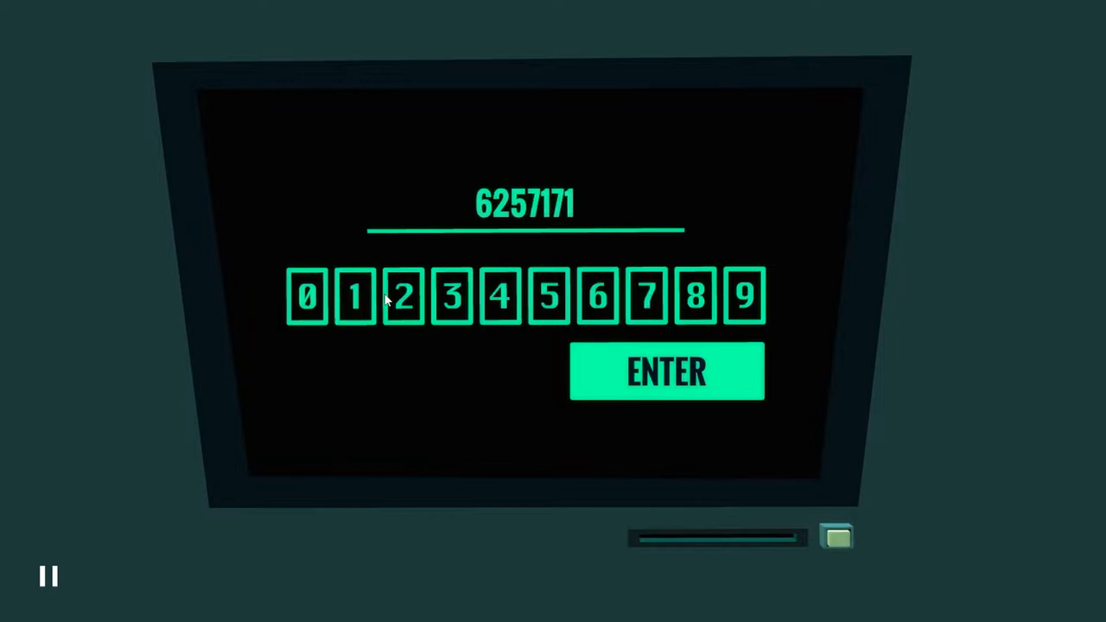
{"action": "left_click", "coordinate": [403, 296]}
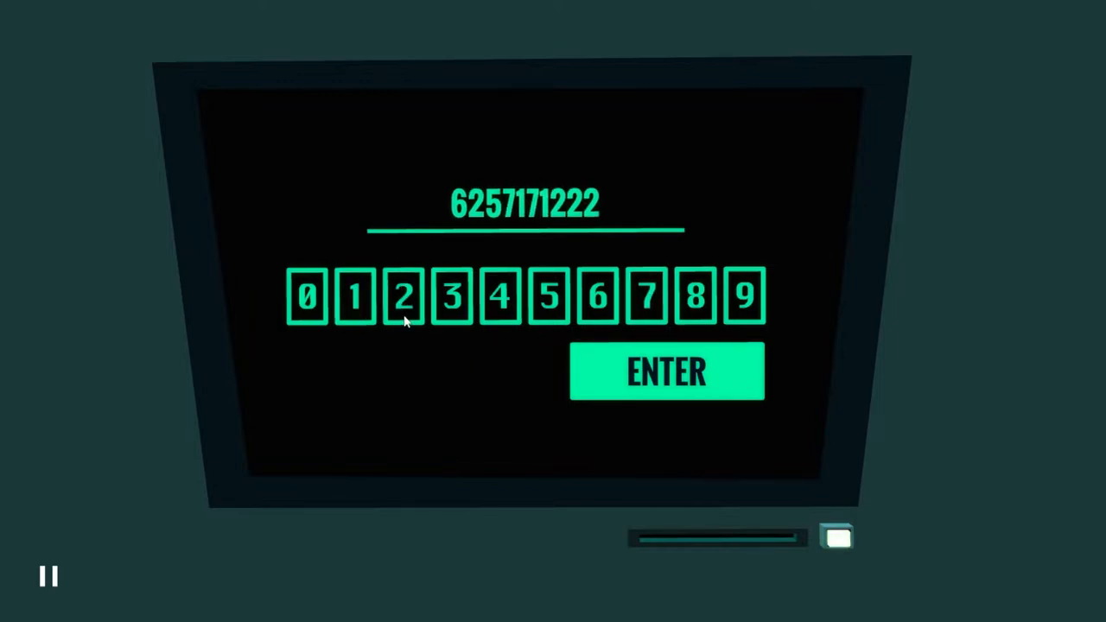
{"action": "left_click", "coordinate": [666, 372]}
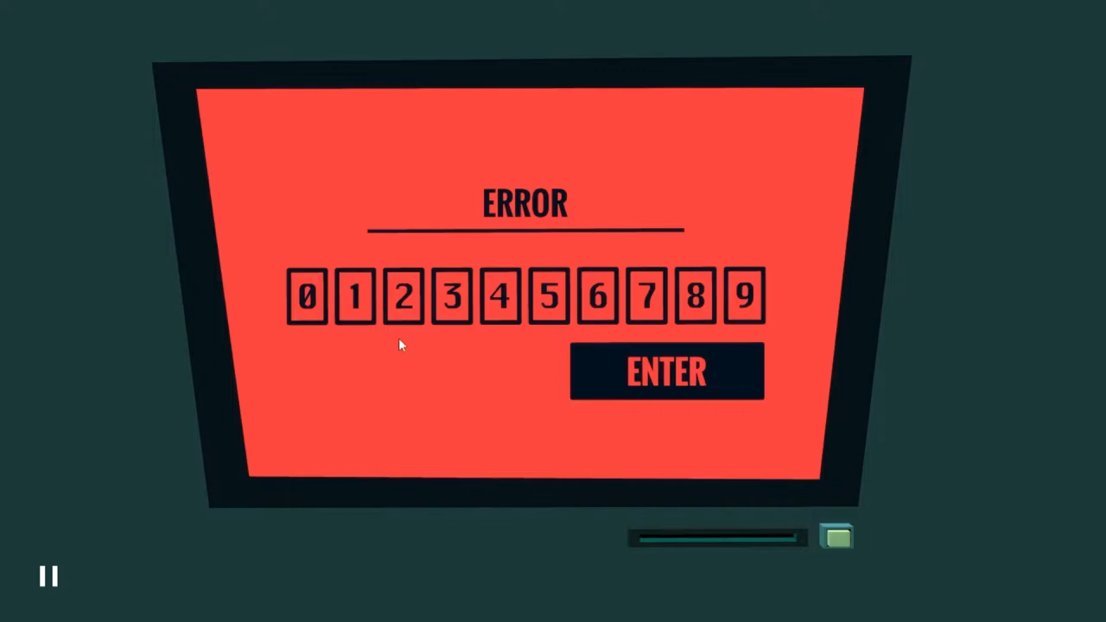
{"action": "mouse_move", "coordinate": [602, 311]}
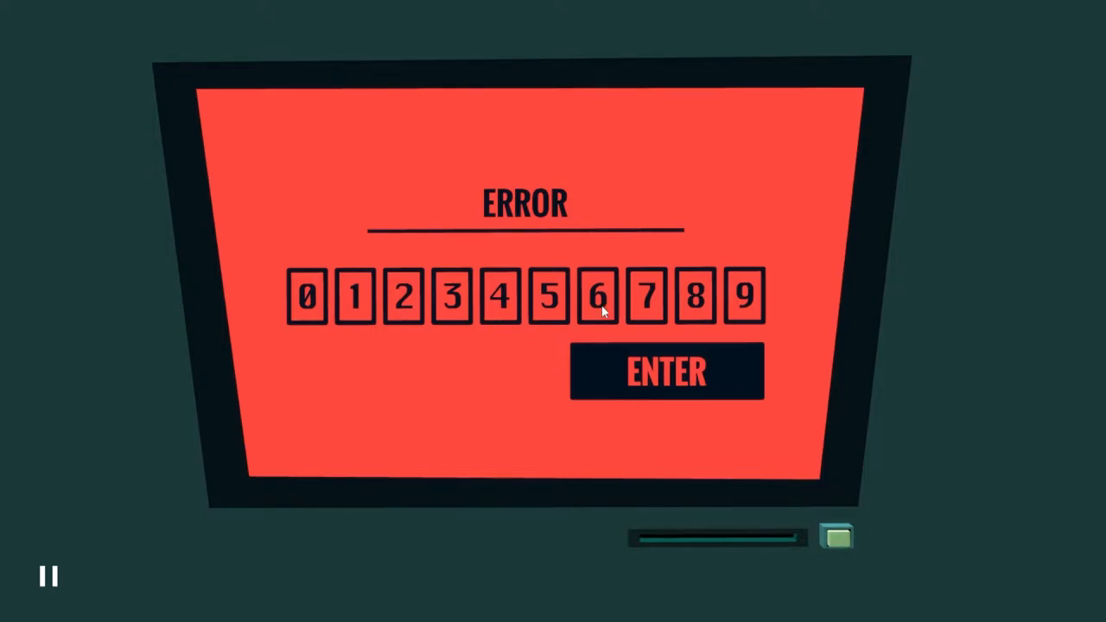
{"action": "left_click", "coordinate": [550, 295]}
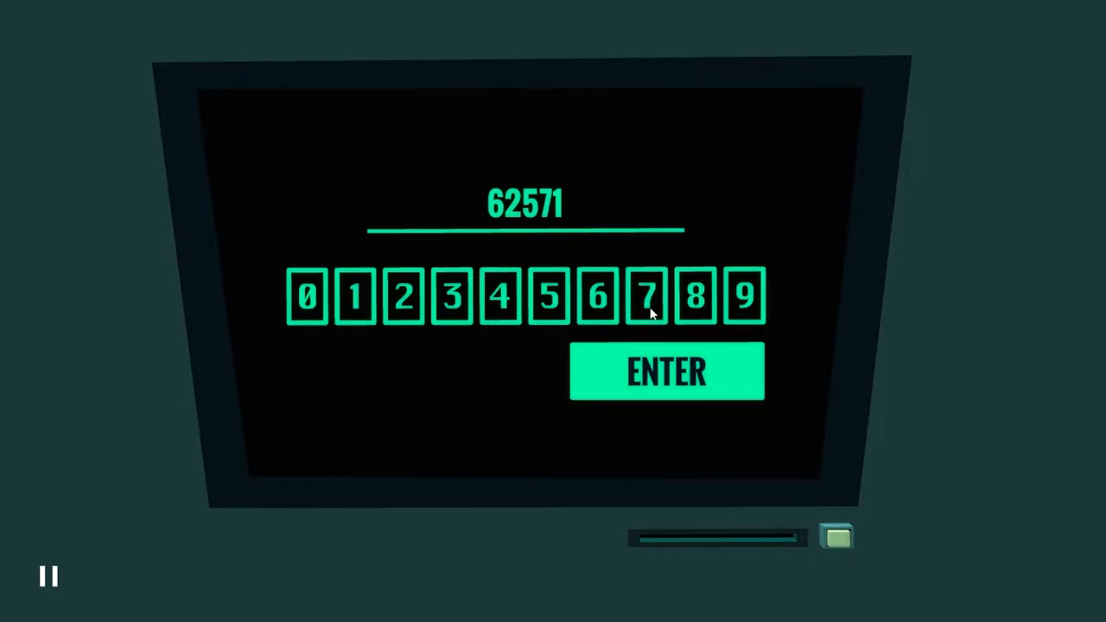
{"action": "left_click", "coordinate": [646, 296]}
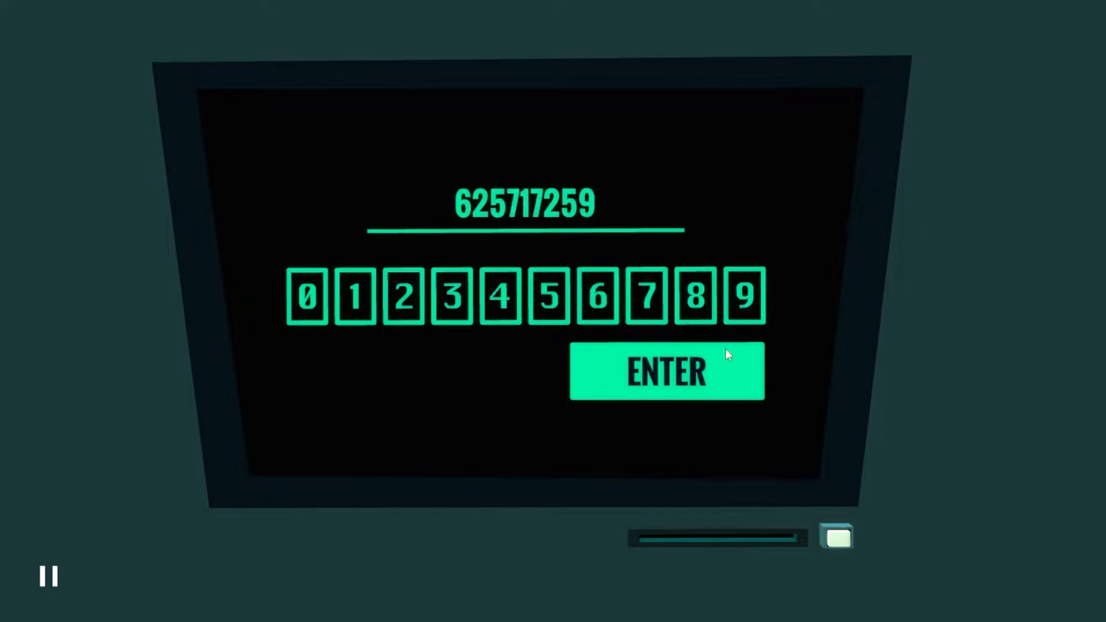
{"action": "left_click", "coordinate": [666, 371]}
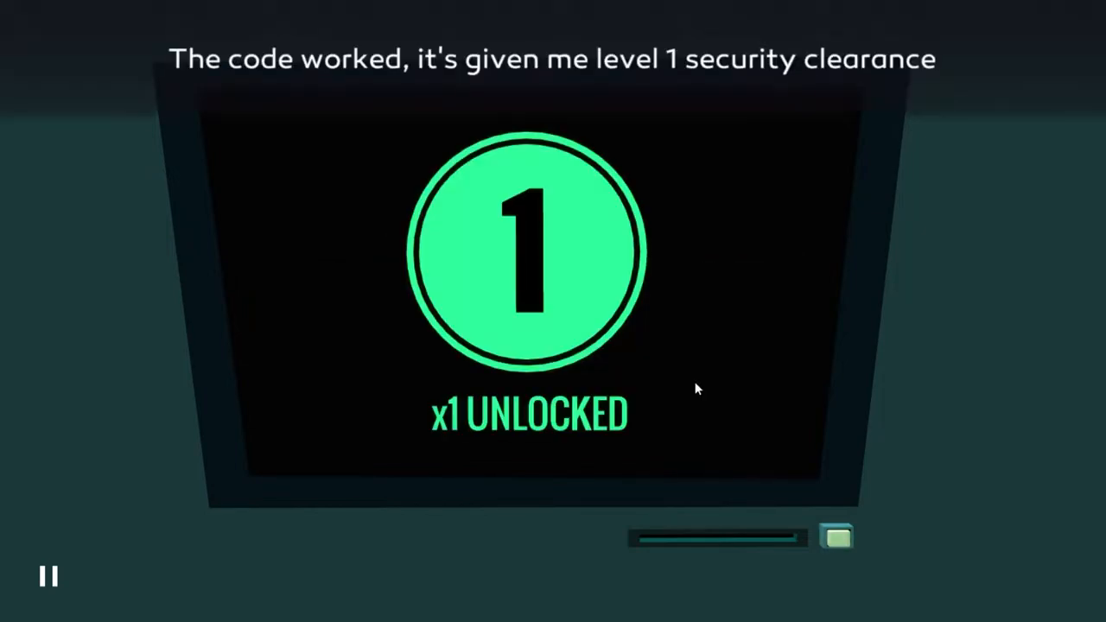
{"action": "mouse_move", "coordinate": [699, 413]}
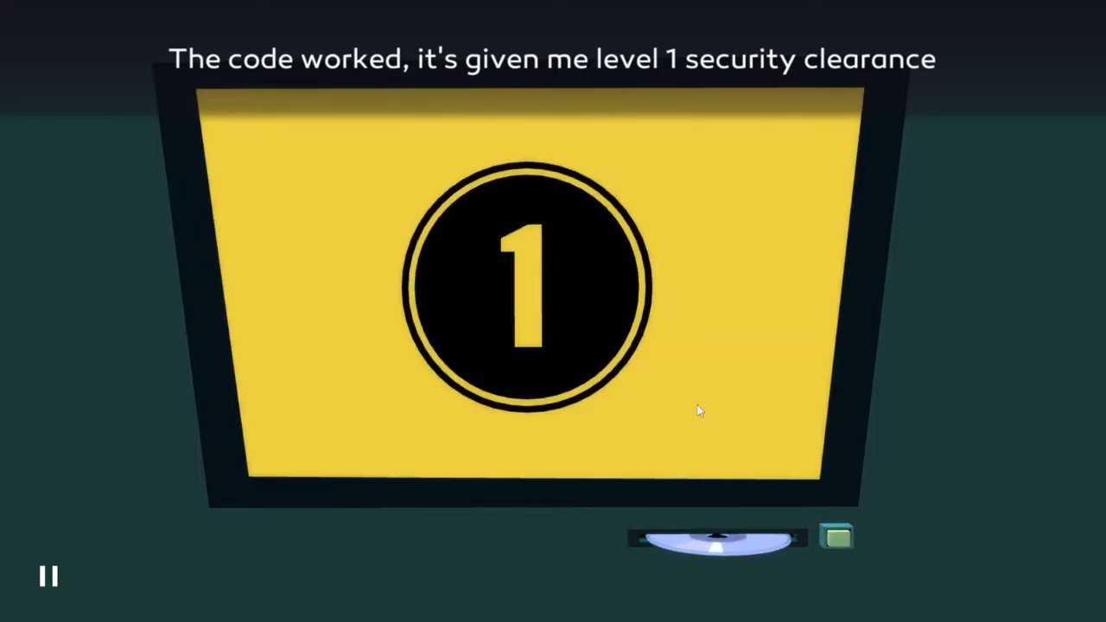
Leave the clearance screen and walk through the level 1 door into the elevator lobby
{"action": "left_click", "coordinate": [709, 536]}
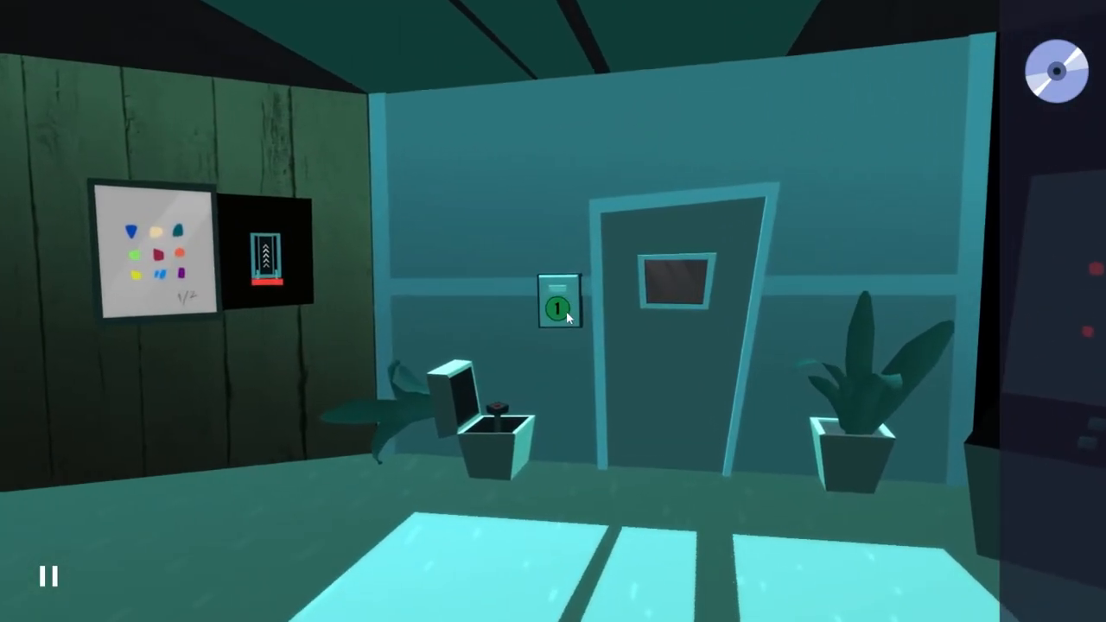
{"action": "left_click", "coordinate": [560, 307]}
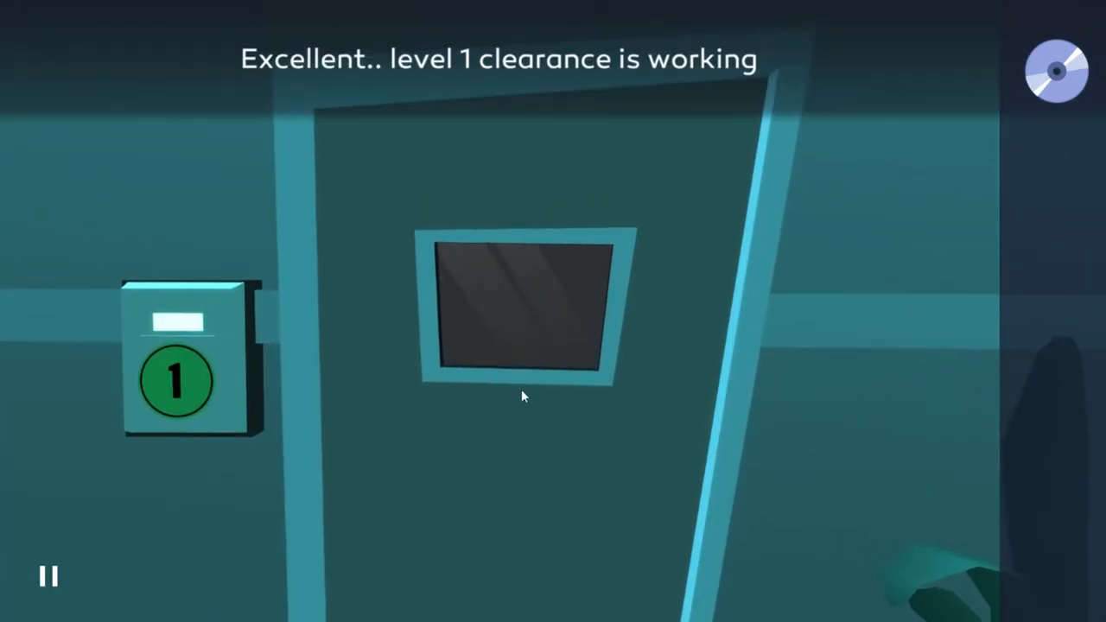
{"action": "left_click", "coordinate": [522, 307]}
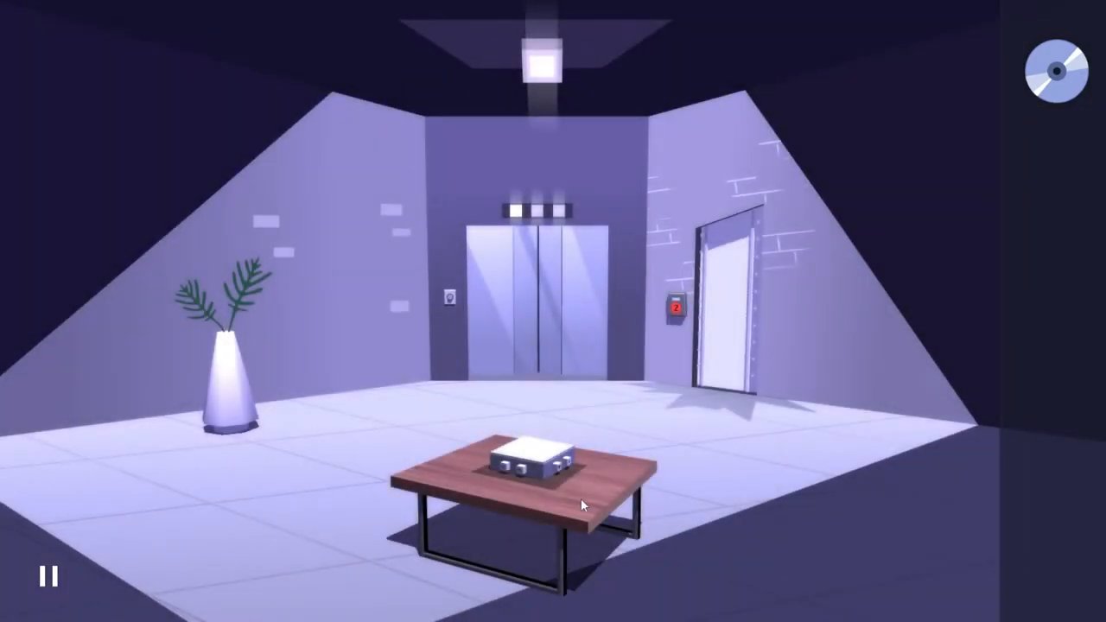
Examine the plant between the ferns, then turn the suit-button box to inspect its sides
{"action": "left_click", "coordinate": [233, 363]}
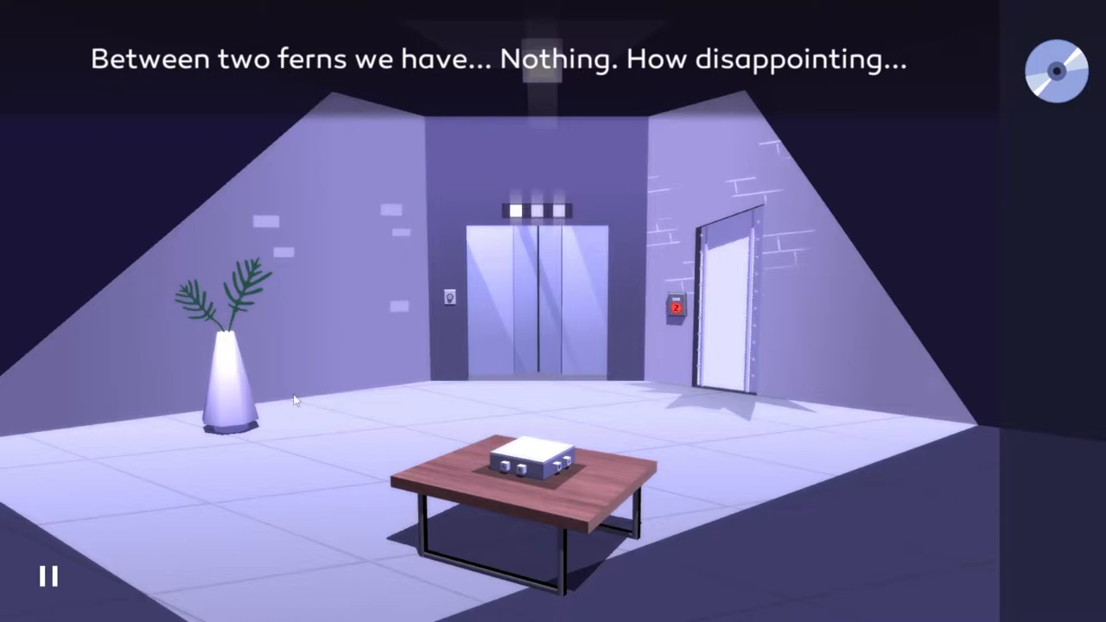
{"action": "left_click", "coordinate": [518, 458]}
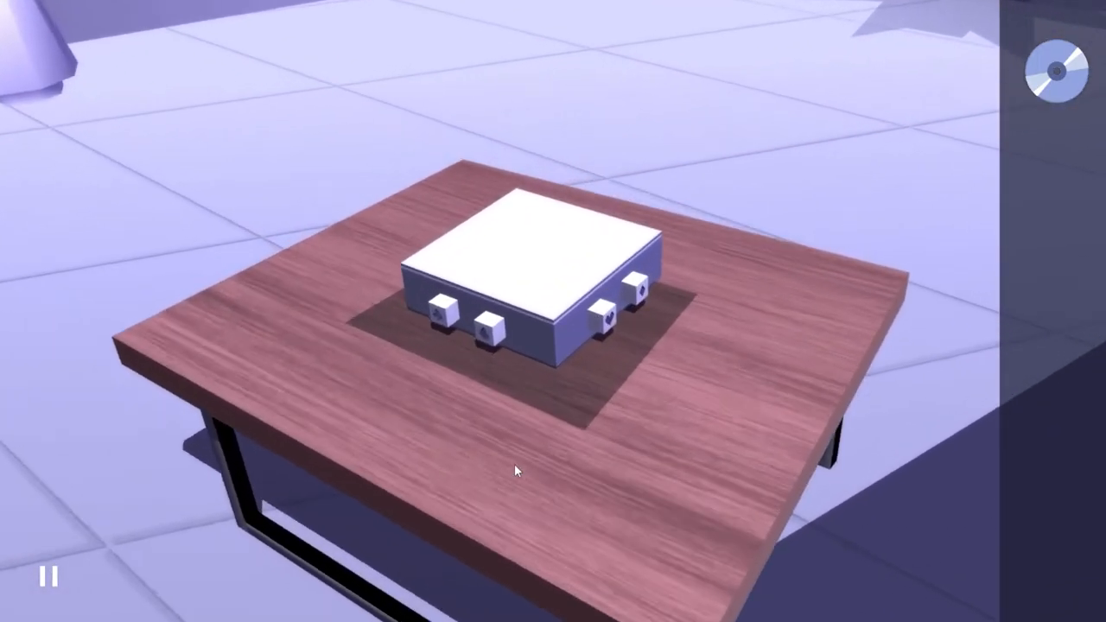
{"action": "left_click", "coordinate": [518, 294]}
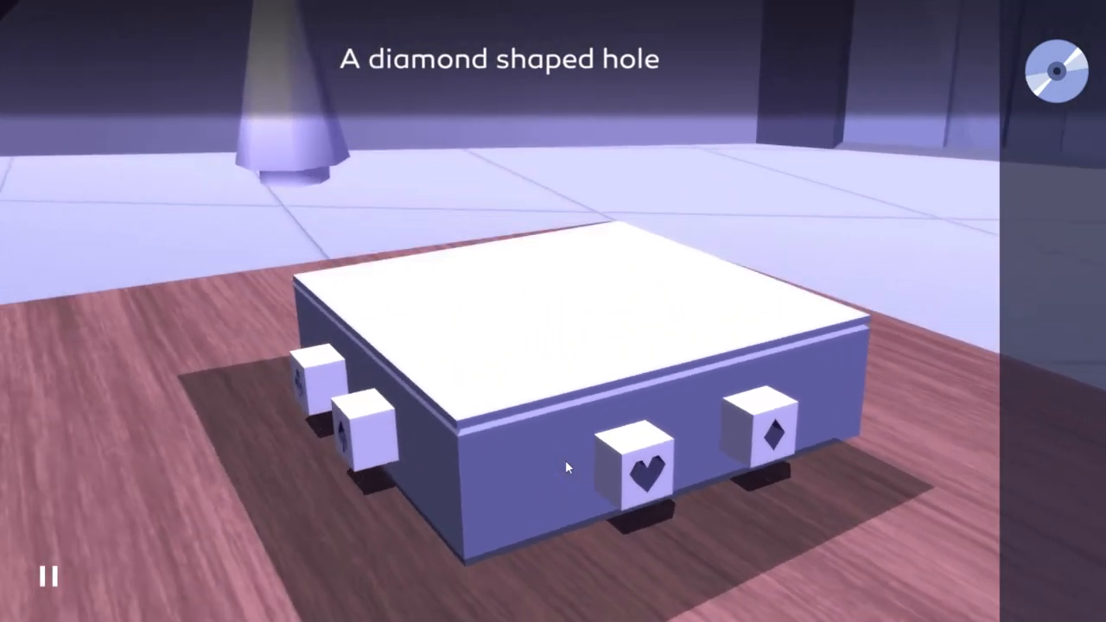
{"action": "left_click_drag", "start_coordinate": [569, 467], "coordinate": [268, 531]}
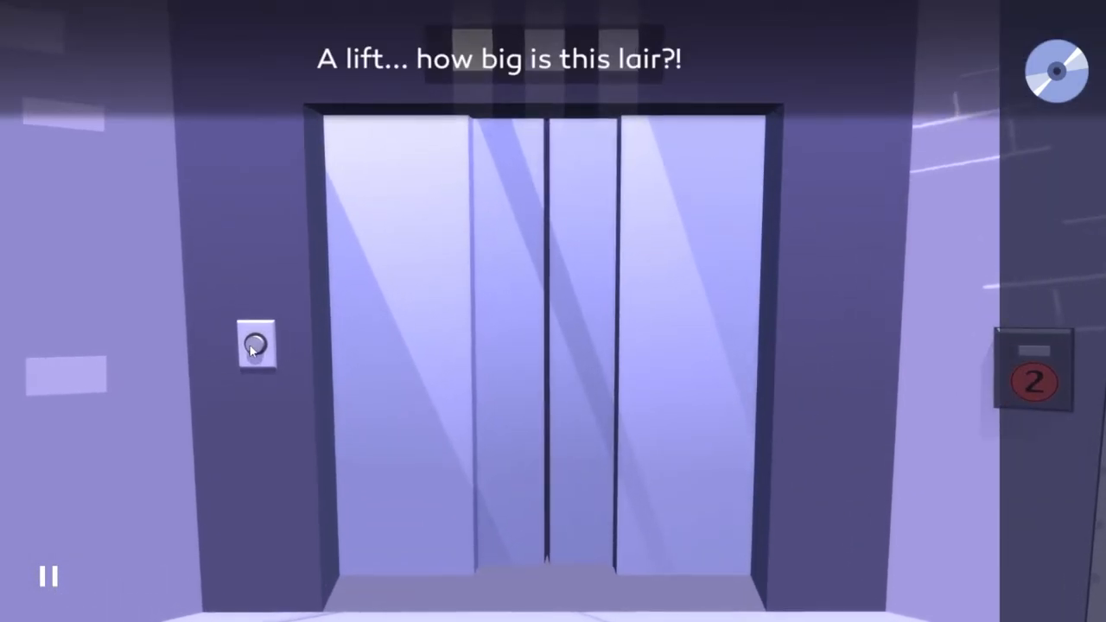
Call the lift, try the -1 button, and step back out to the lobby
{"action": "left_click", "coordinate": [257, 345]}
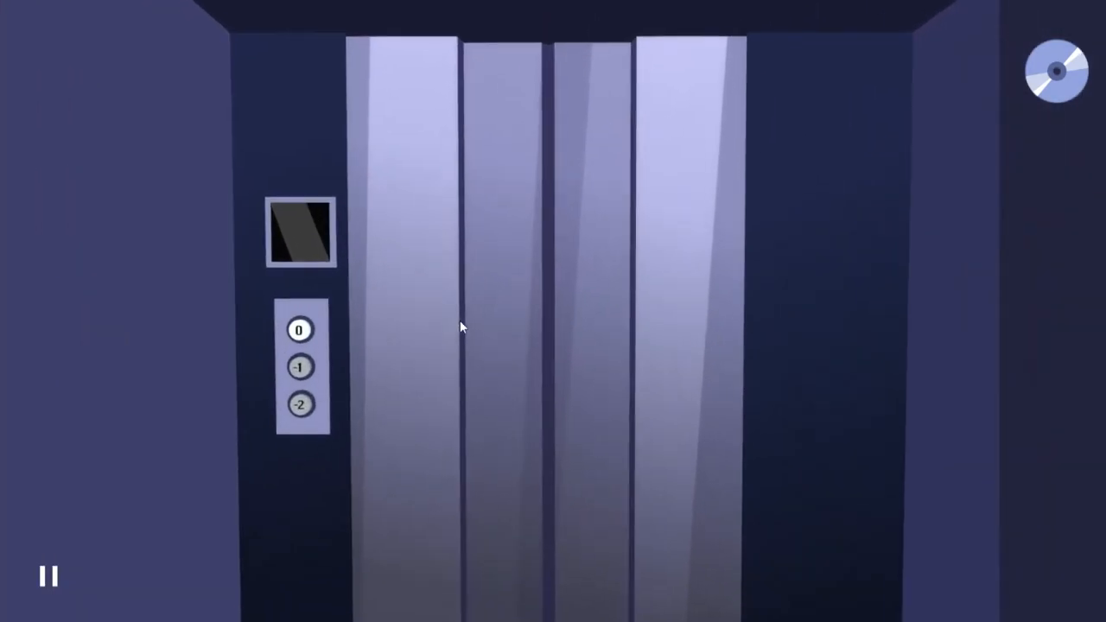
{"action": "left_click", "coordinate": [299, 368]}
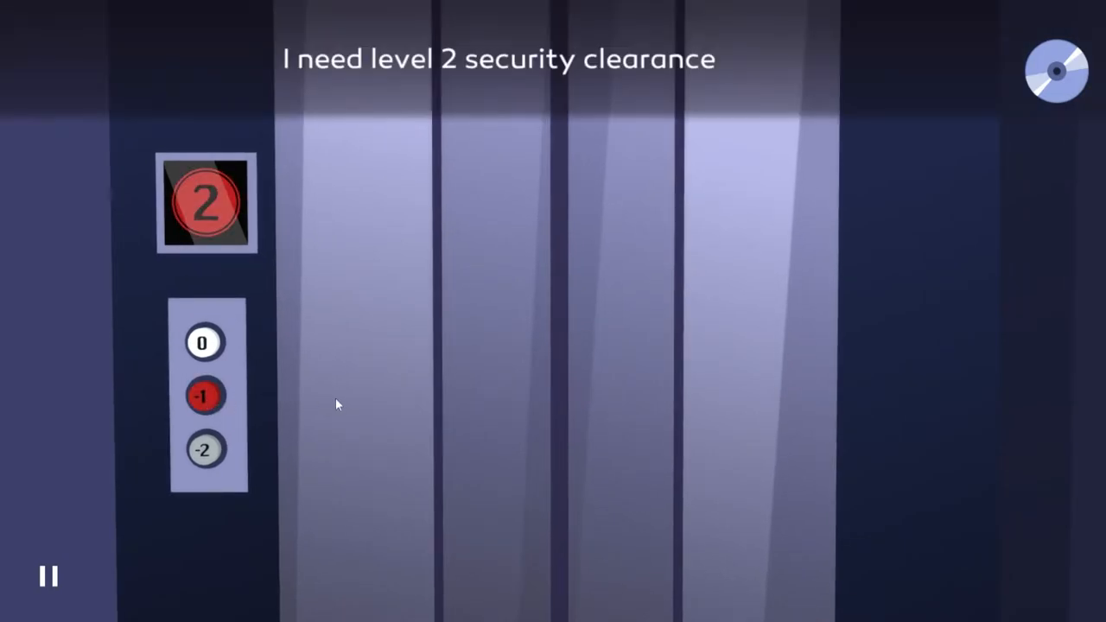
{"action": "left_click", "coordinate": [203, 343]}
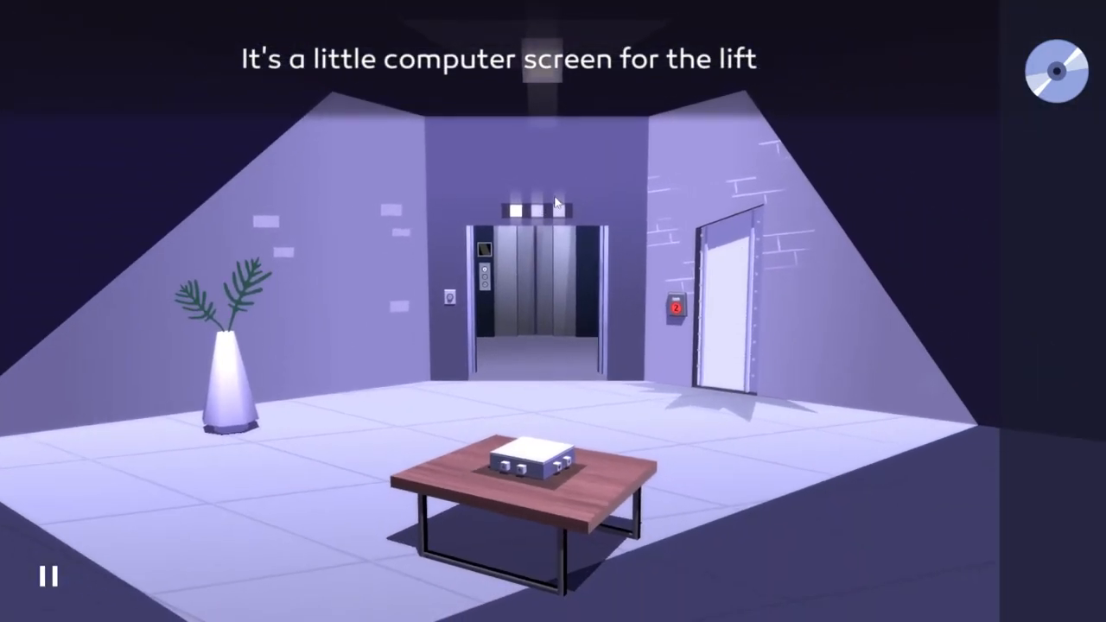
{"action": "left_click", "coordinate": [231, 406]}
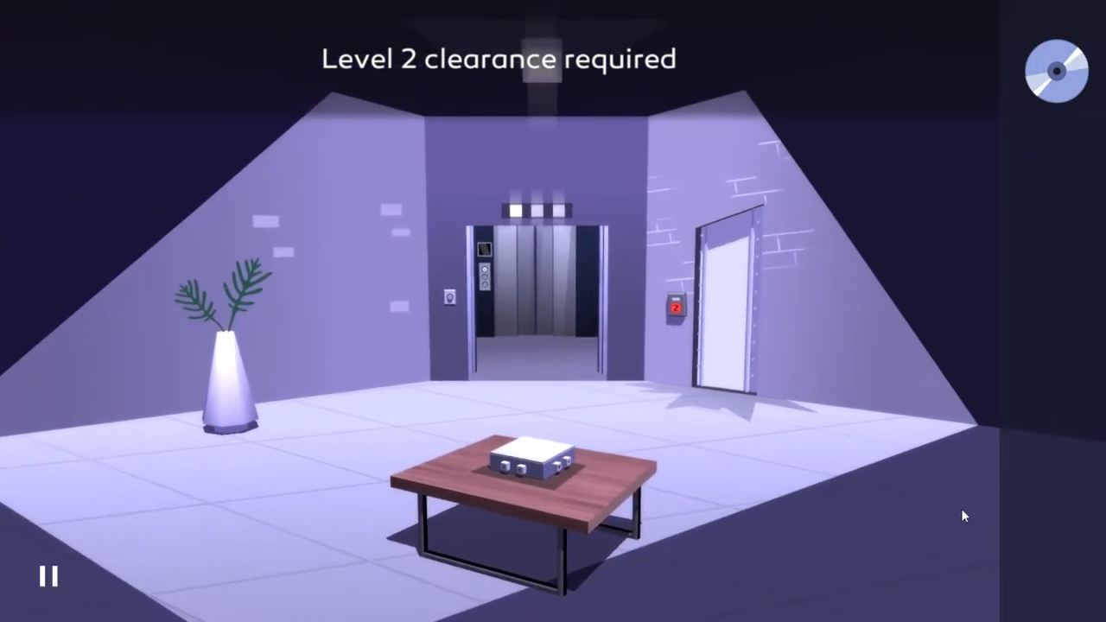
{"action": "left_click", "coordinate": [523, 463]}
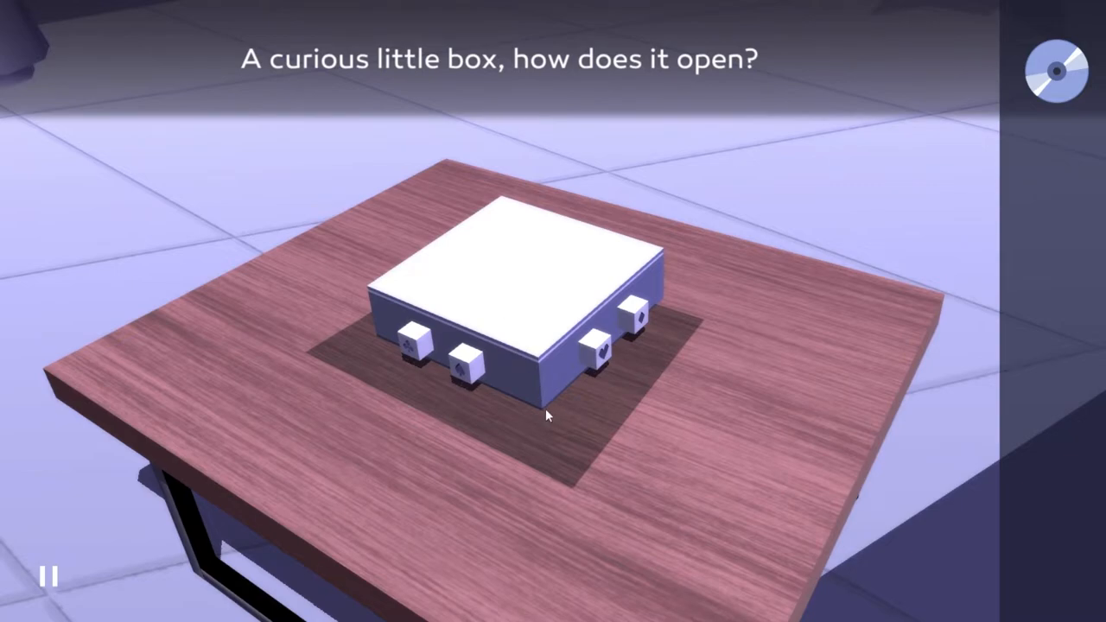
{"action": "mouse_move", "coordinate": [329, 401]}
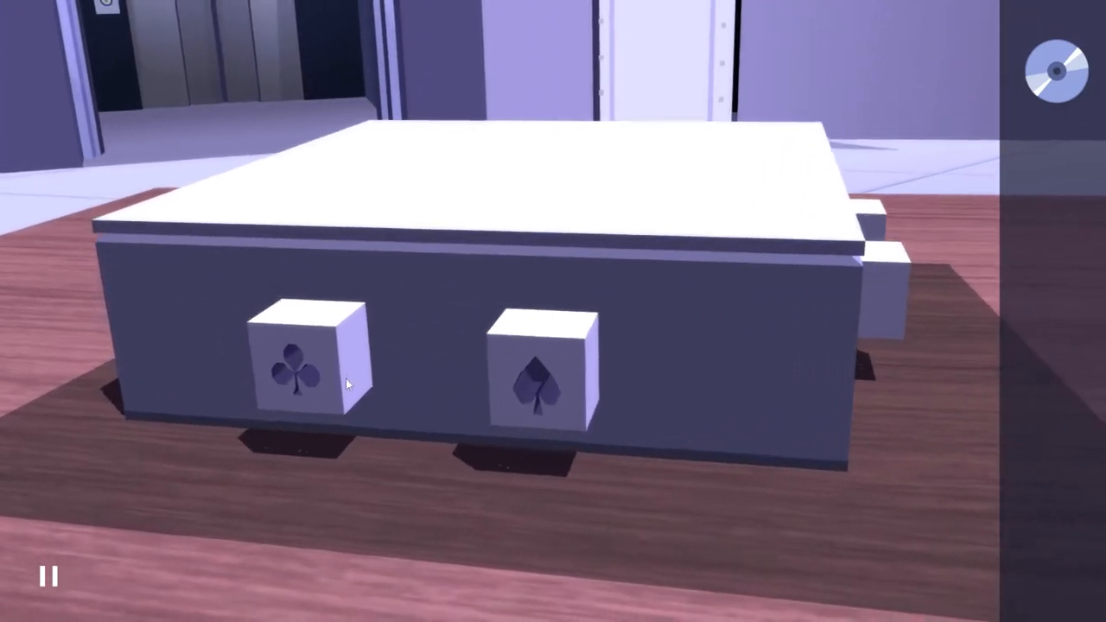
{"action": "left_click", "coordinate": [301, 363]}
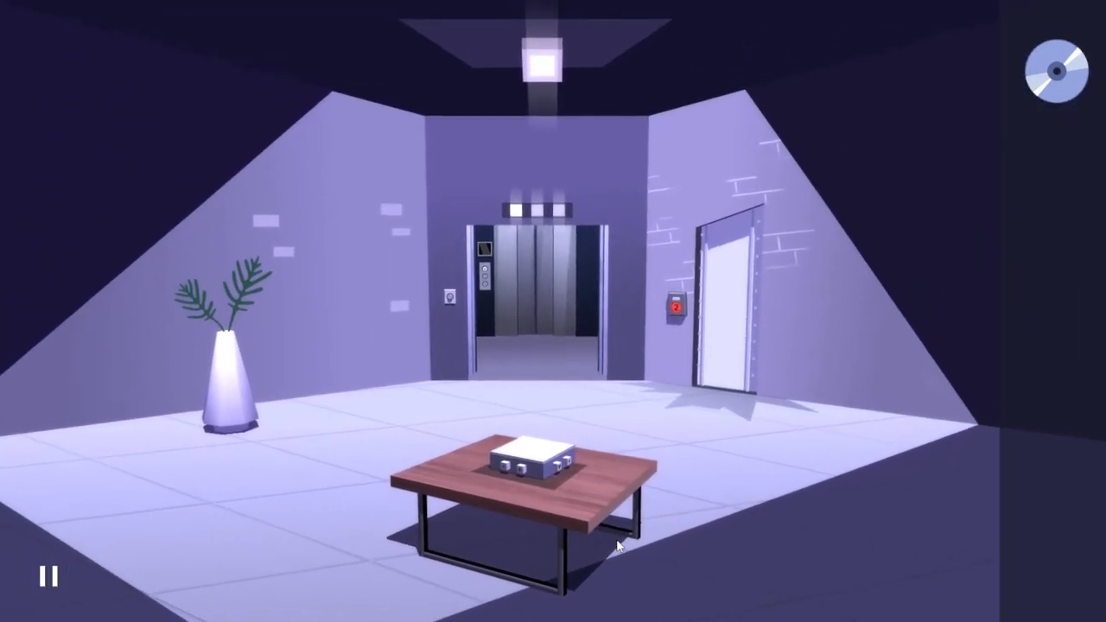
{"action": "left_click", "coordinate": [523, 462]}
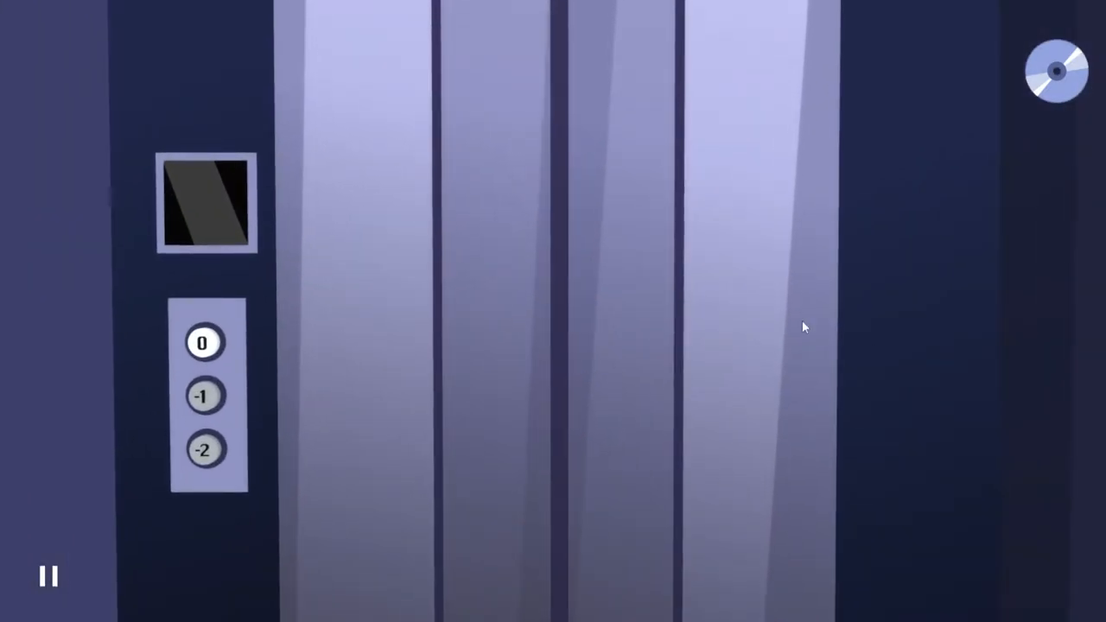
{"action": "left_click", "coordinate": [204, 450]}
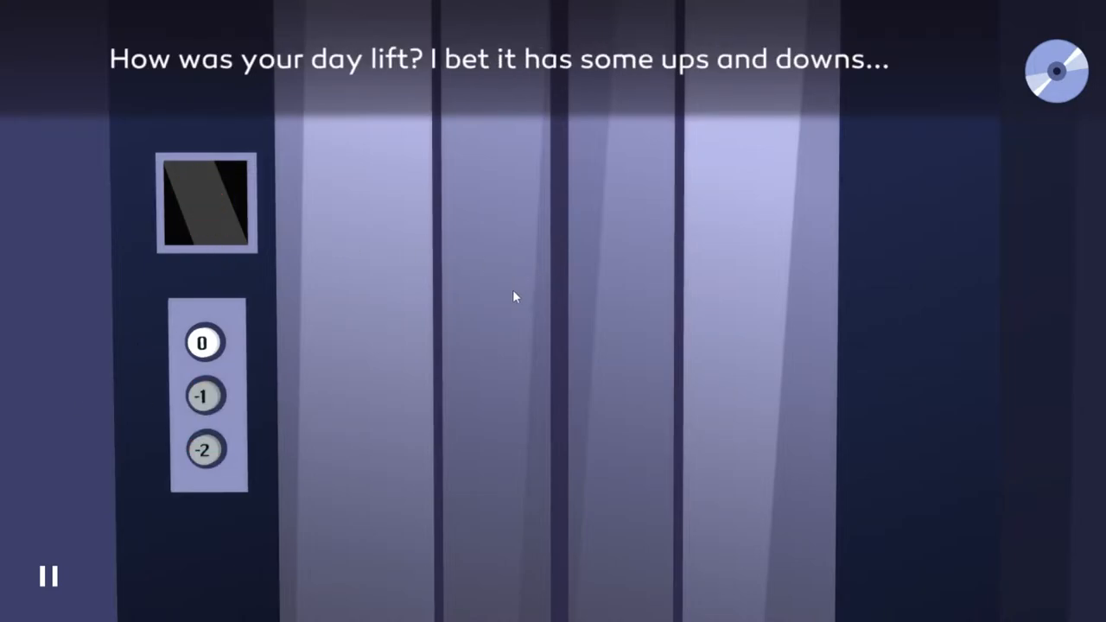
{"action": "mouse_move", "coordinate": [605, 383]}
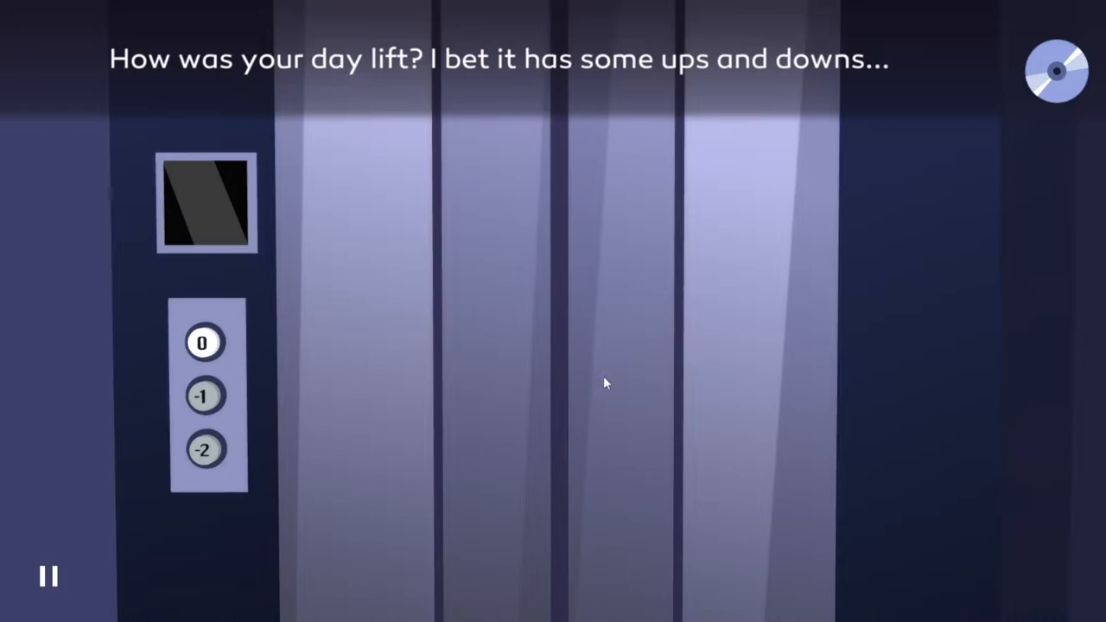
{"action": "mouse_move", "coordinate": [796, 446]}
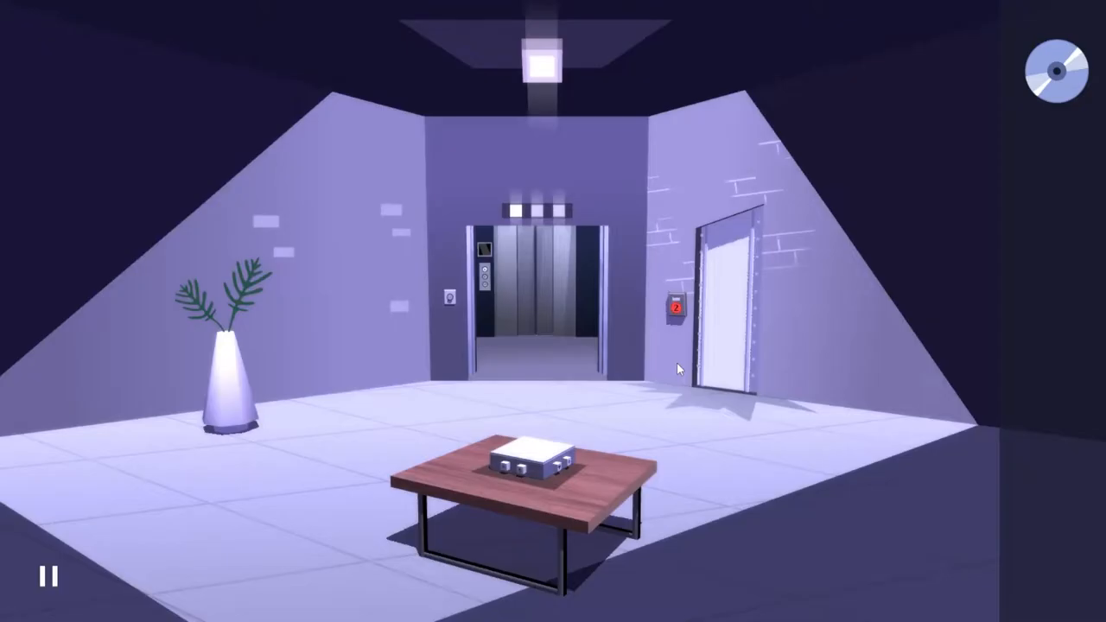
{"action": "mouse_move", "coordinate": [582, 459]}
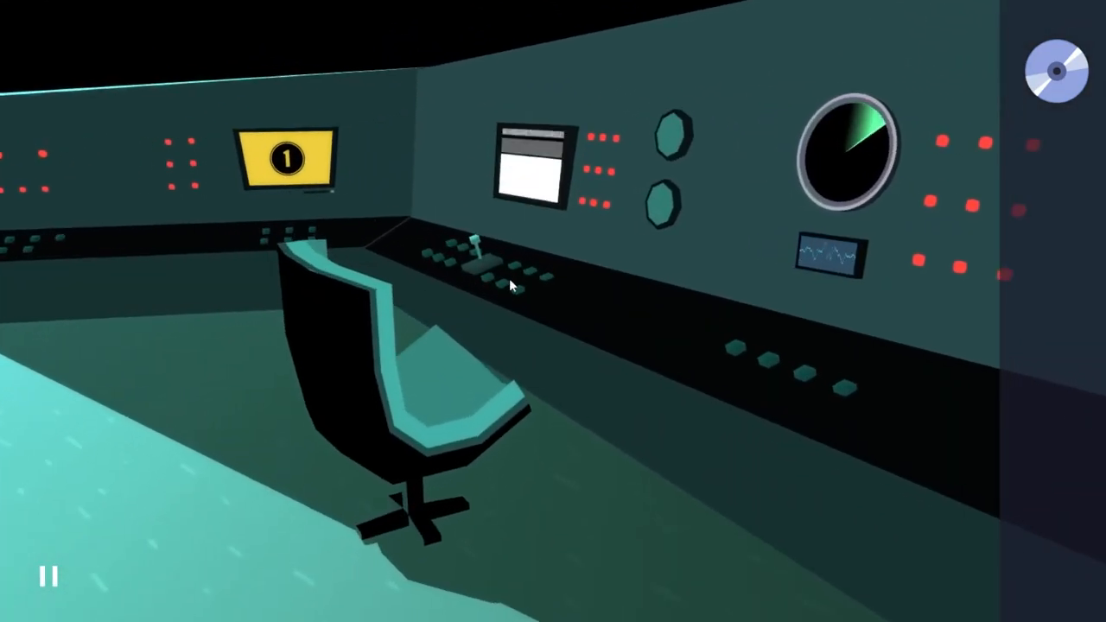
Read the spytronic3000 message on the control-room console monitor
{"action": "left_click", "coordinate": [536, 164]}
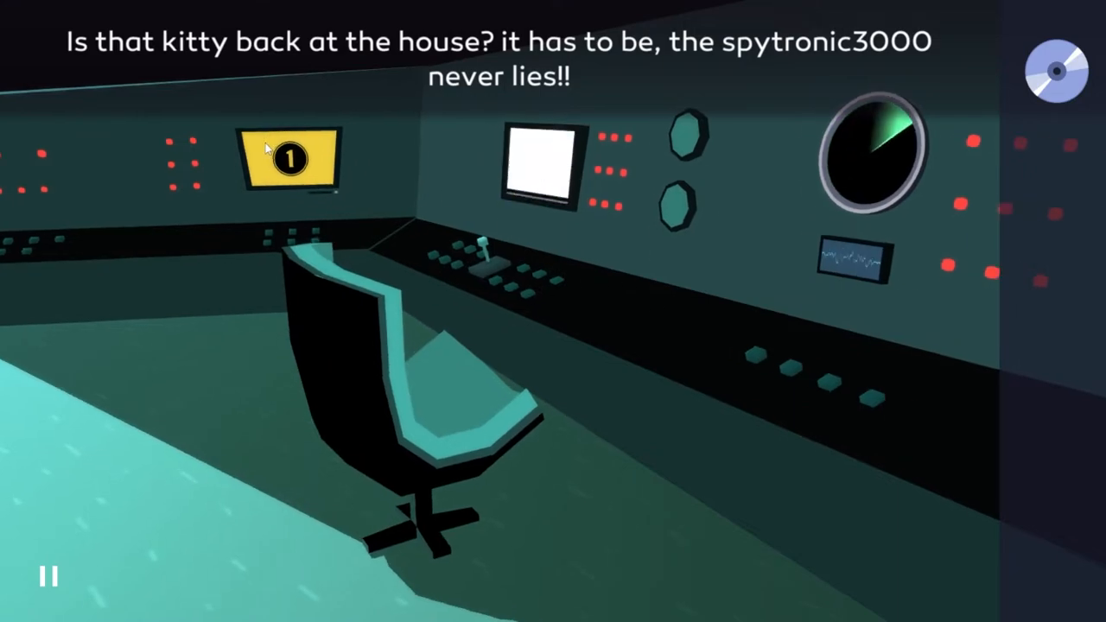
{"action": "left_click", "coordinate": [288, 158]}
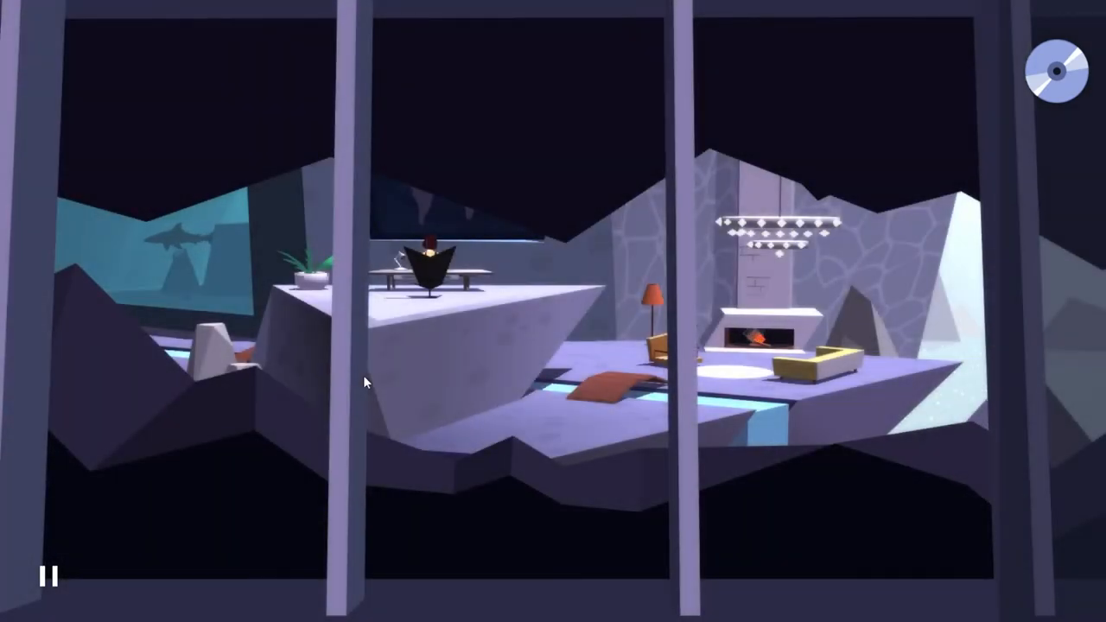
{"action": "mouse_move", "coordinate": [459, 355]}
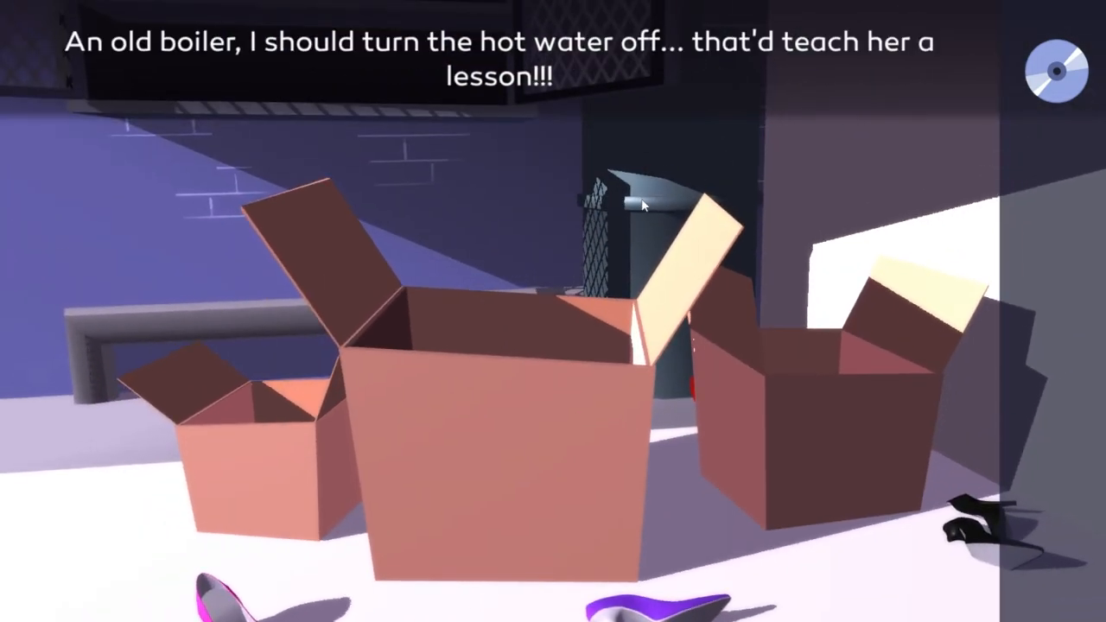
{"action": "mouse_move", "coordinate": [646, 200]}
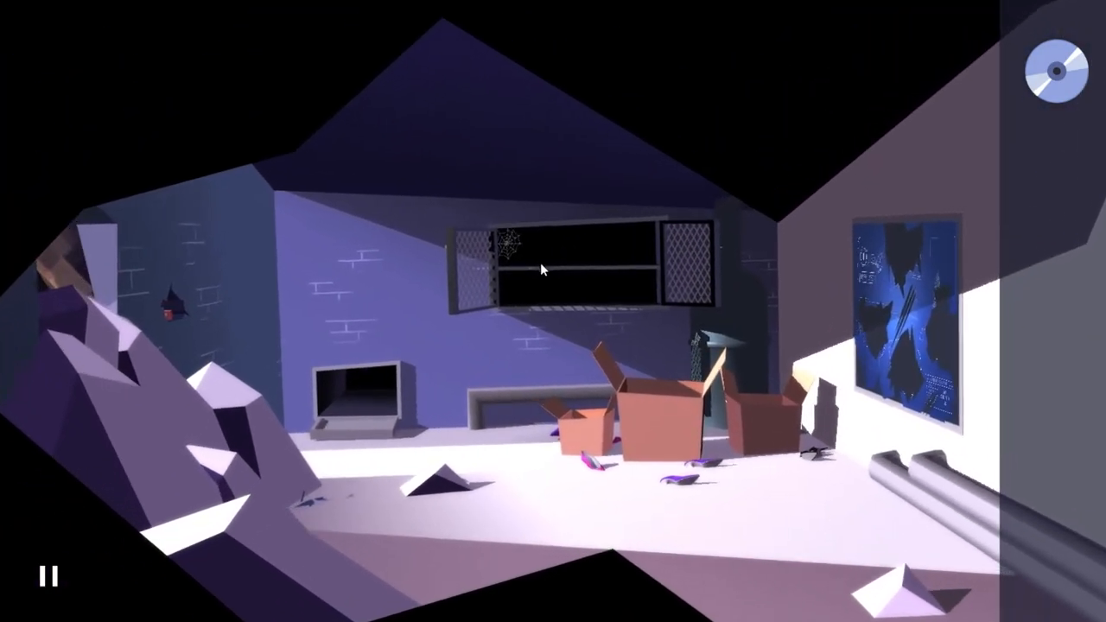
Check the old boiler, then zoom in on the torn blueprint showing 625717259
{"action": "left_click", "coordinate": [543, 268]}
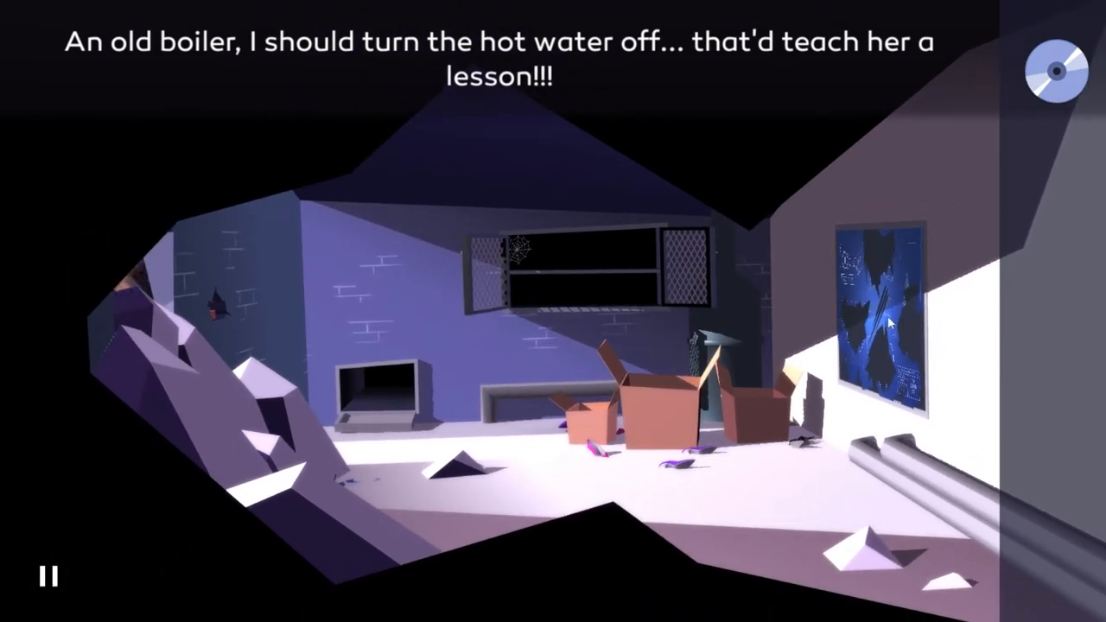
{"action": "left_click", "coordinate": [882, 320]}
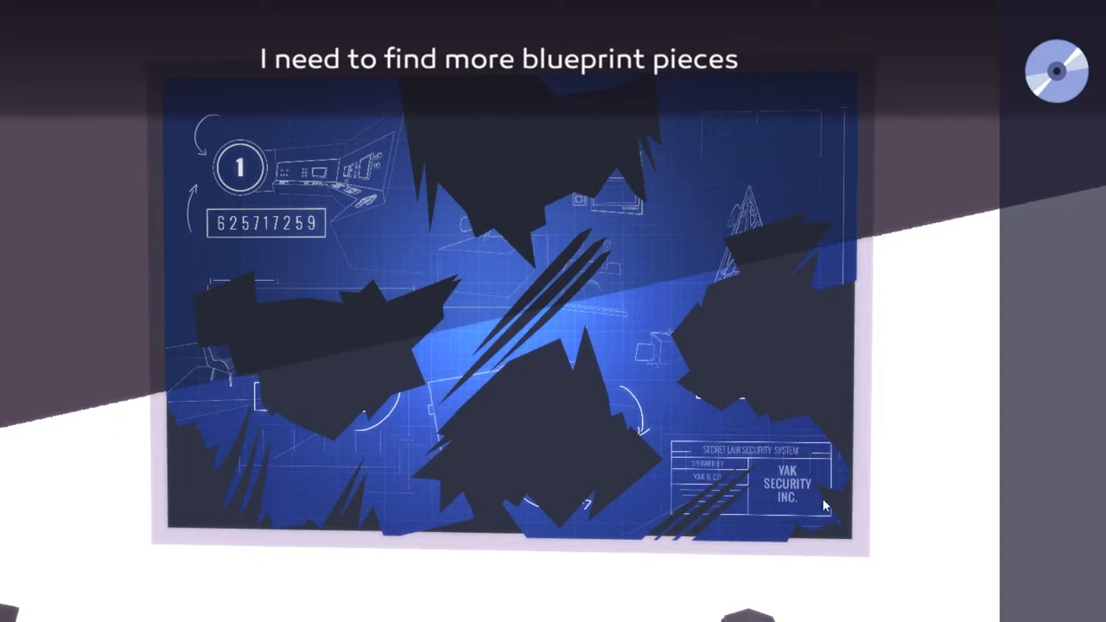
{"action": "mouse_move", "coordinate": [276, 237]}
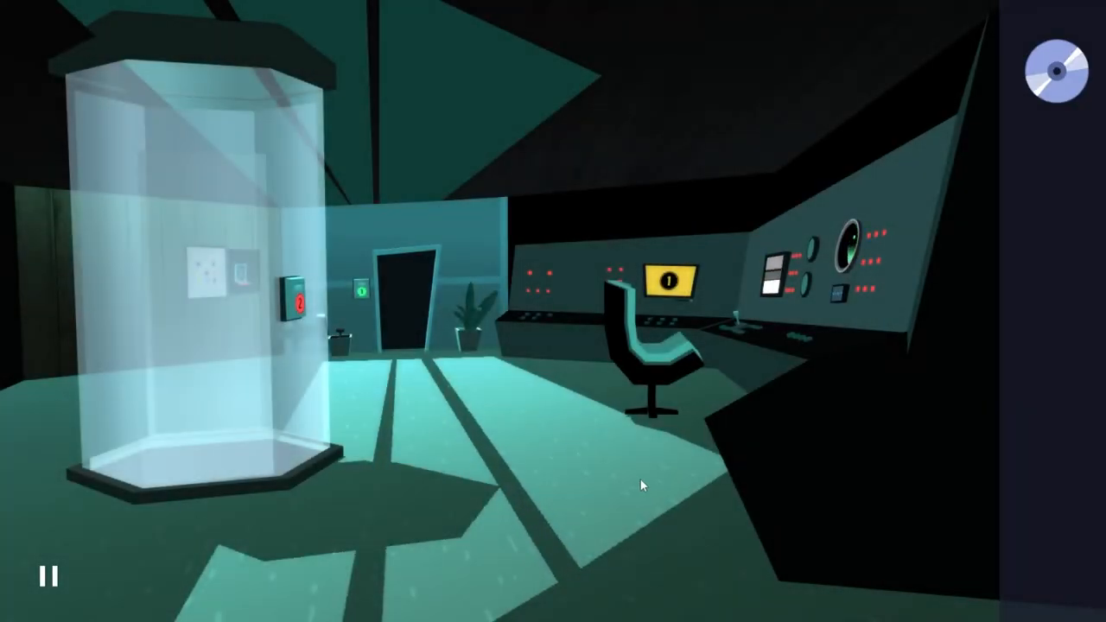
{"action": "mouse_move", "coordinate": [324, 363]}
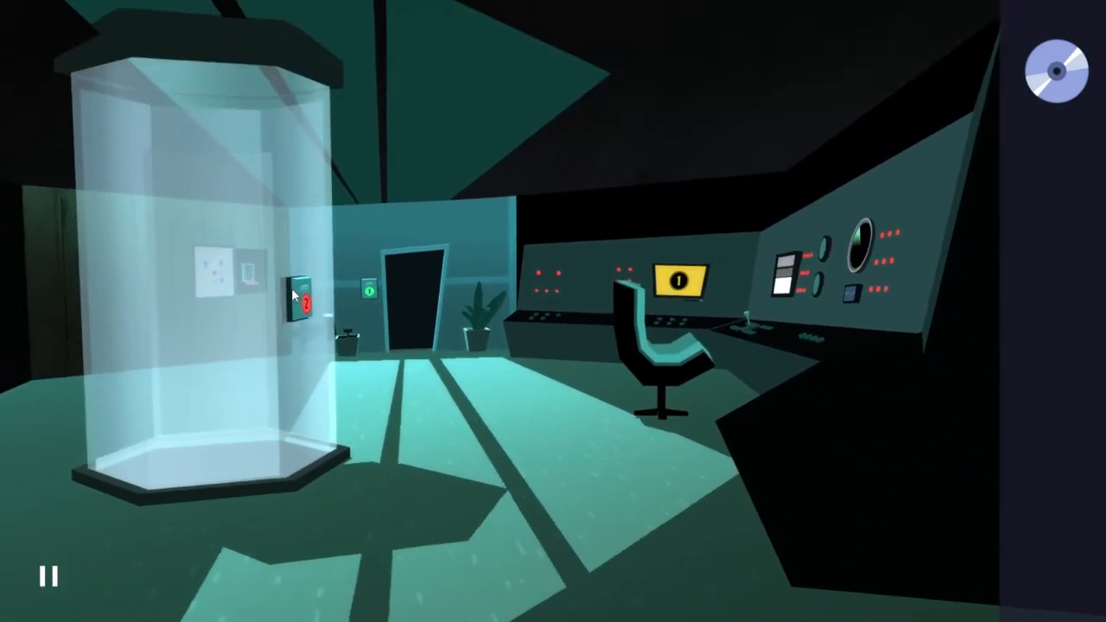
Walk to the doorway wall, view the 1/2 colour painting, and try the numbered panel
{"action": "left_click", "coordinate": [302, 289]}
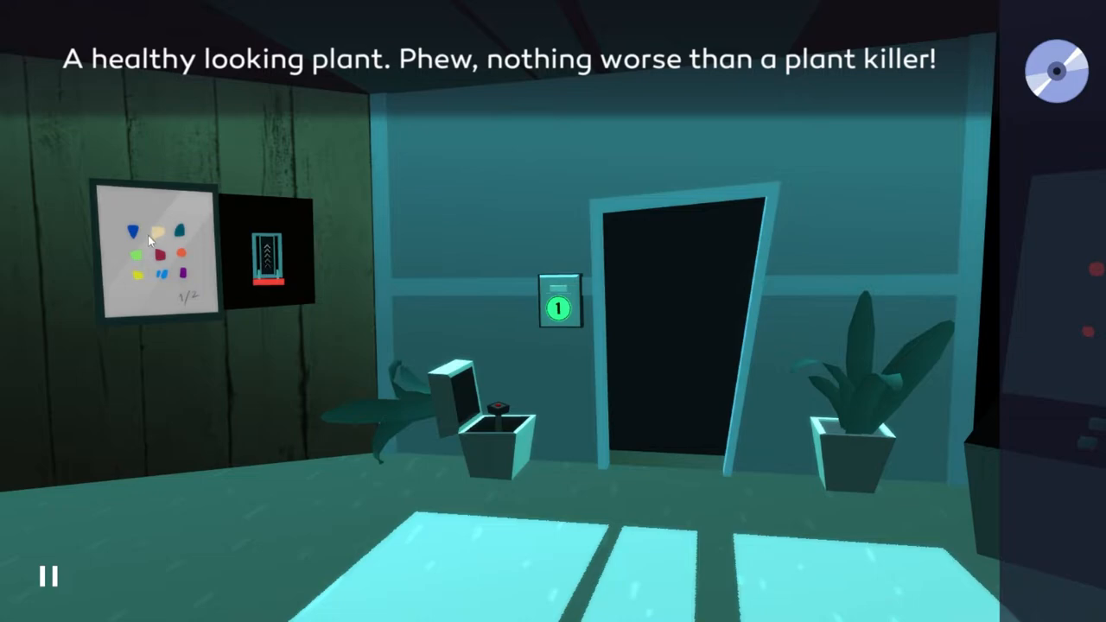
{"action": "left_click", "coordinate": [164, 250]}
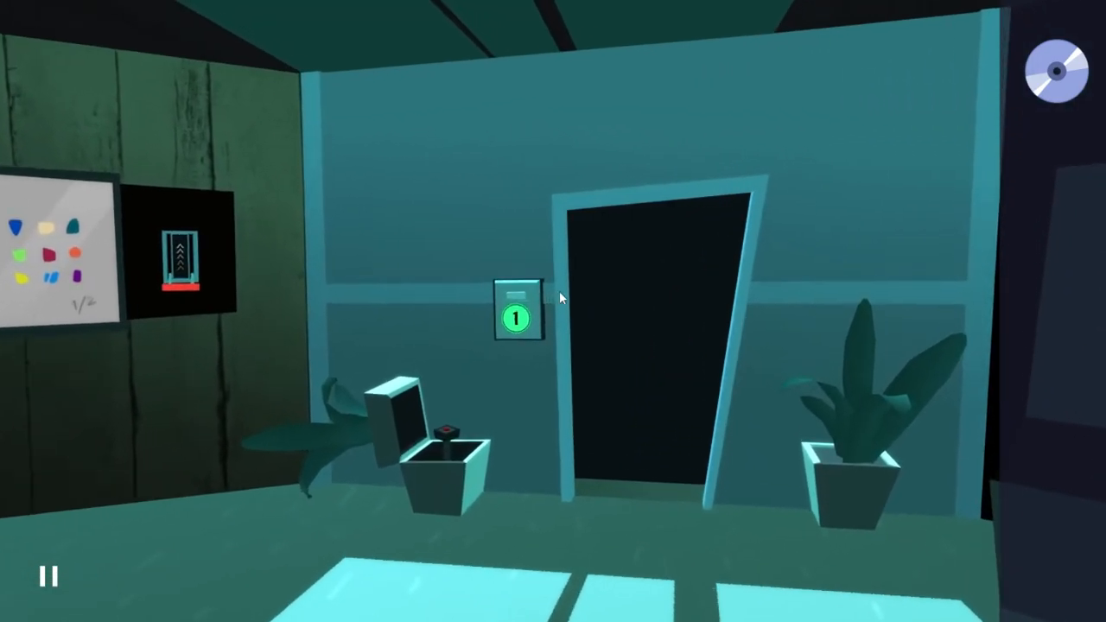
{"action": "left_click", "coordinate": [516, 320]}
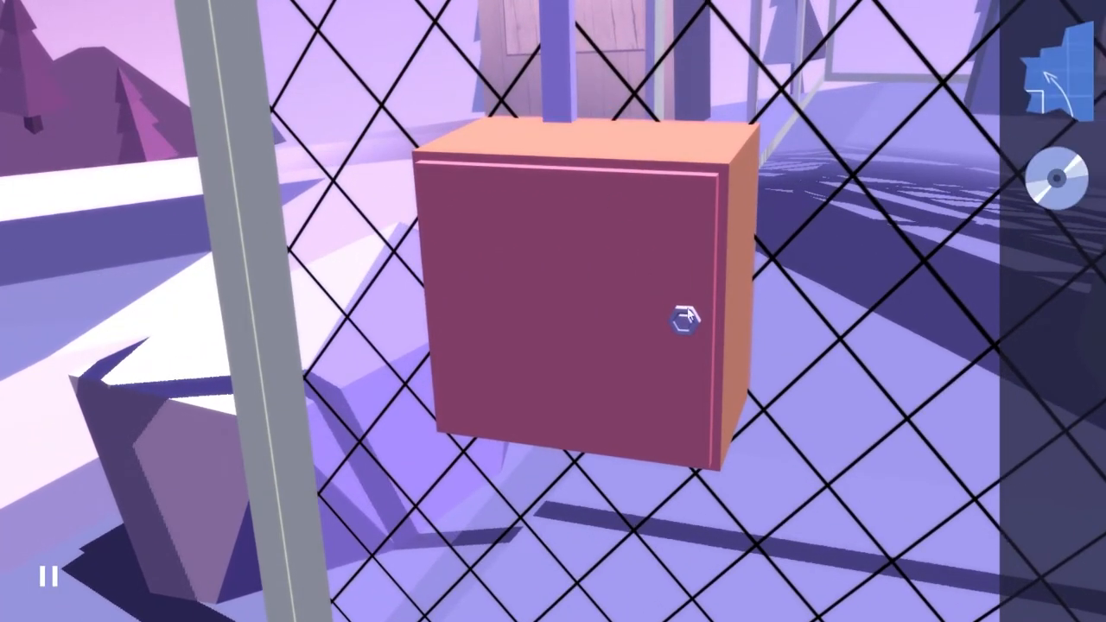
Open the red box's latch behind the fence to collect a blueprint piece
{"action": "left_click", "coordinate": [685, 319]}
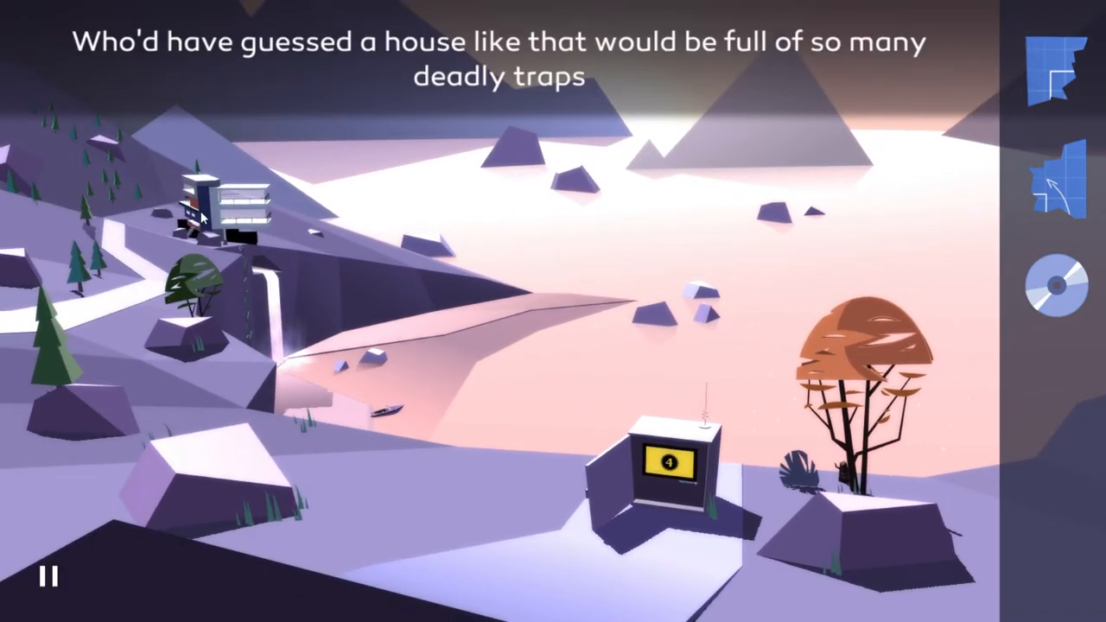
{"action": "mouse_move", "coordinate": [184, 375]}
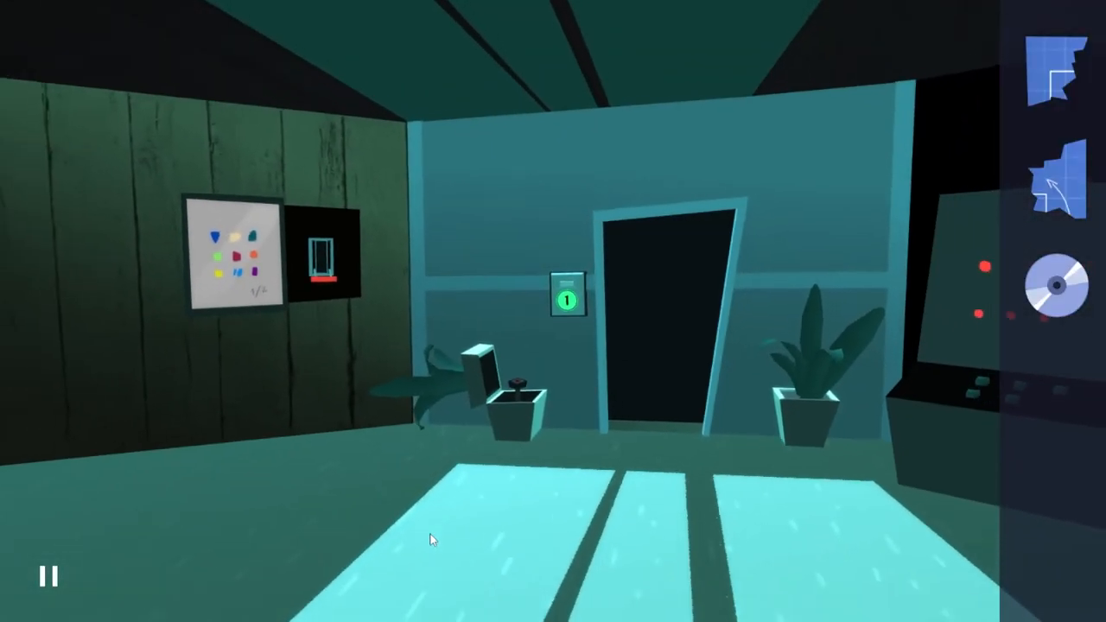
Walk back to the basement and look closely at the torn blueprint again
{"action": "left_click", "coordinate": [570, 298]}
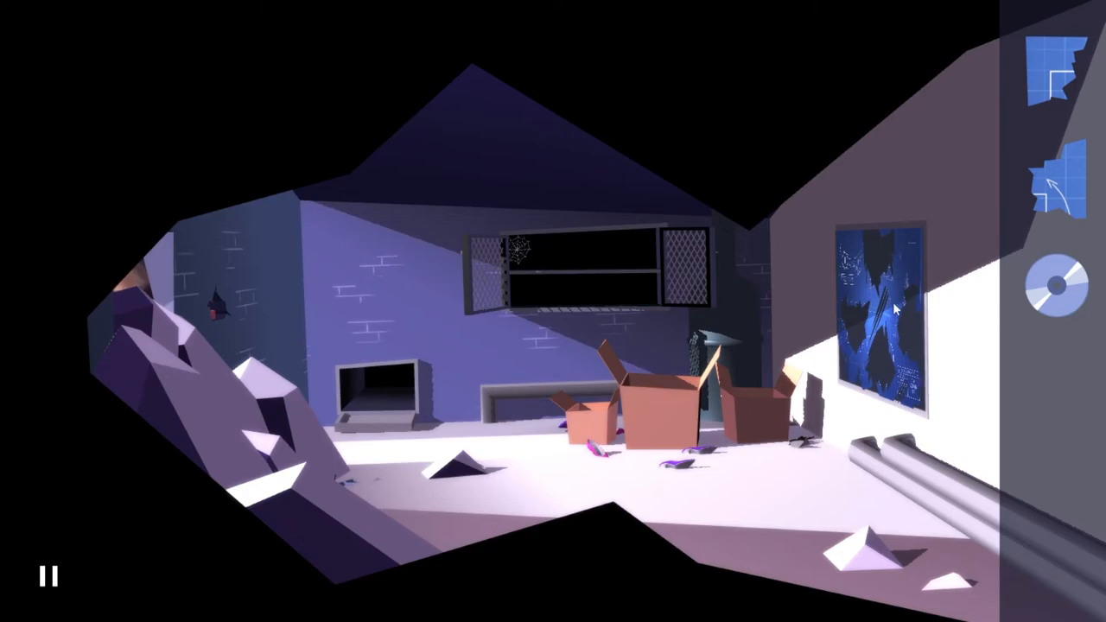
{"action": "left_click", "coordinate": [881, 312]}
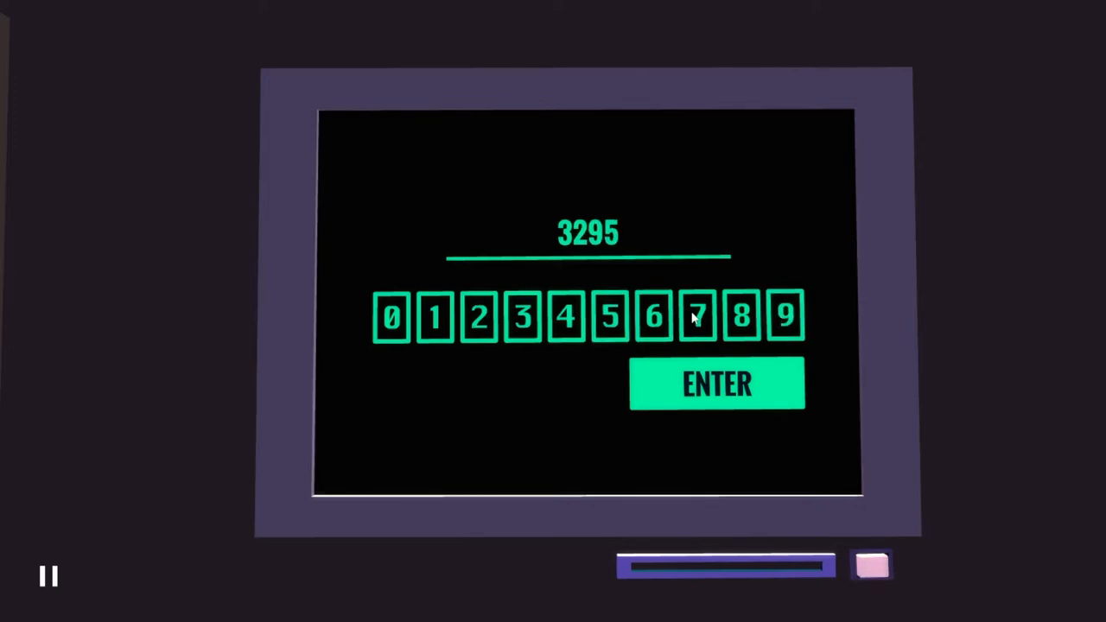
Submit code 3295 on the TV terminal keypad
{"action": "left_click", "coordinate": [717, 384]}
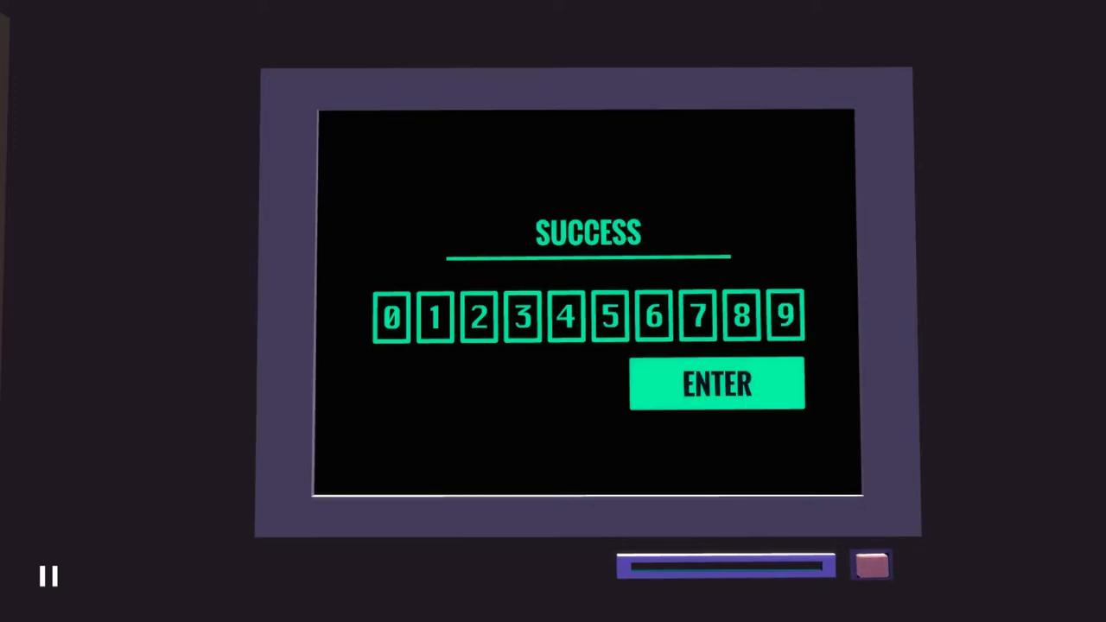
Leave the terminal after SUCCESS and enter the wrecked hallway
{"action": "left_click", "coordinate": [717, 384]}
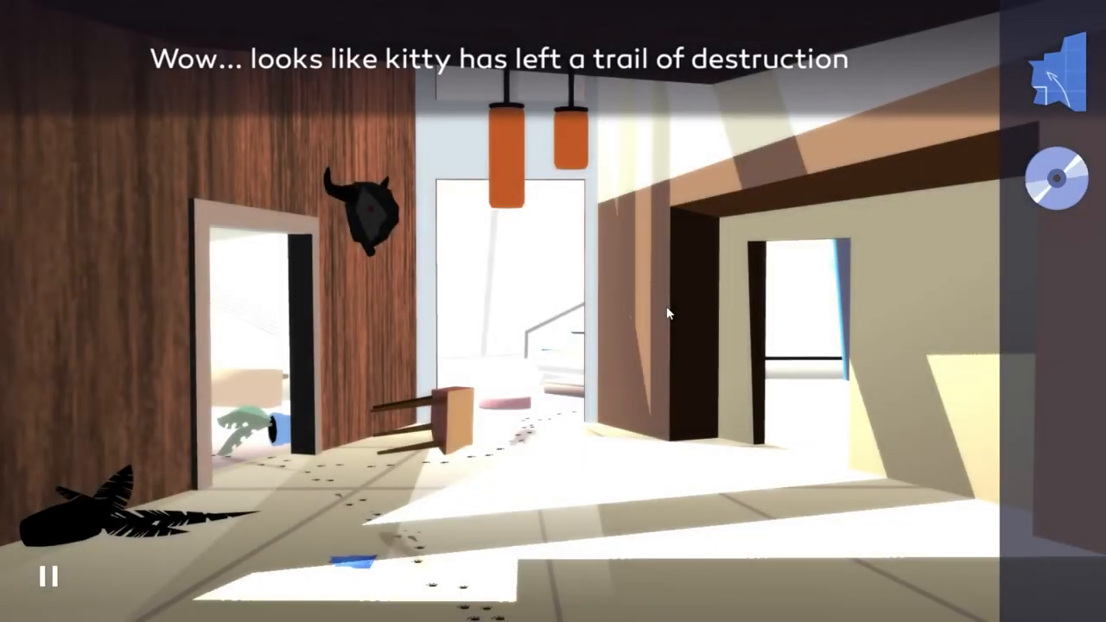
{"action": "mouse_move", "coordinate": [542, 399]}
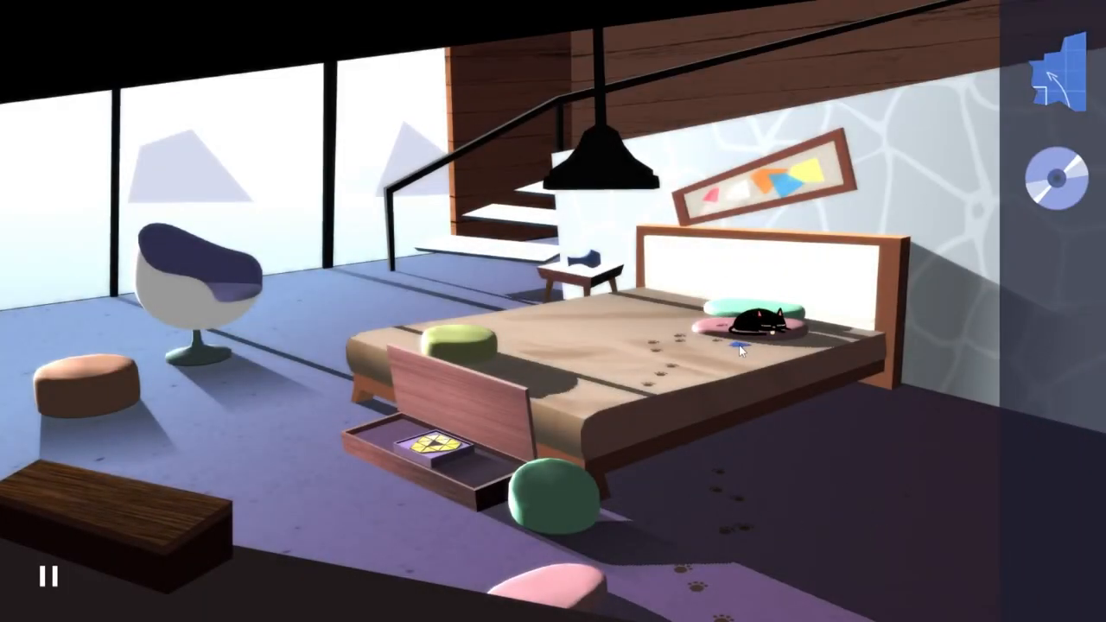
Disturb the cat sleeping on the bed so it leads to the study
{"action": "left_click", "coordinate": [739, 324]}
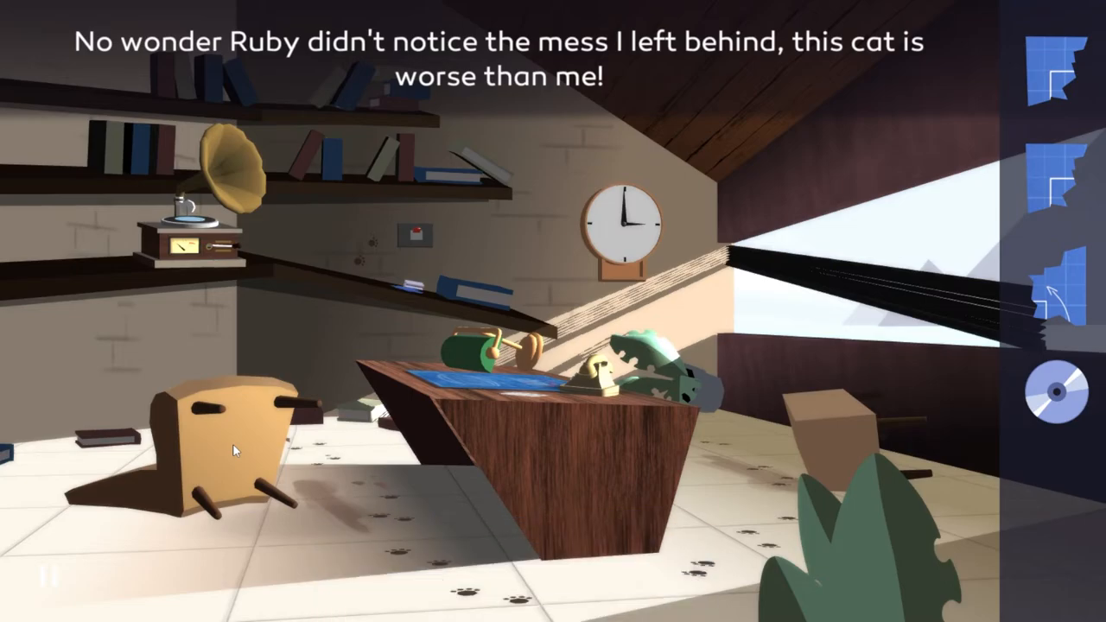
{"action": "mouse_move", "coordinate": [414, 293]}
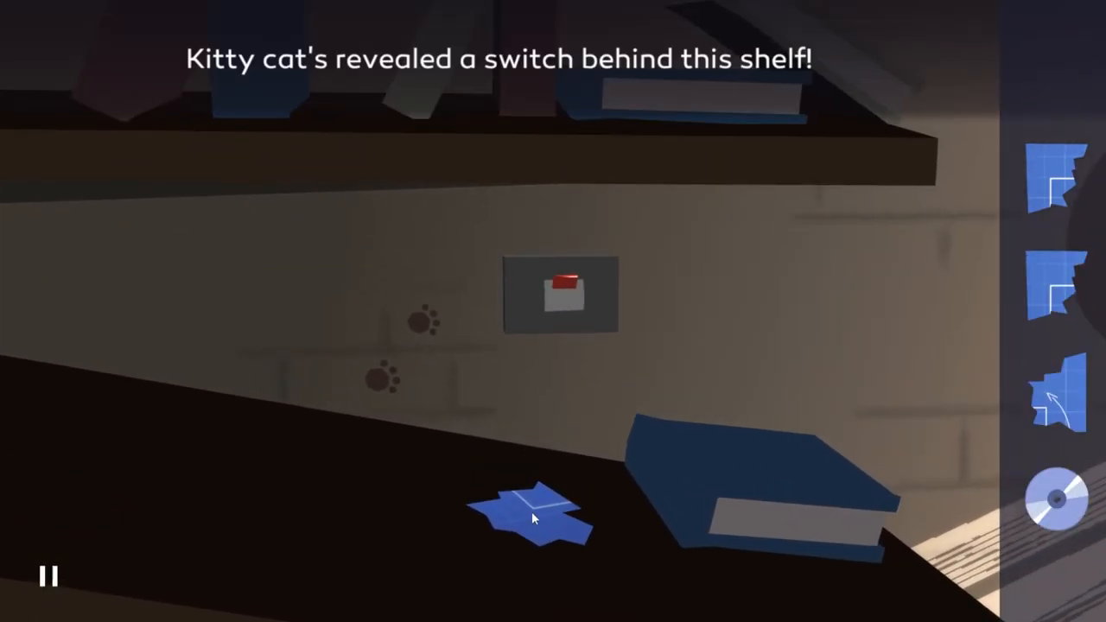
Flip the red switch behind the shelf to open the wall compartment and take the club-marked item
{"action": "left_click", "coordinate": [536, 514]}
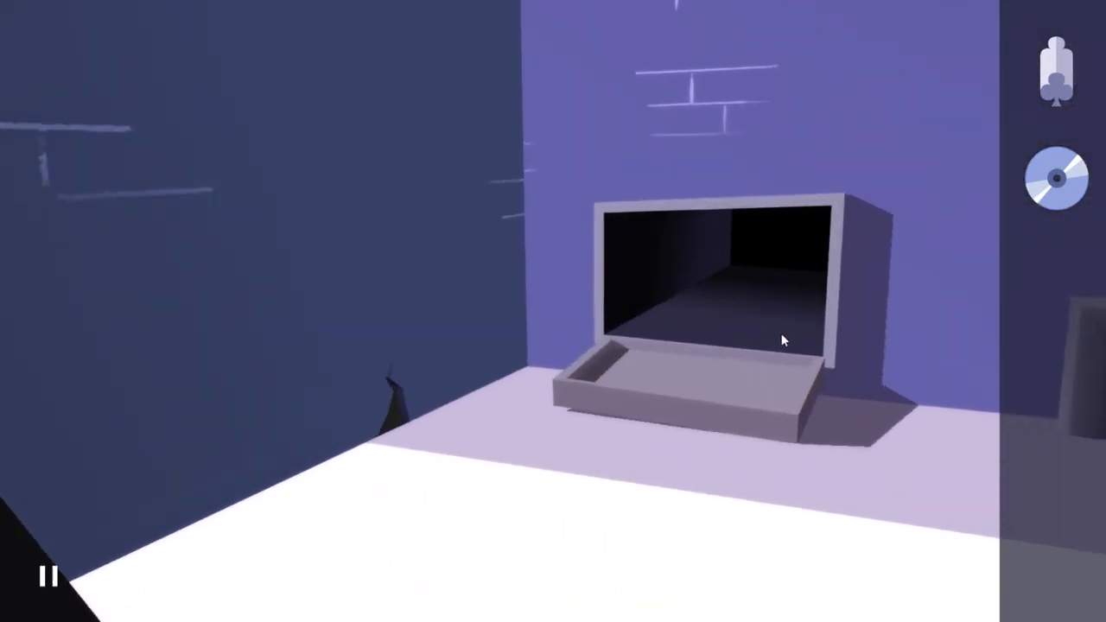
Collect the wrench from the workshop table and view the vault-door drawing
{"action": "left_click", "coordinate": [700, 303]}
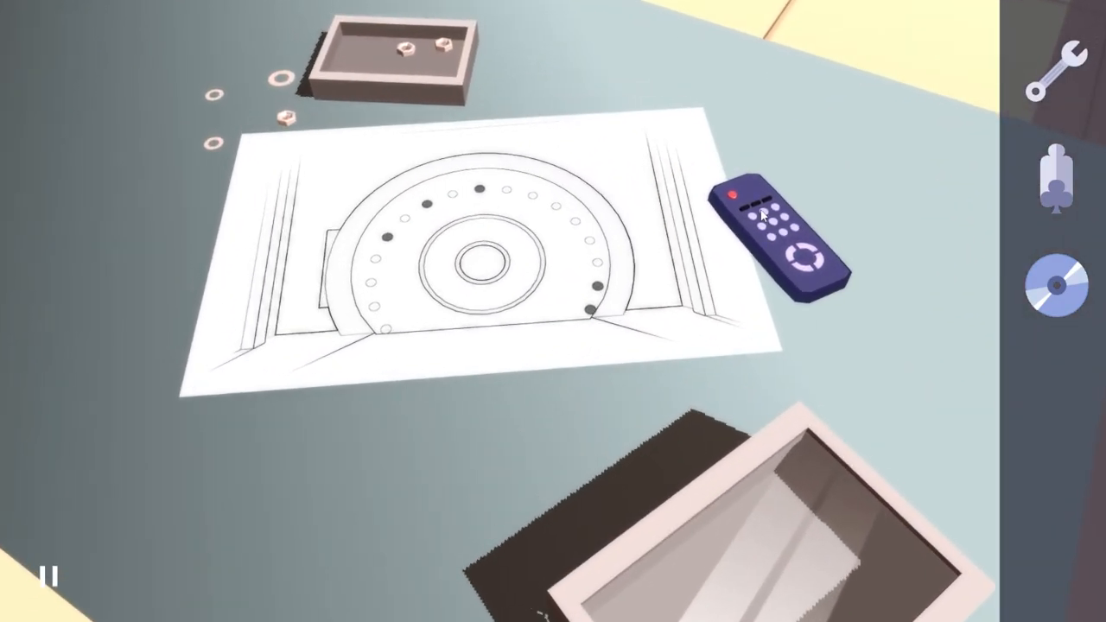
Pick up the remote control from the table and approach the glass cabinet beside the rifle
{"action": "left_click", "coordinate": [782, 237]}
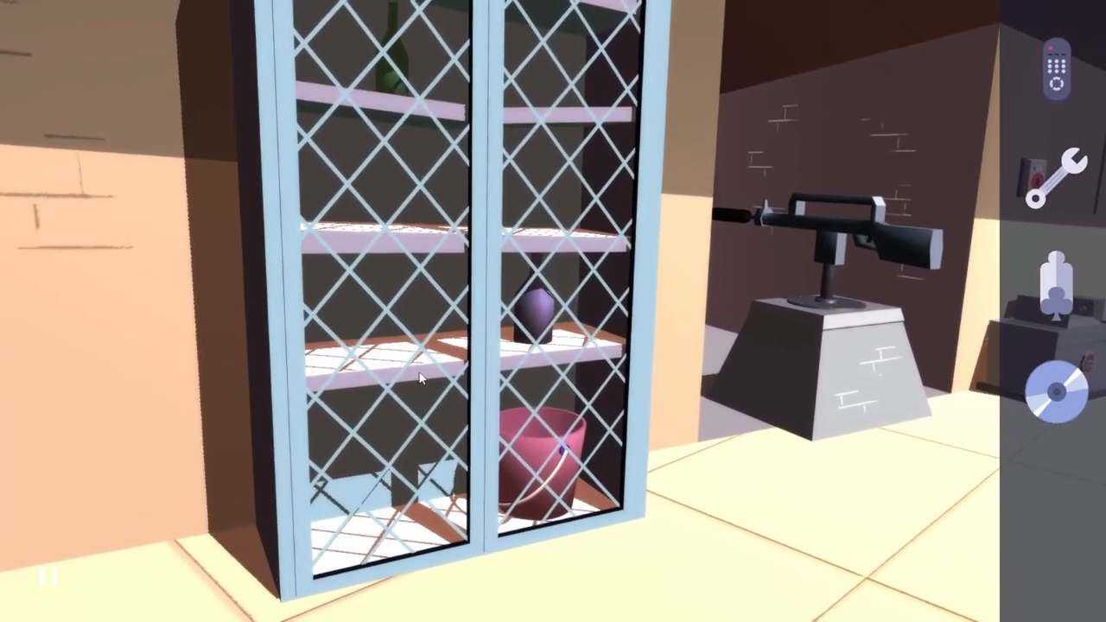
Examine the flasks on the lab counter and the cabinet key, then return to the control room
{"action": "left_click", "coordinate": [422, 378]}
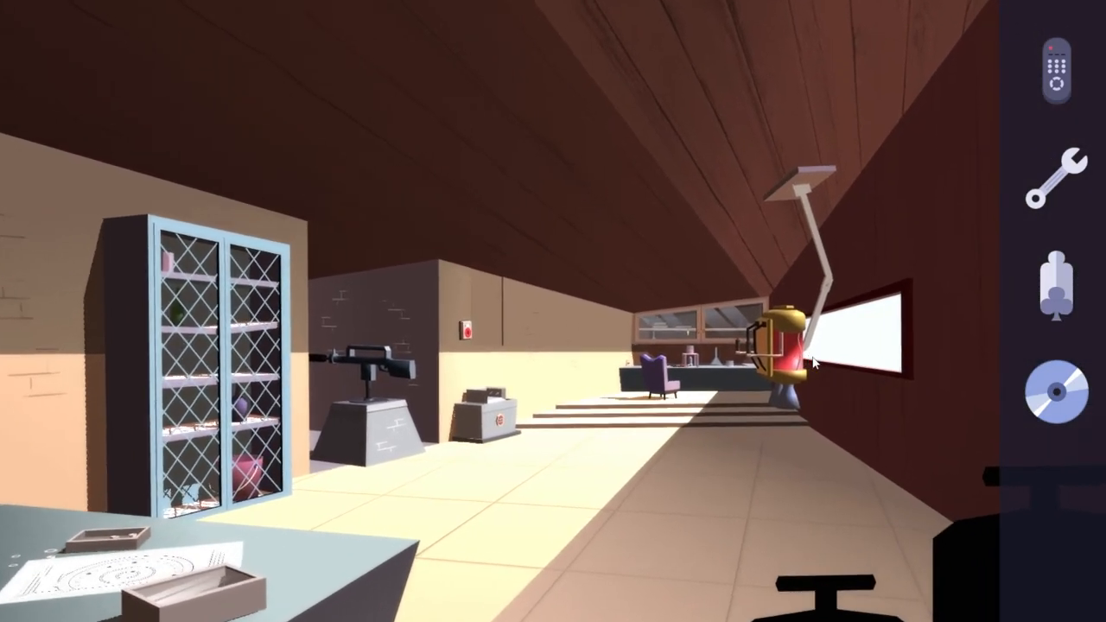
{"action": "left_click", "coordinate": [787, 345]}
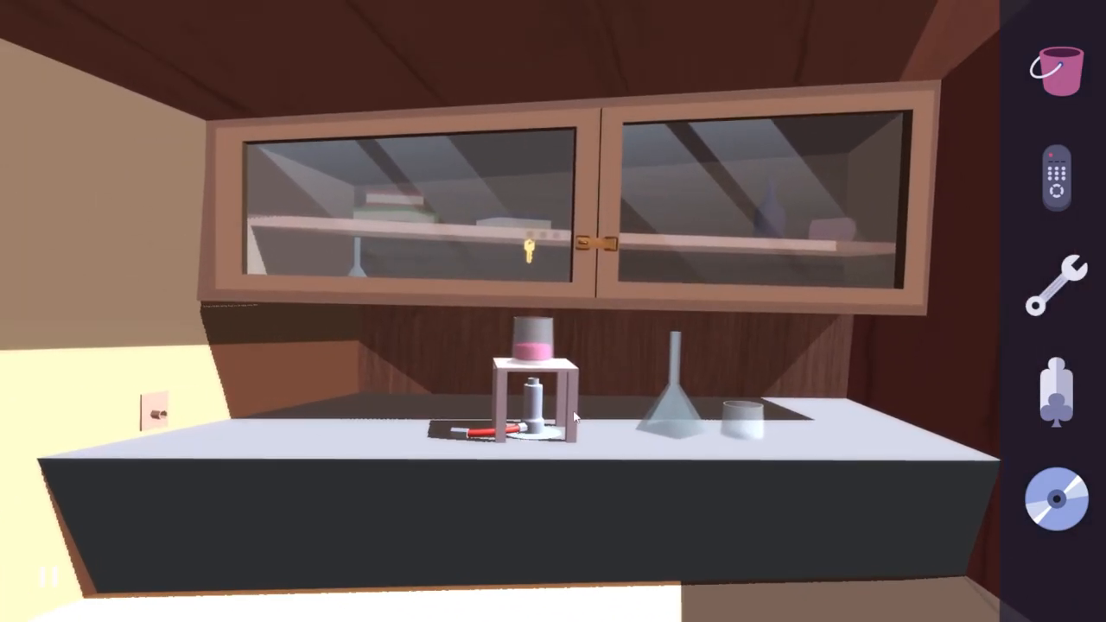
{"action": "left_click", "coordinate": [532, 406]}
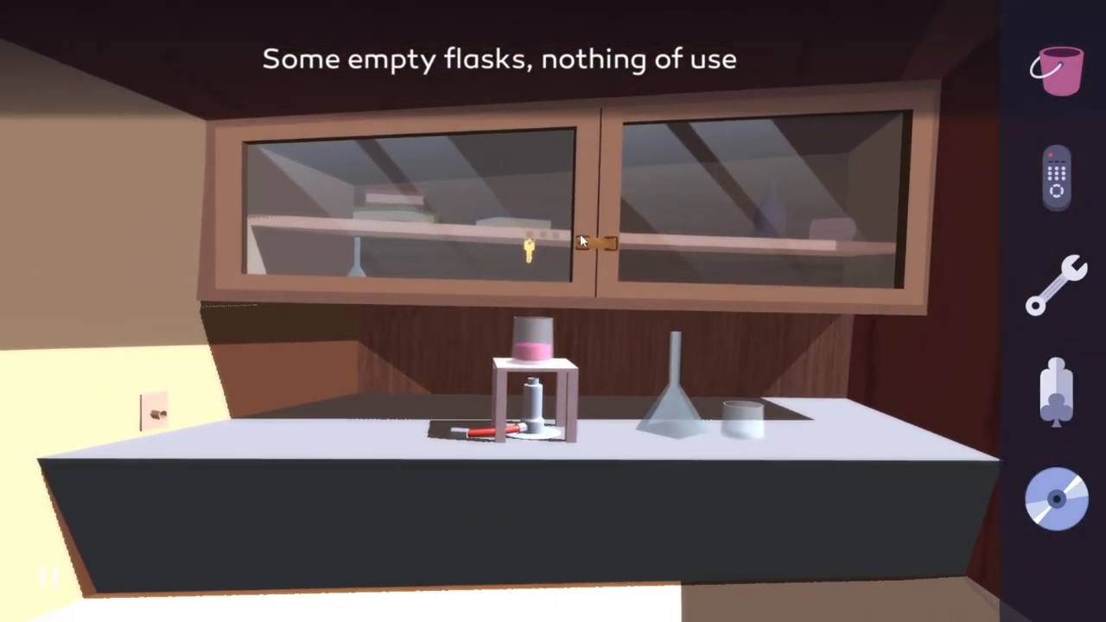
{"action": "left_click", "coordinate": [581, 241]}
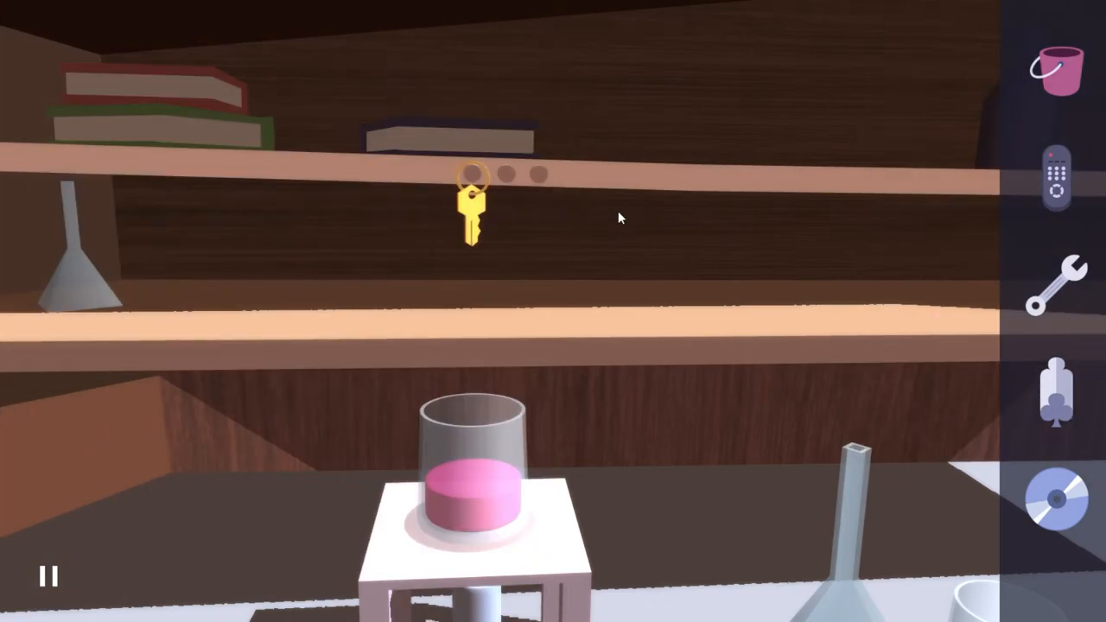
{"action": "left_click", "coordinate": [469, 211]}
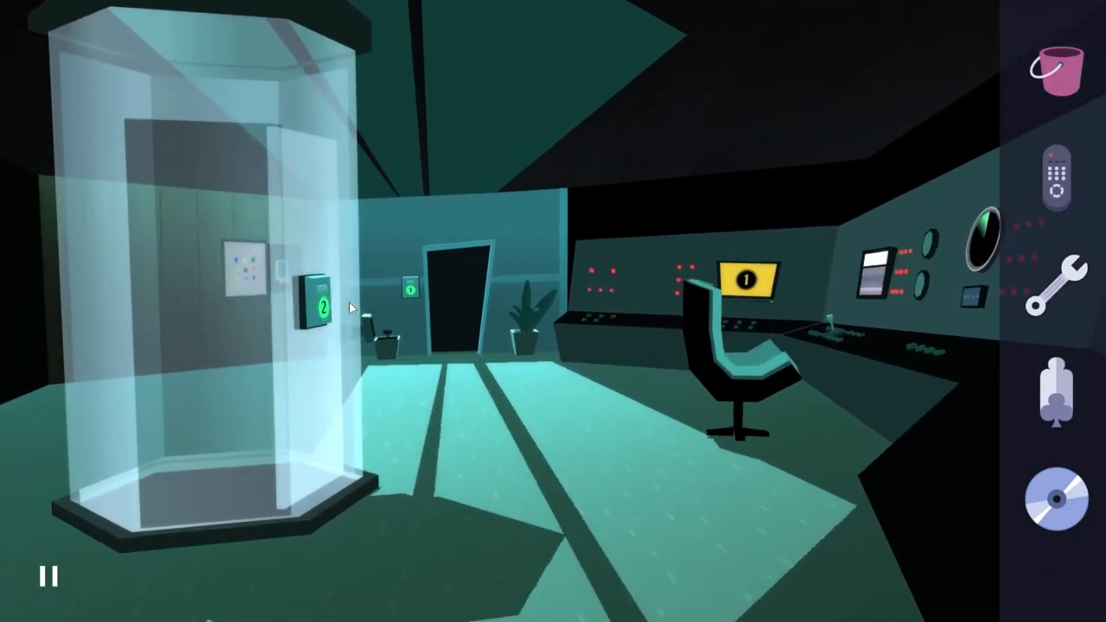
Return to the living room and use the remote on the wall TV
{"action": "left_click", "coordinate": [240, 272]}
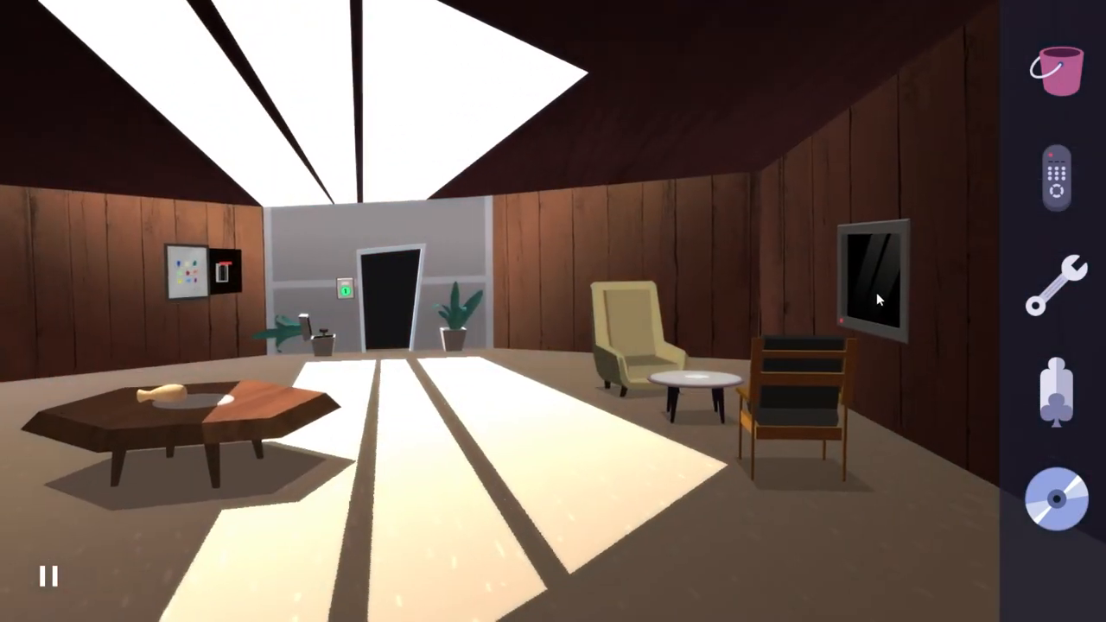
{"action": "left_click", "coordinate": [869, 281]}
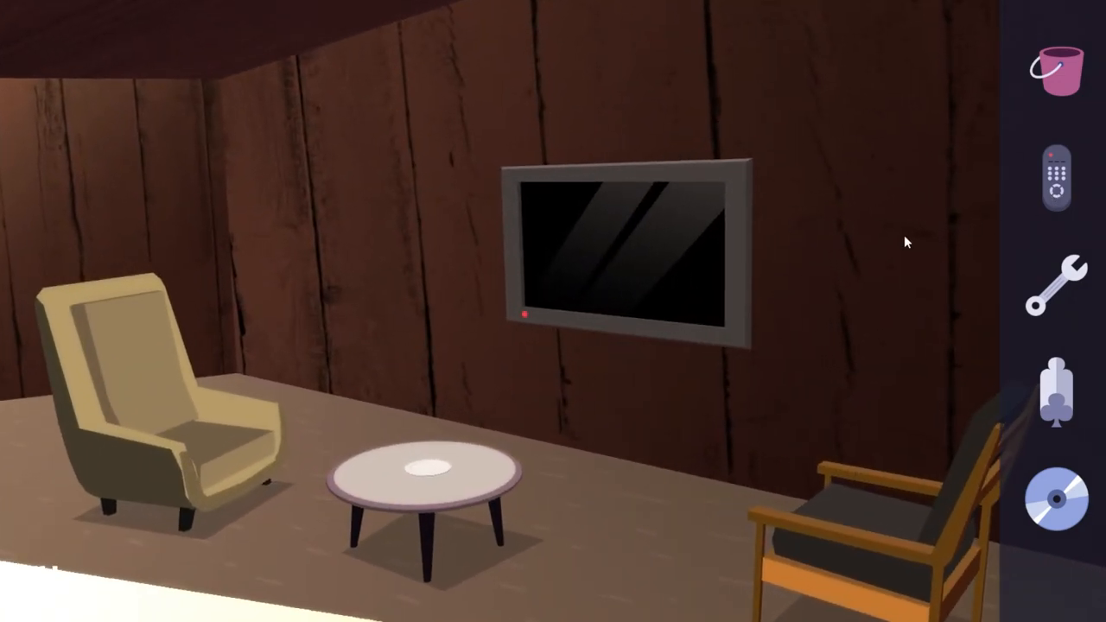
{"action": "left_click", "coordinate": [1056, 183]}
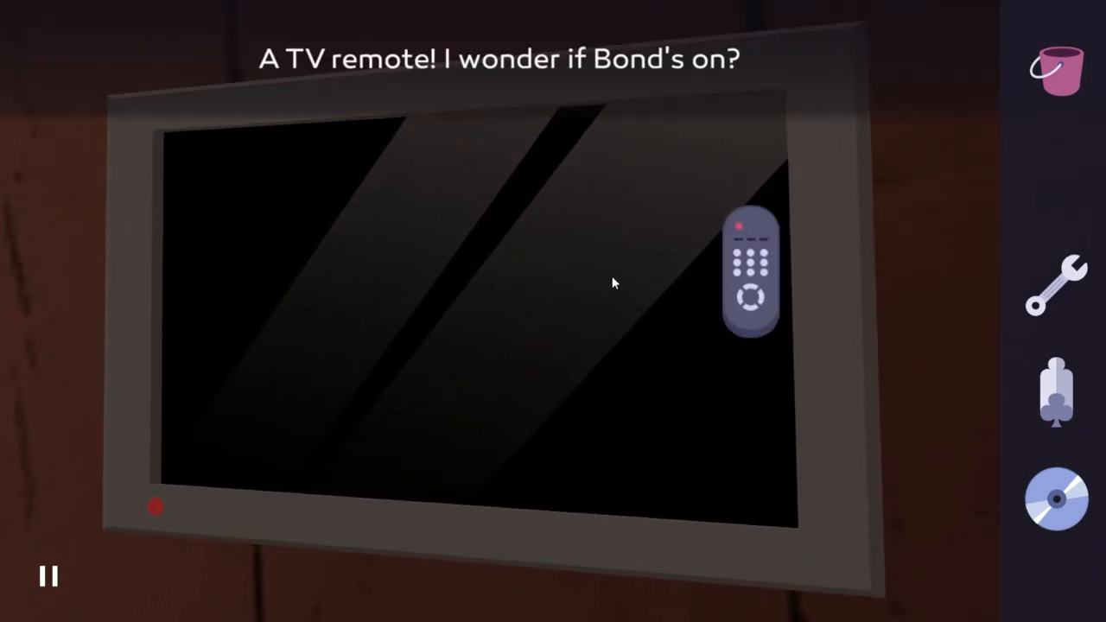
{"action": "left_click", "coordinate": [750, 273]}
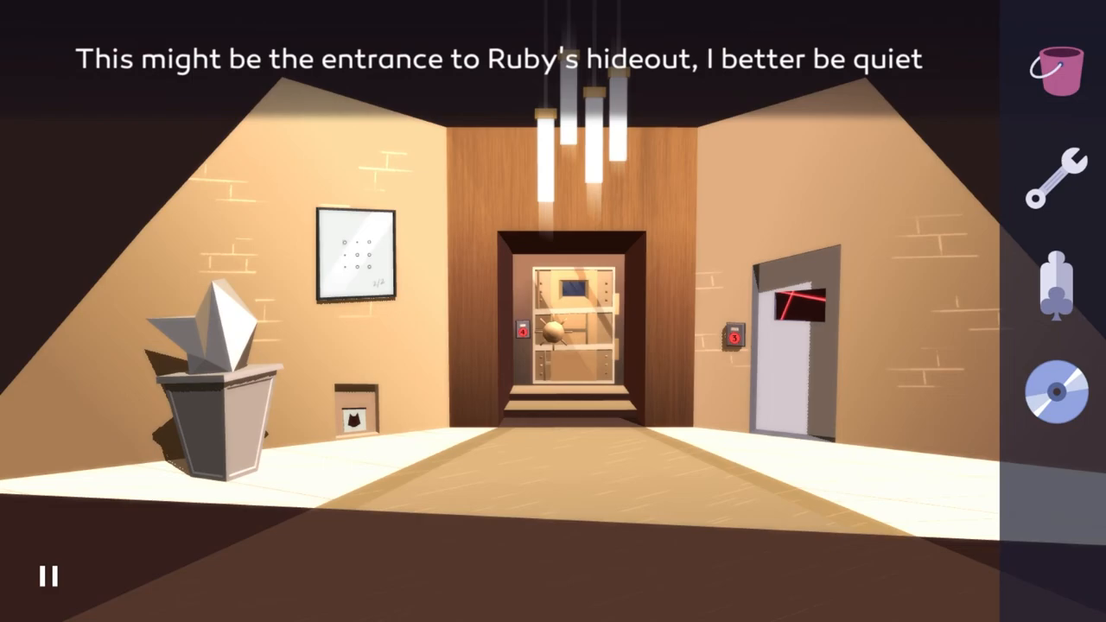
{"action": "mouse_move", "coordinate": [207, 429]}
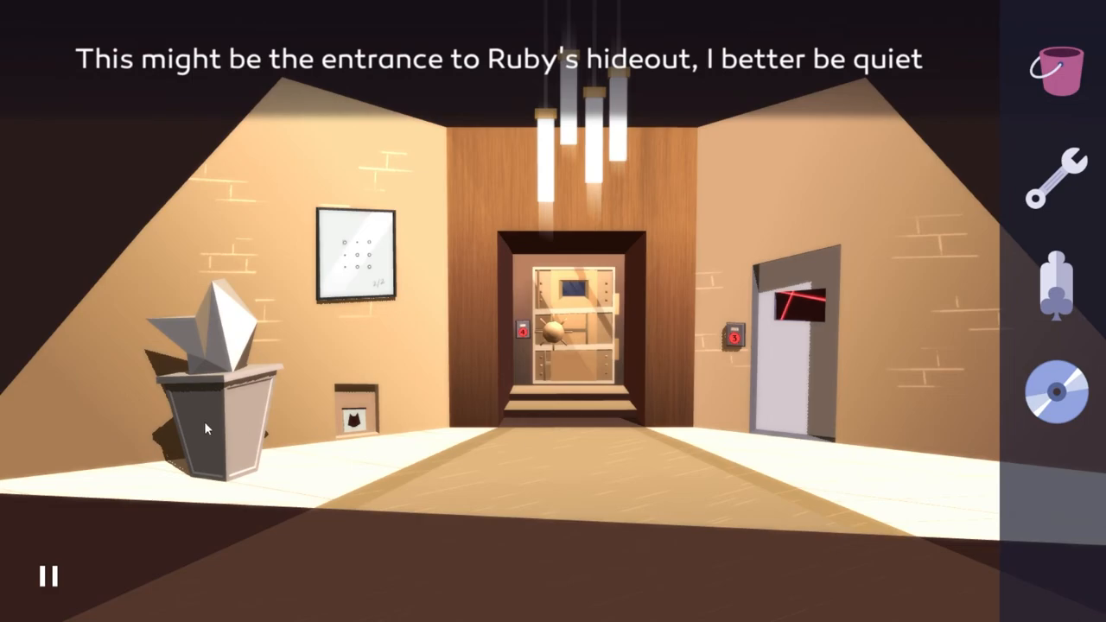
Examine the plinth at Ruby's hideout entrance and zoom in on the dot painting's 2/2 mark
{"action": "left_click", "coordinate": [216, 407]}
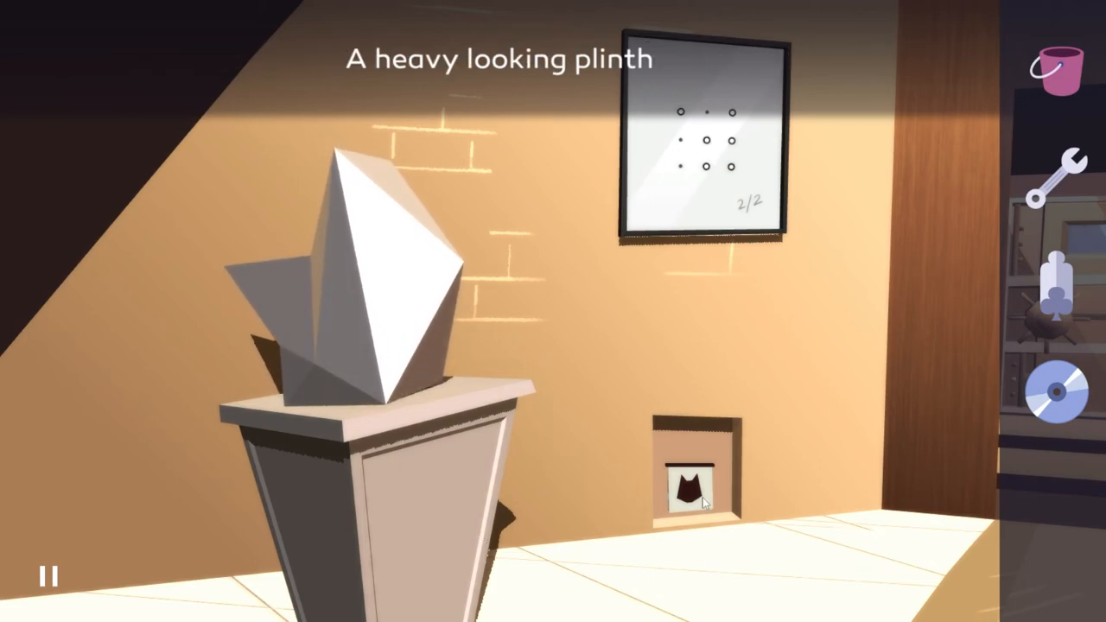
{"action": "left_click", "coordinate": [700, 484]}
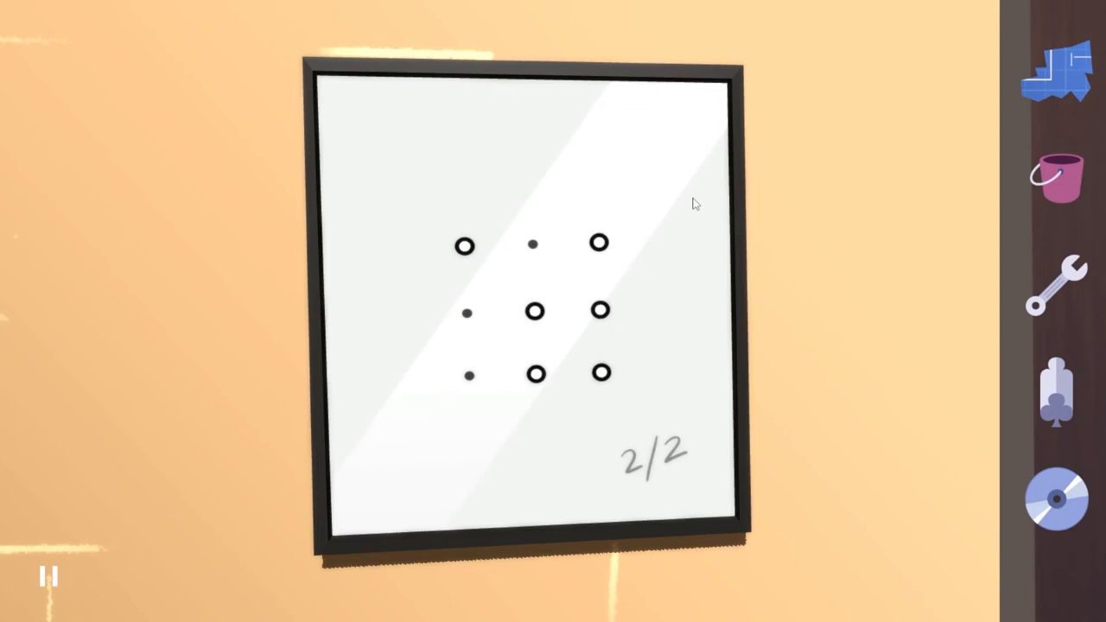
{"action": "left_click", "coordinate": [519, 311]}
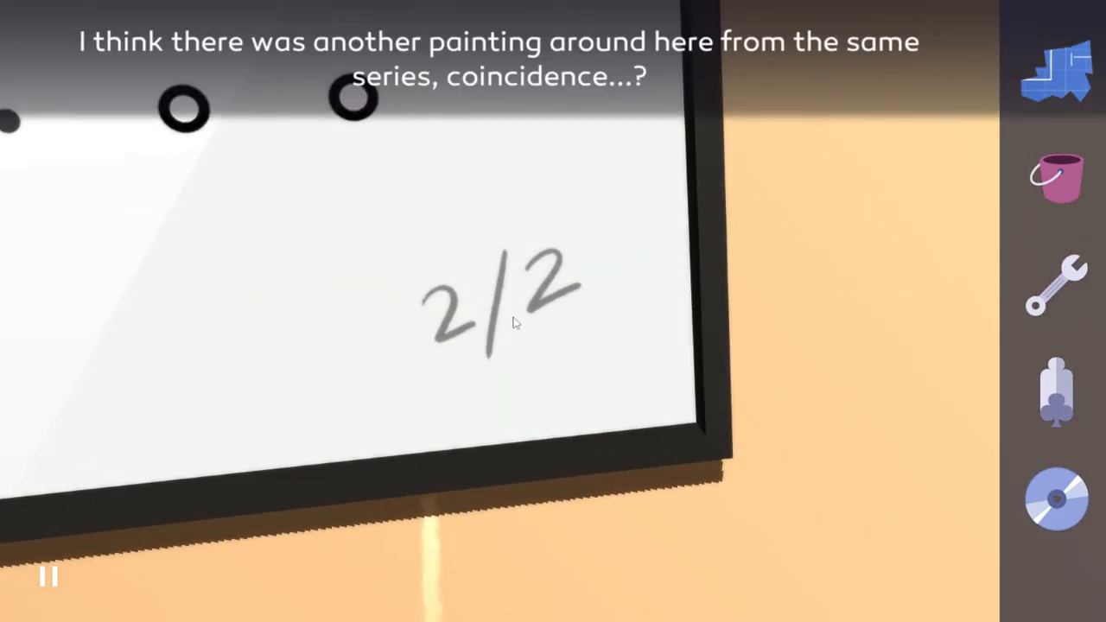
{"action": "mouse_move", "coordinate": [530, 330]}
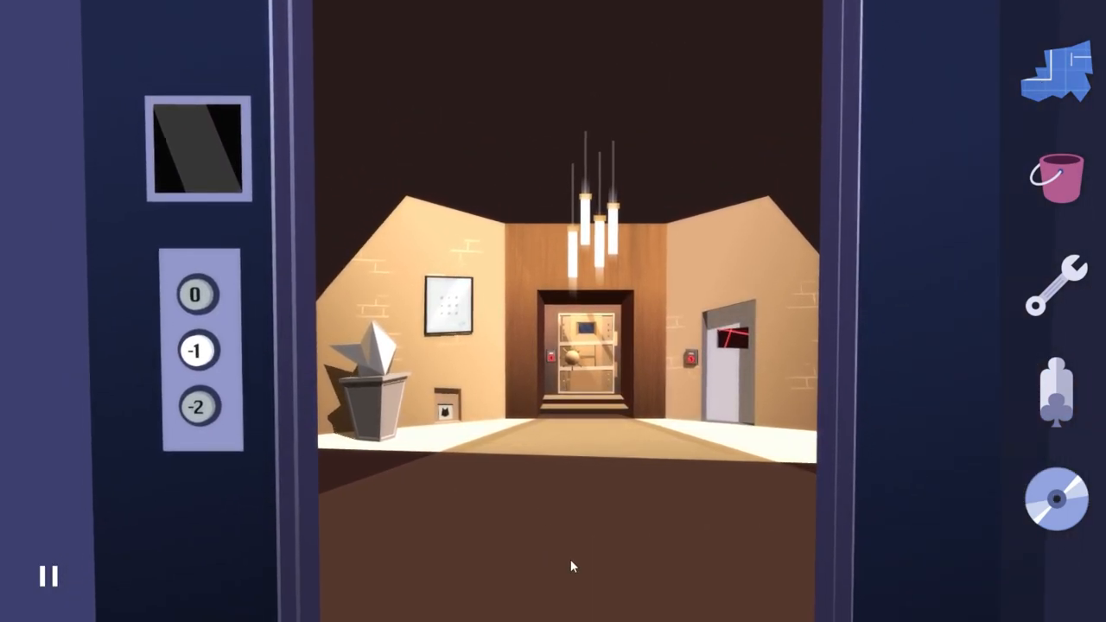
Ride the elevator up to floor 0, inspect the 1/2 colour painting, and enter the purple passage
{"action": "left_click", "coordinate": [196, 294]}
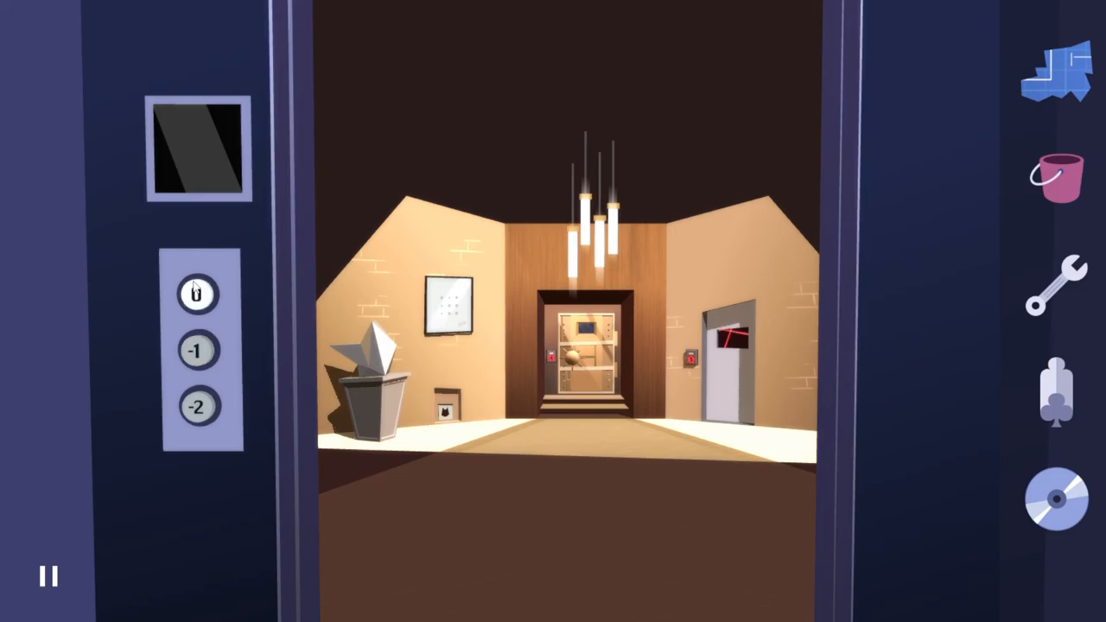
{"action": "left_click", "coordinate": [196, 295]}
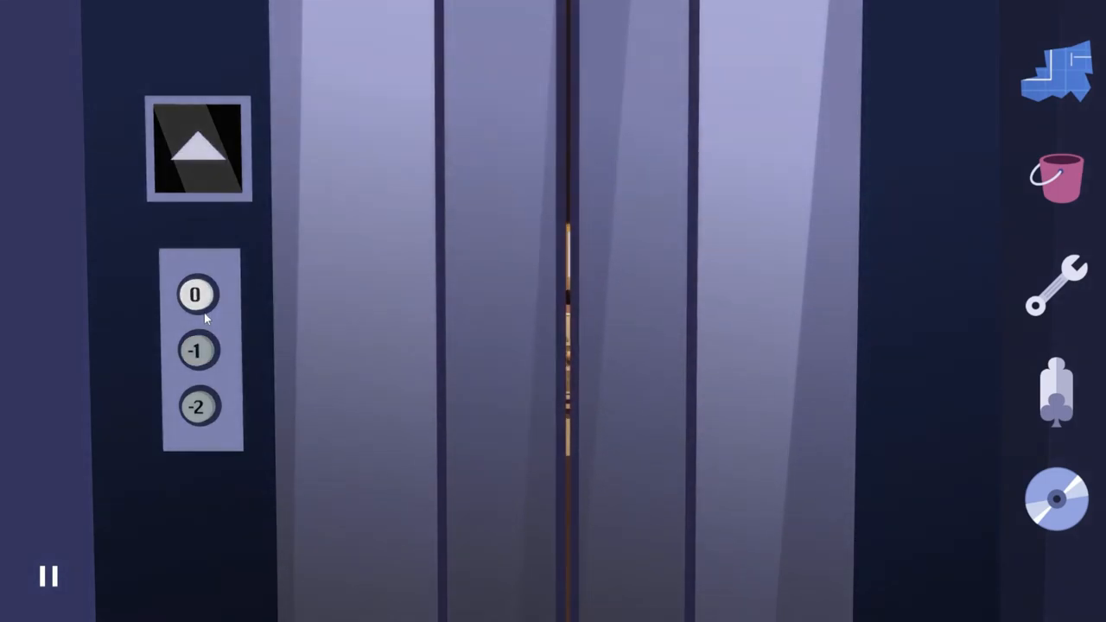
{"action": "left_click", "coordinate": [196, 294]}
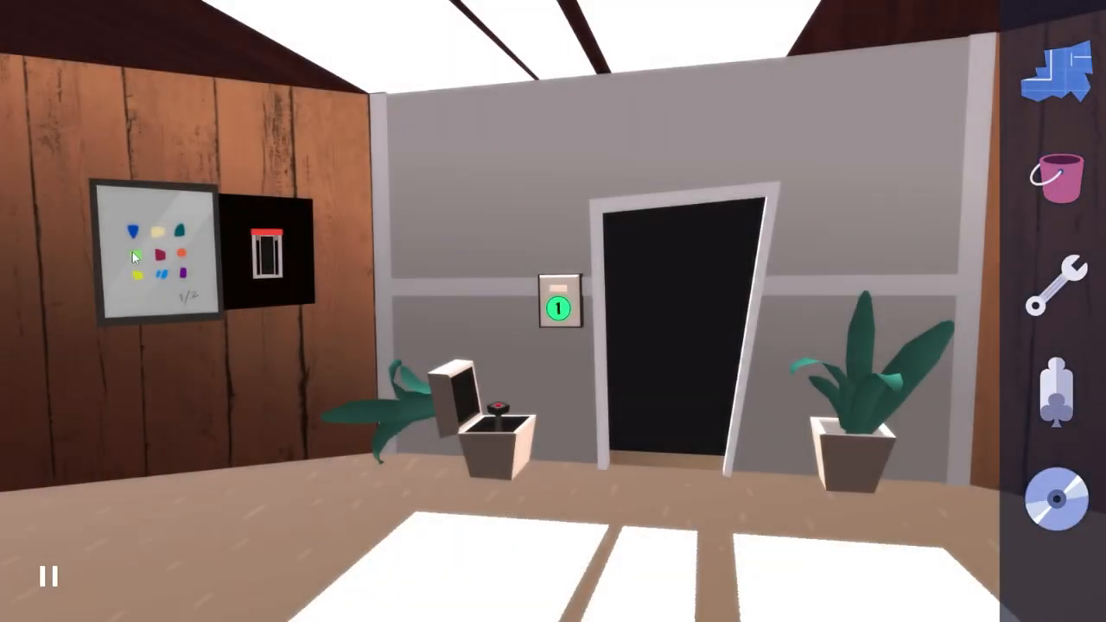
{"action": "left_click", "coordinate": [156, 251]}
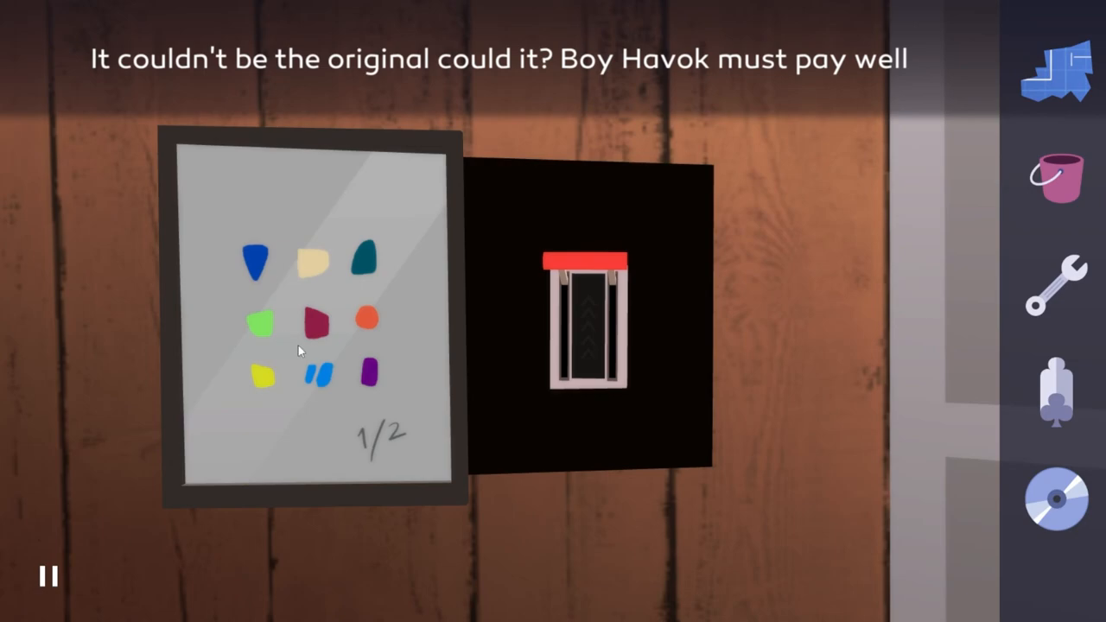
{"action": "mouse_move", "coordinate": [90, 367]}
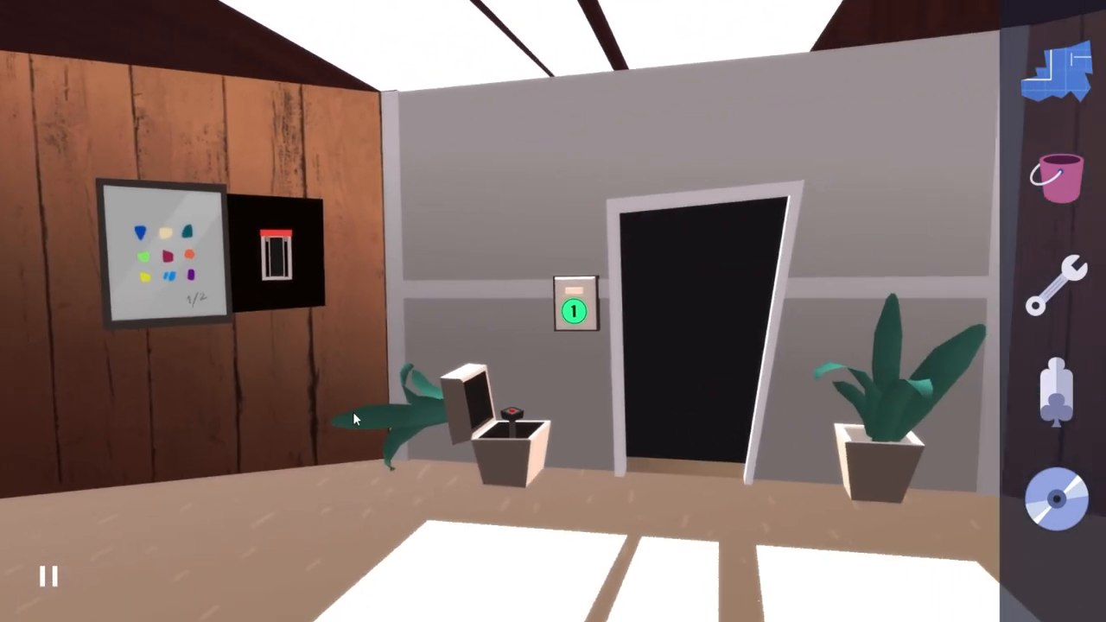
{"action": "left_click", "coordinate": [701, 337]}
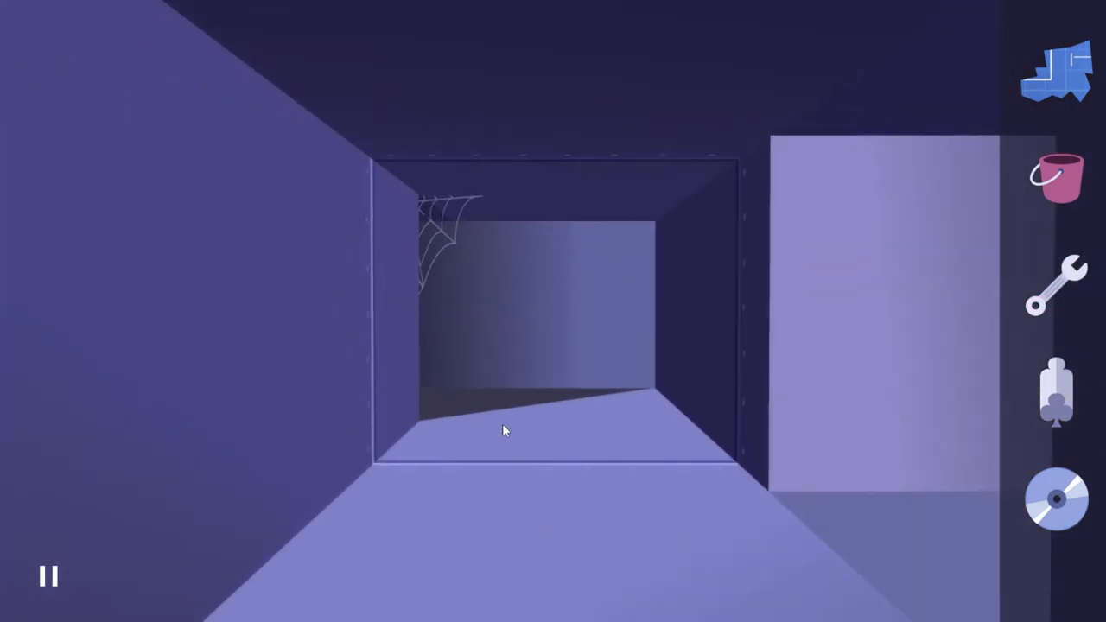